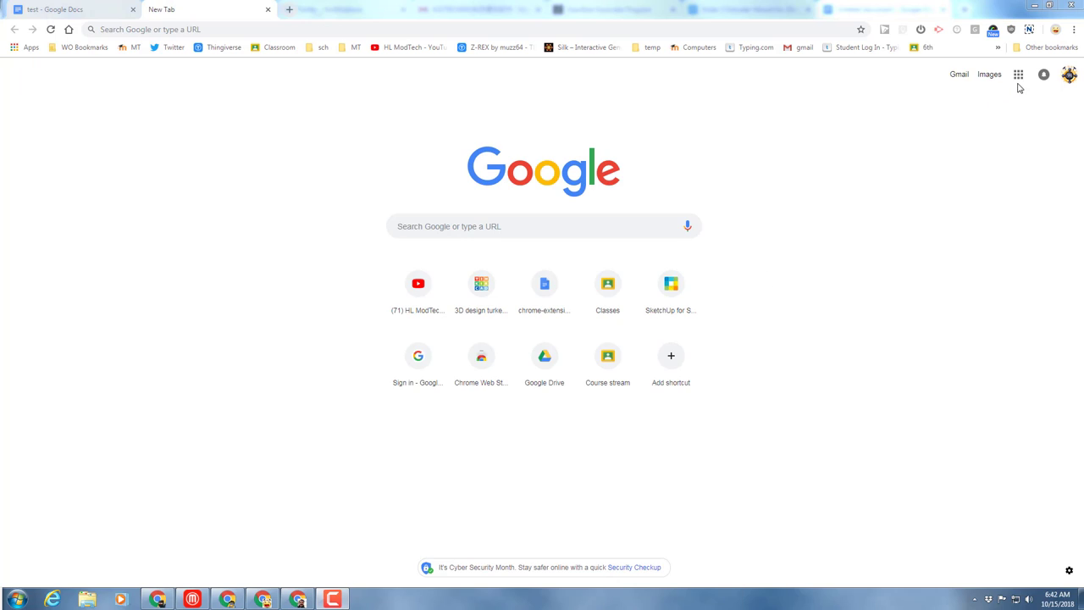
Open Google Docs from the Chrome apps grid and open 'Cool things MDH'.
click(1020, 74)
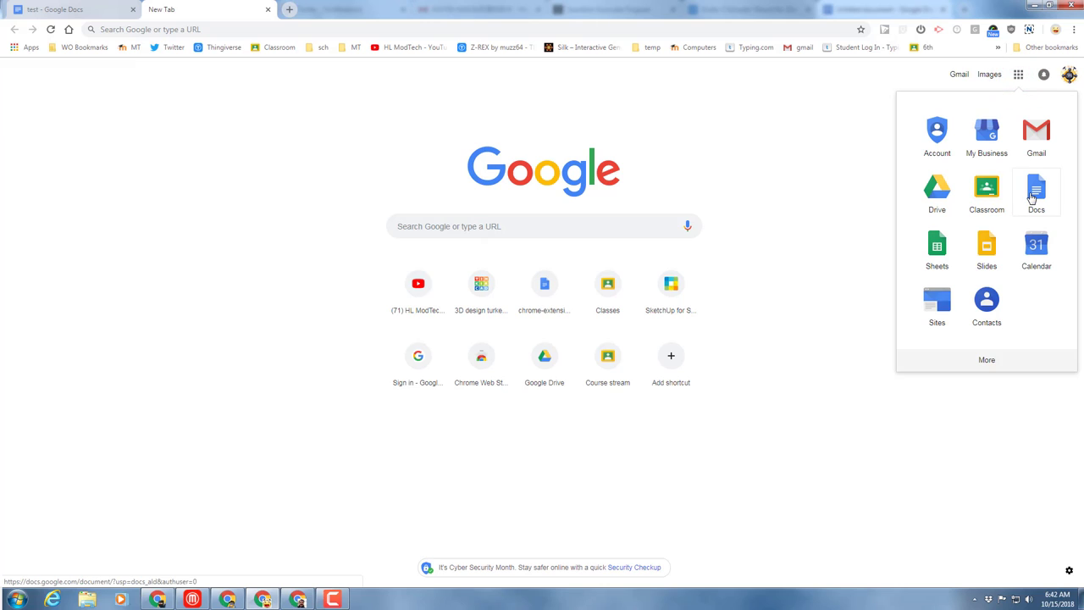
click(1033, 185)
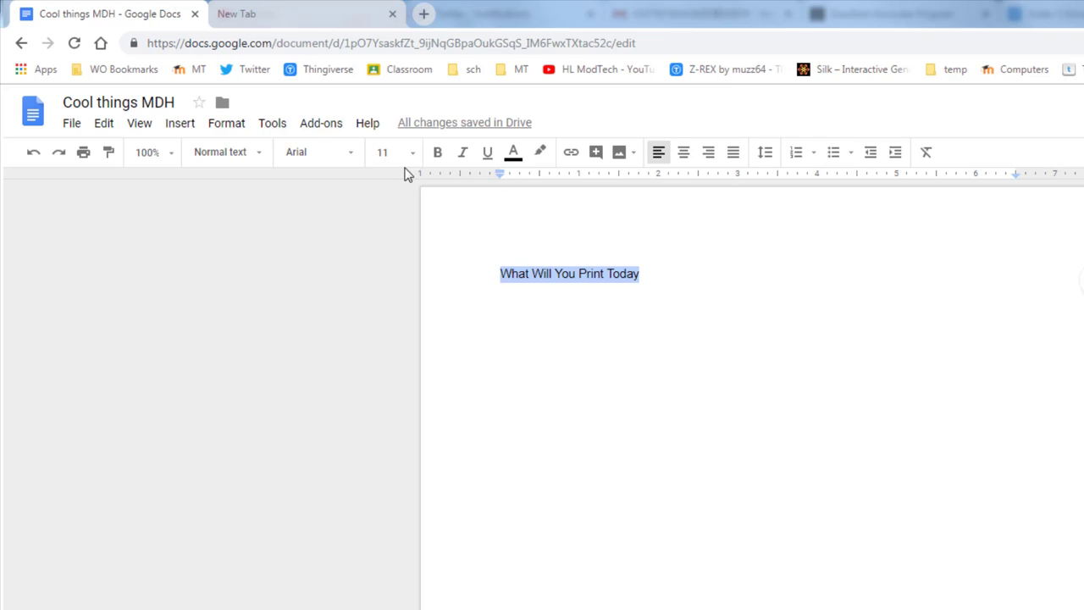
Format the title 'What Will You Print Today' as Impact, size 30, centred and blue.
click(317, 152)
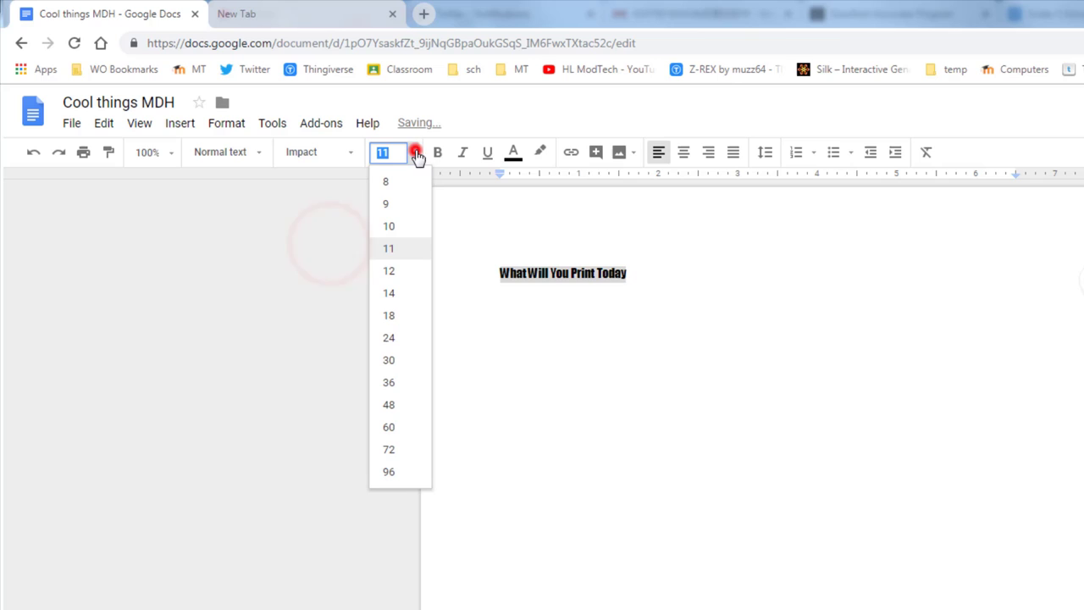
click(388, 360)
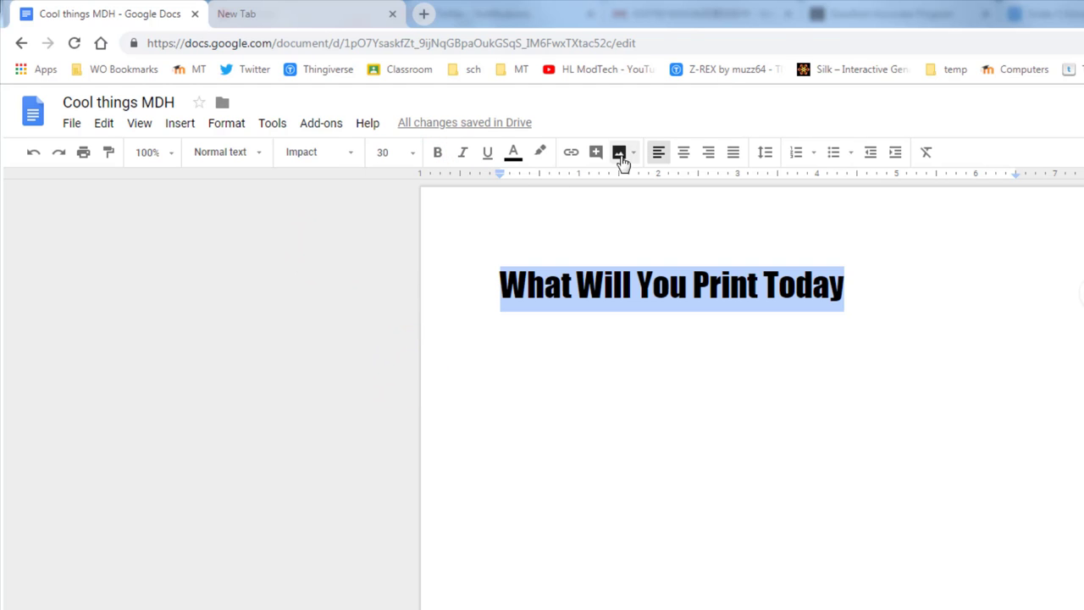
click(683, 152)
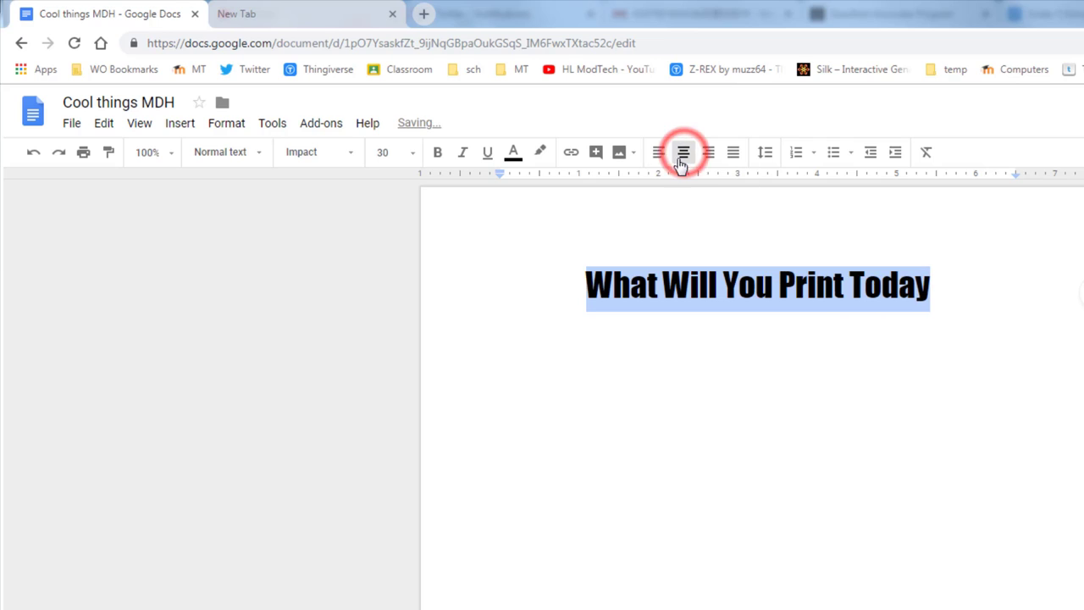
click(513, 153)
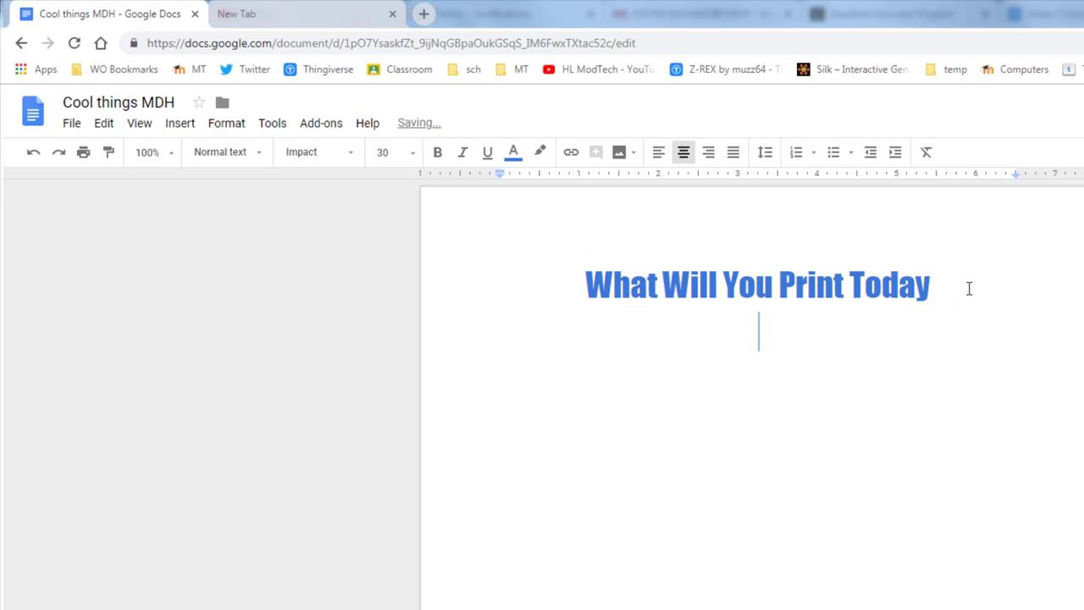
Add a left-aligned, plain-formatted intro sentence about Thingiverse below the title.
click(388, 152)
text(12)
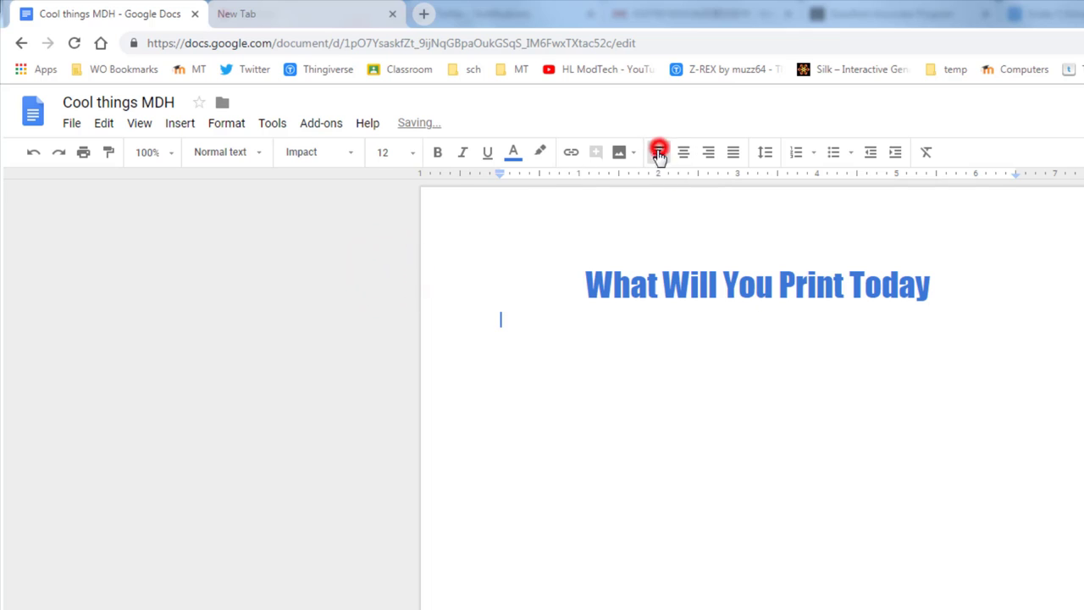
click(659, 152)
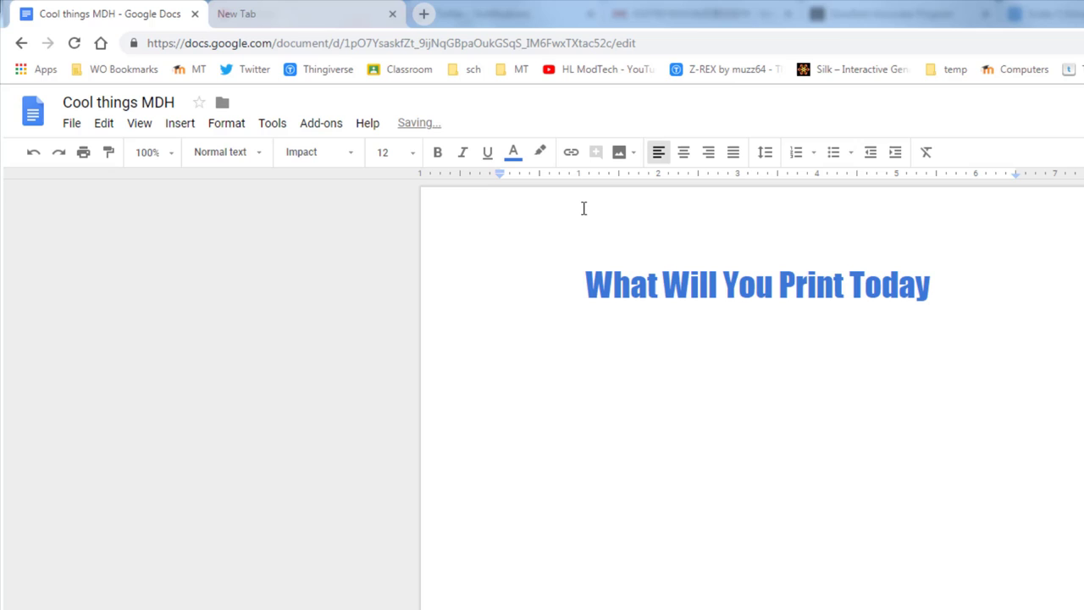
text(Thingiverse is an amazing web site that houses thousands of free 3D prints. Check out a few of my favorites.)
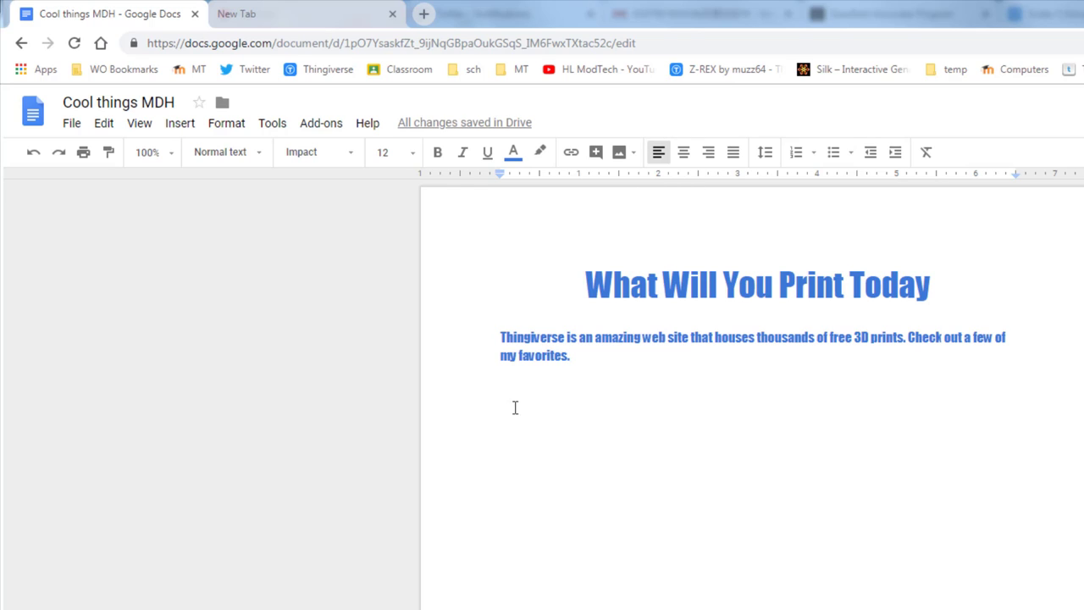
click(567, 356)
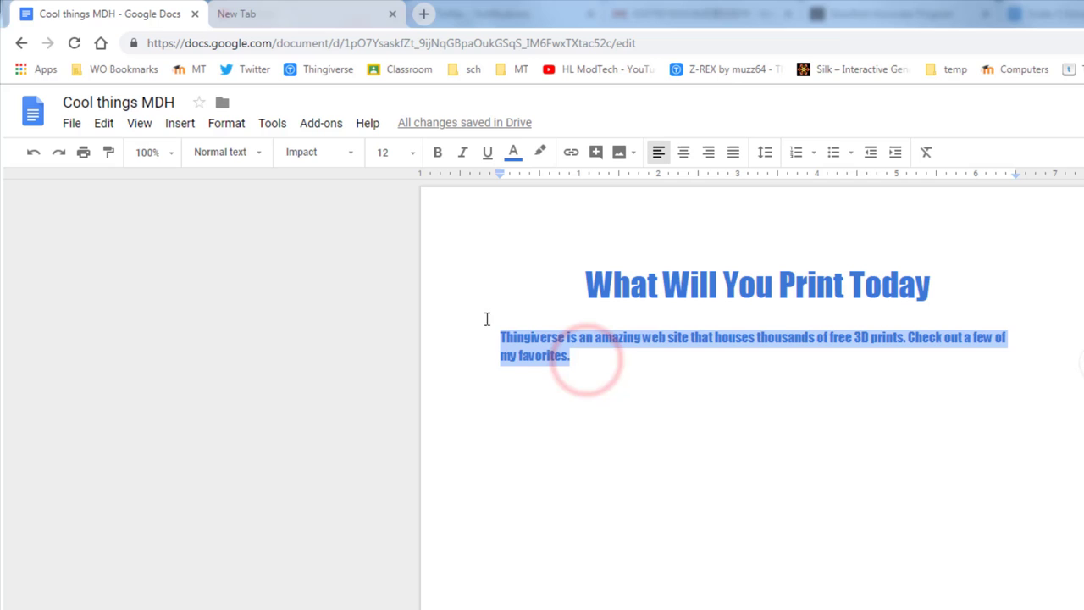
click(318, 152)
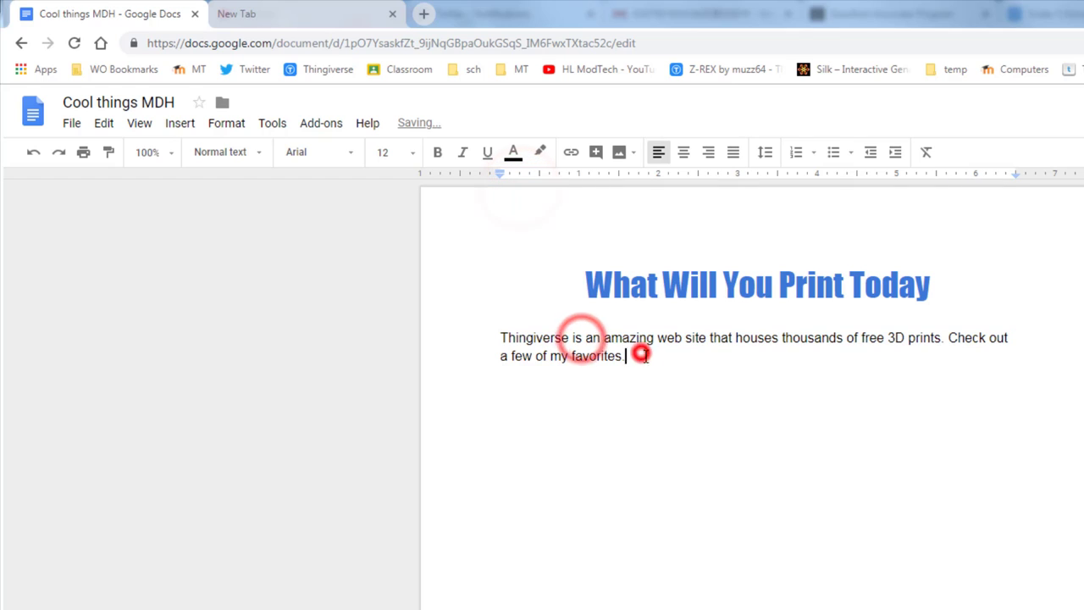
key(Enter)
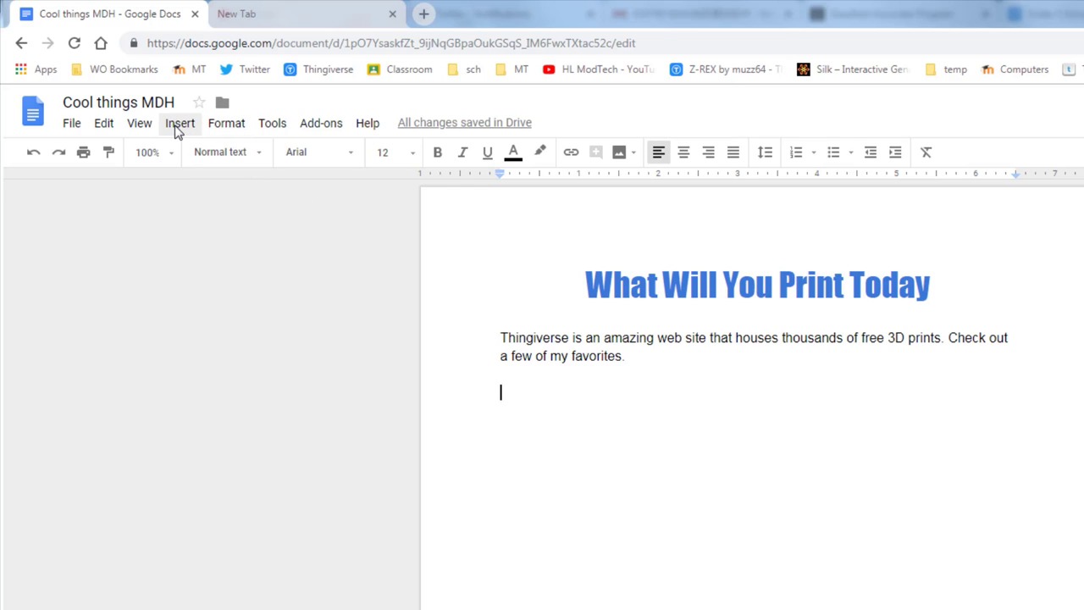
Insert a 3x3 table with headers Description, URL and Image.
click(179, 123)
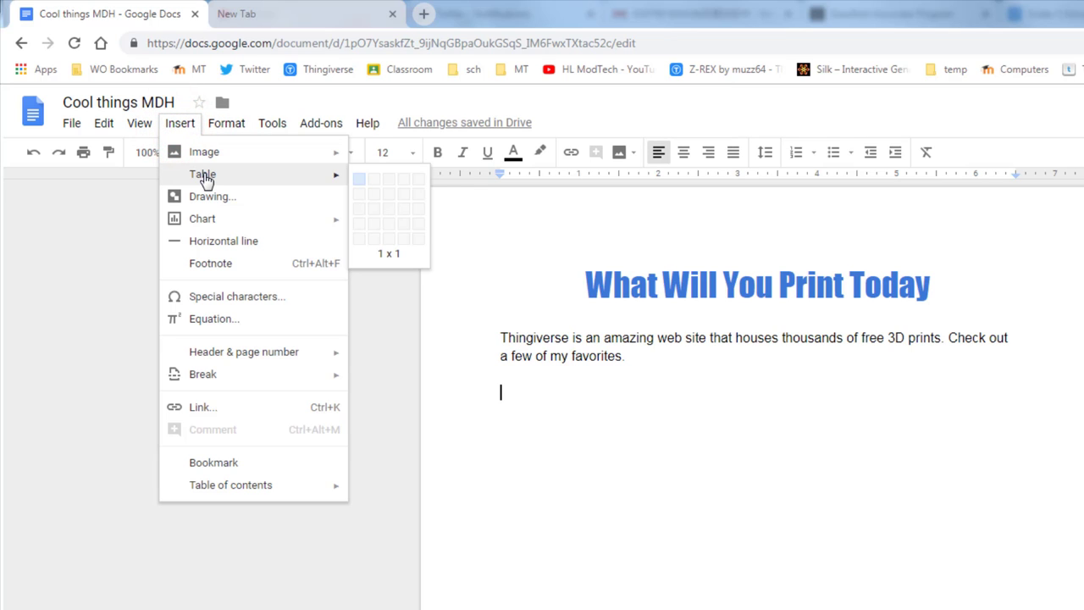
mouse_move(386, 180)
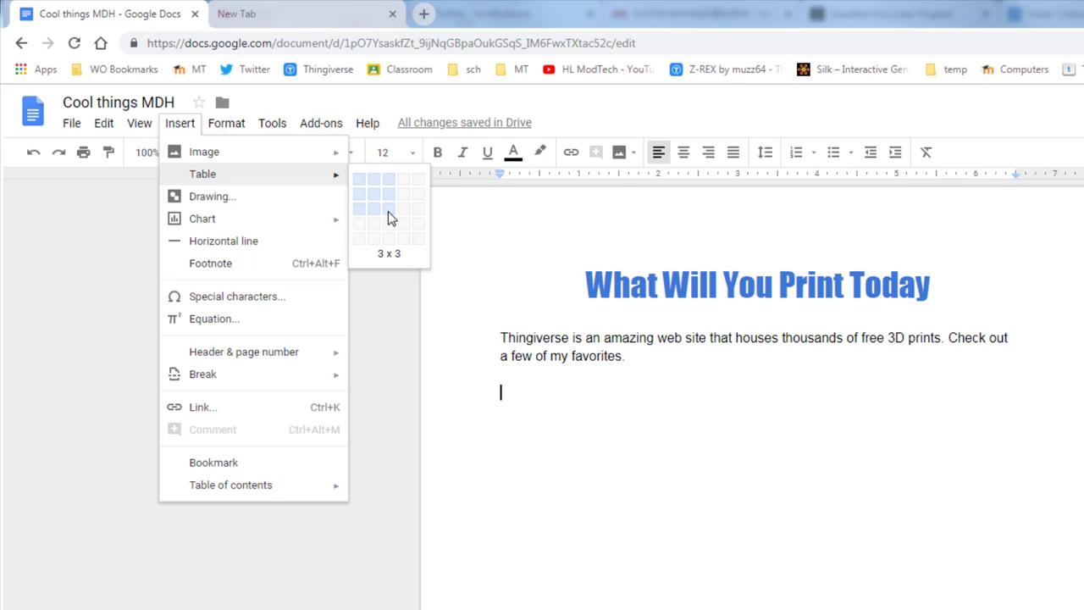
click(403, 210)
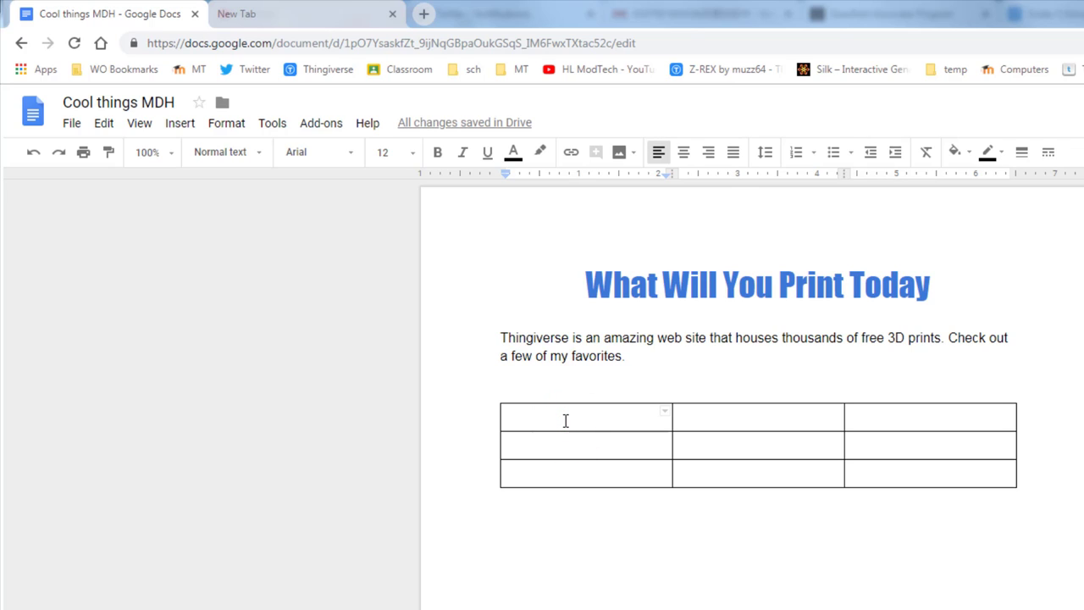
text(Description	URL	Image)
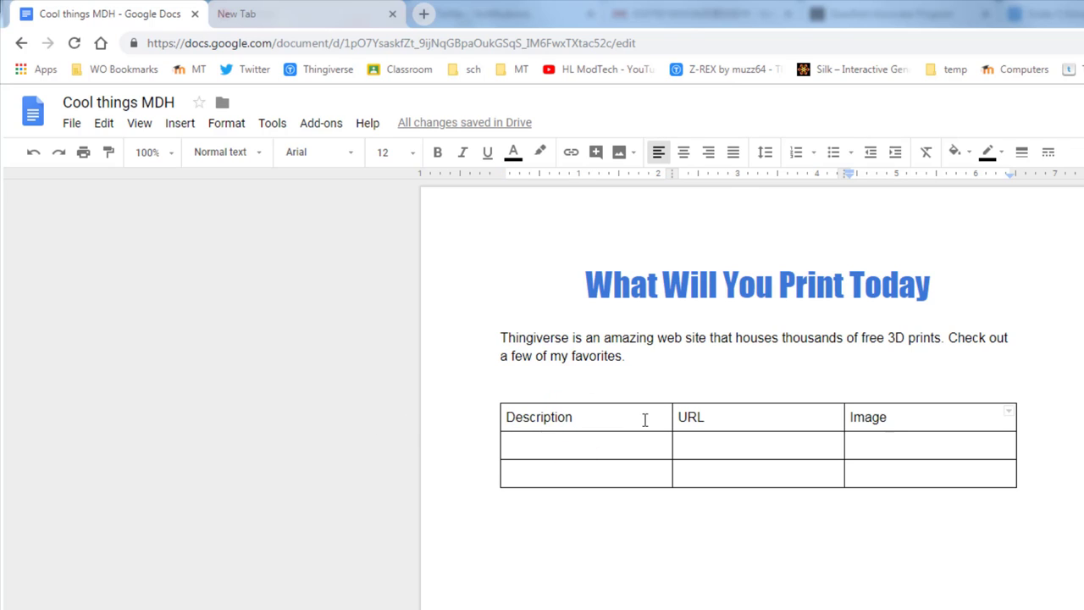
Make the header row Anton font, centred, with a light blue background.
click(889, 418)
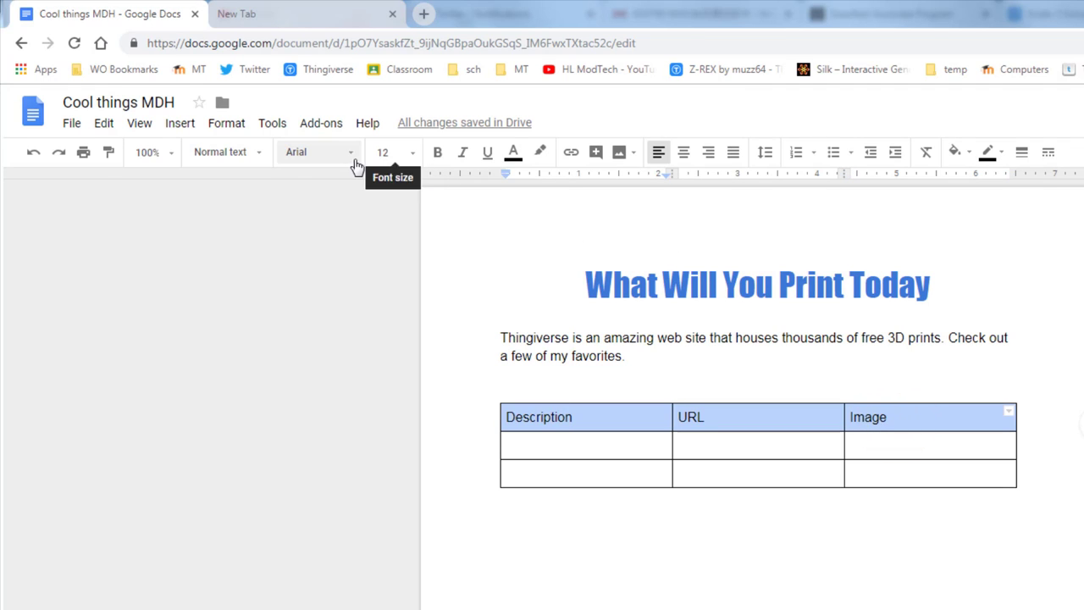
click(318, 151)
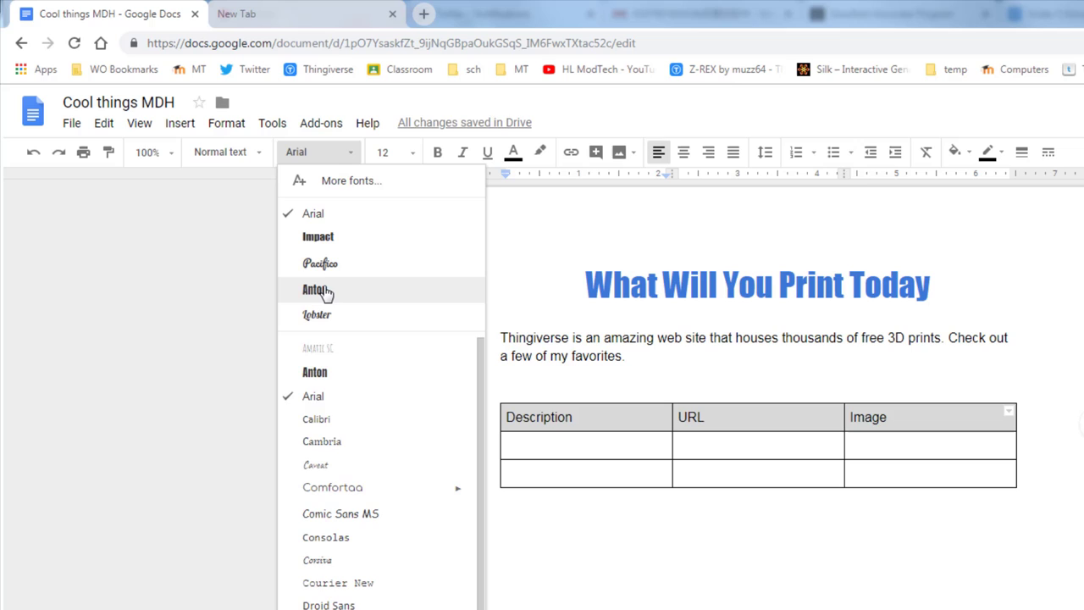
click(313, 290)
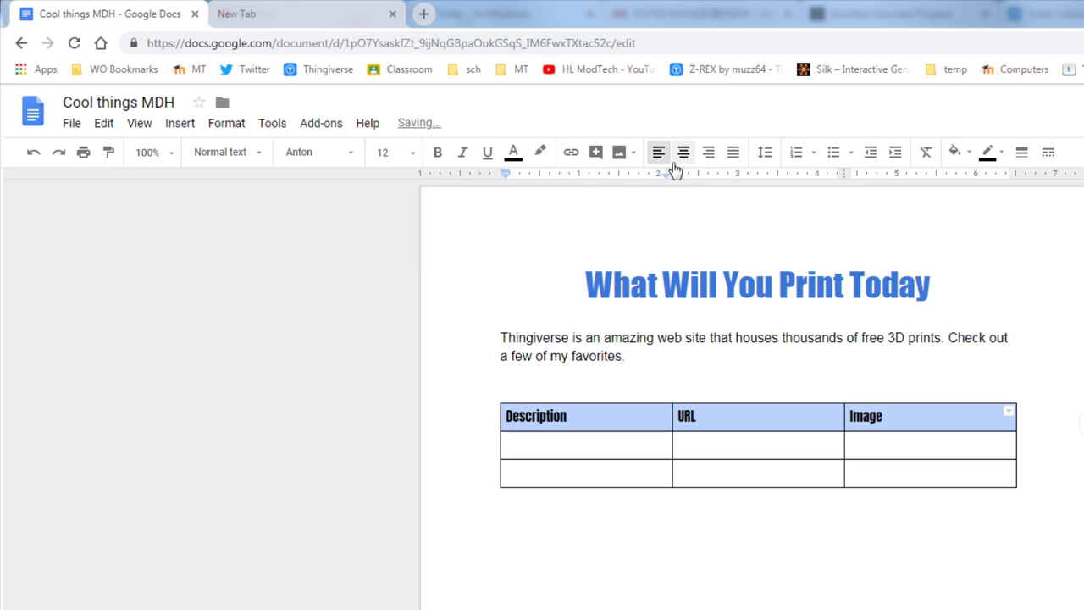
click(683, 153)
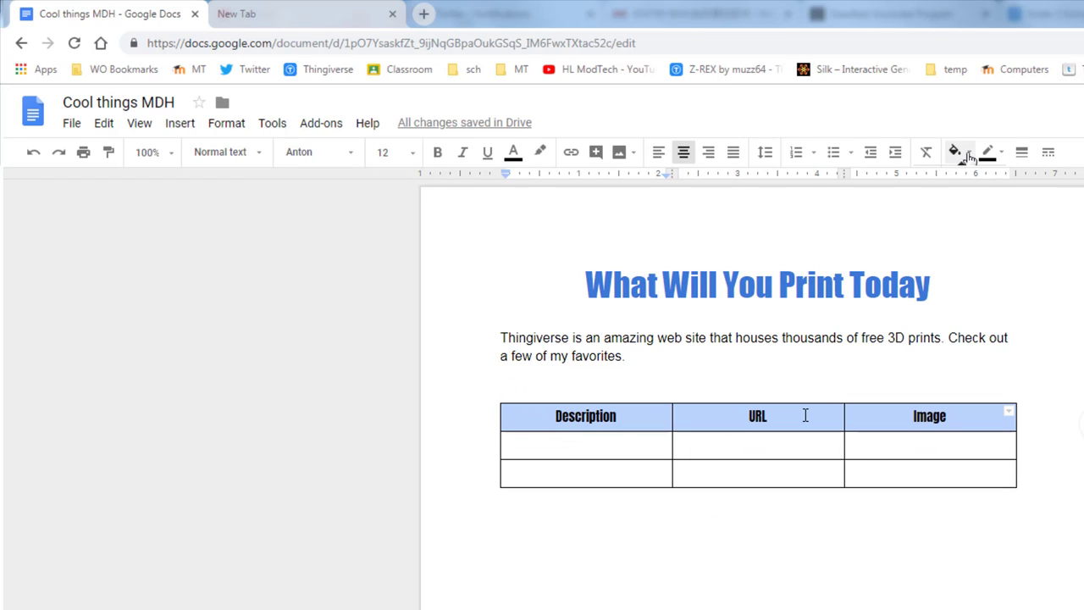
click(953, 152)
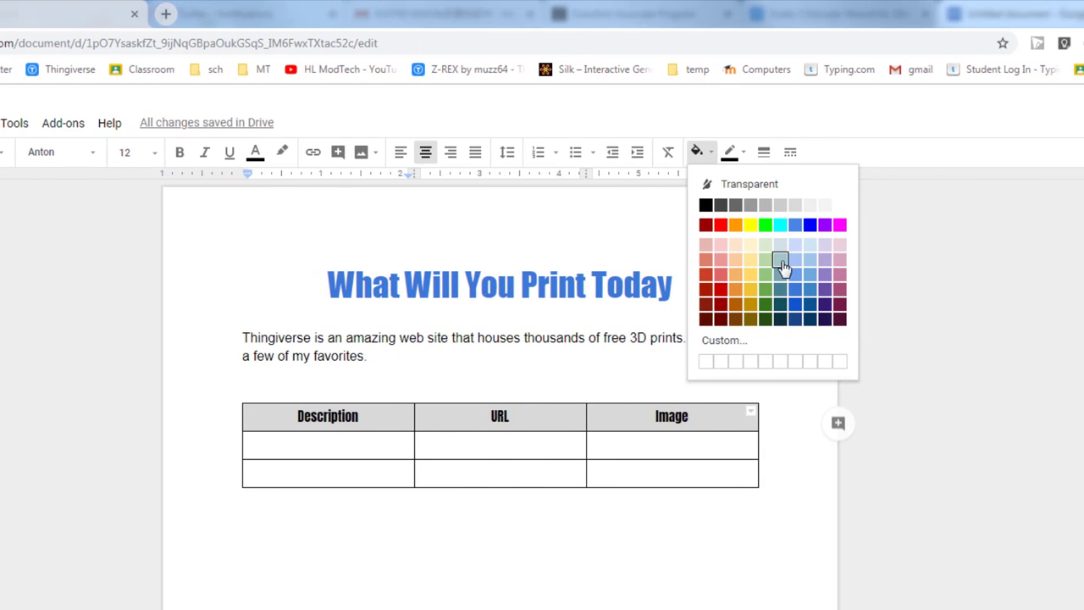
click(780, 260)
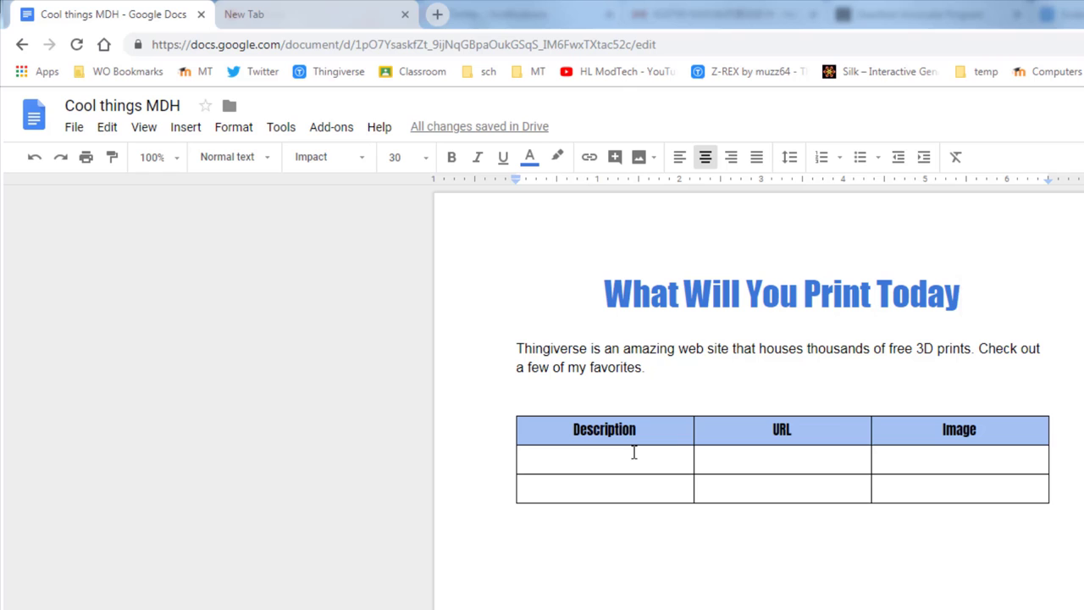
mouse_move(341, 26)
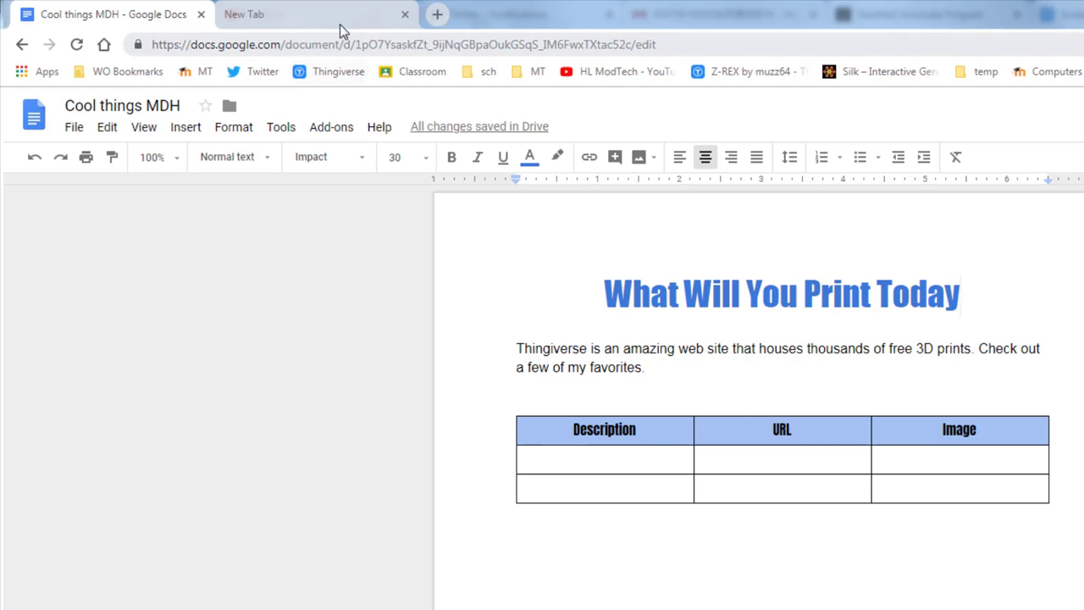
Open Thingiverse in a new tab and search for 'car'.
click(339, 71)
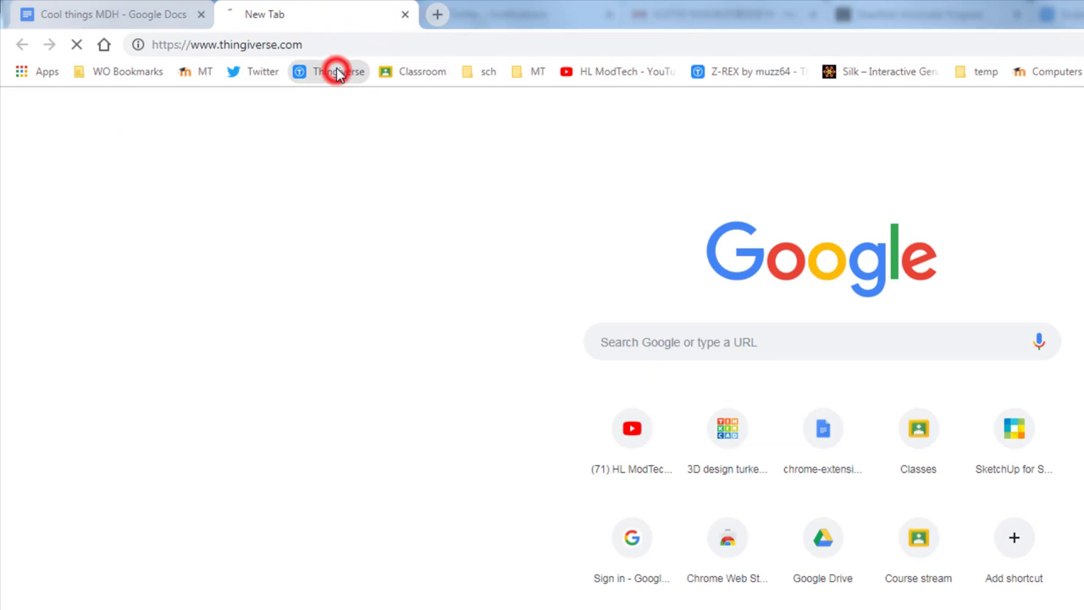
click(344, 71)
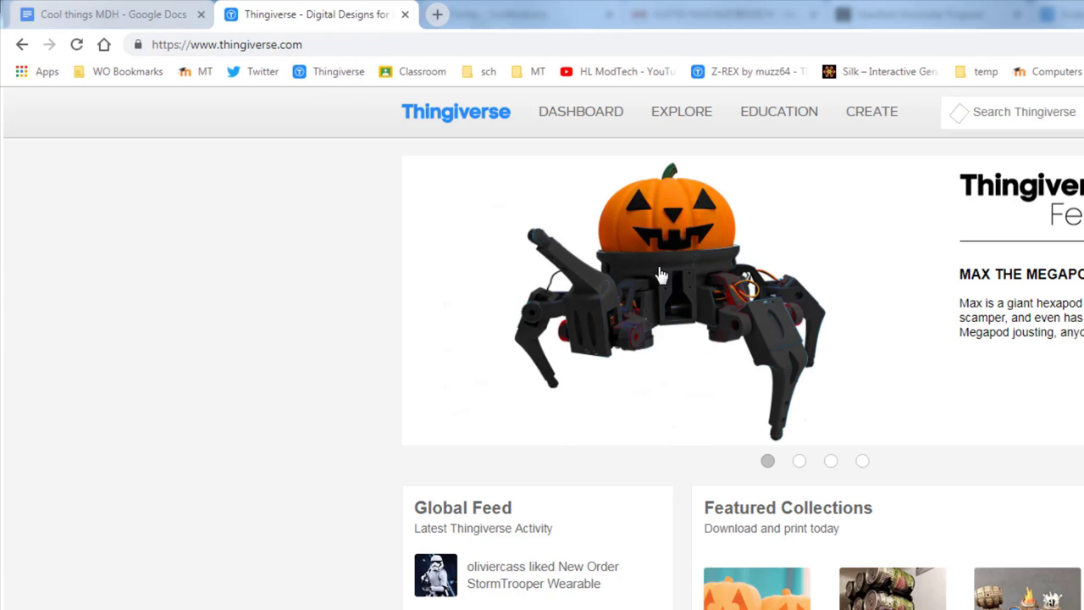
click(963, 111)
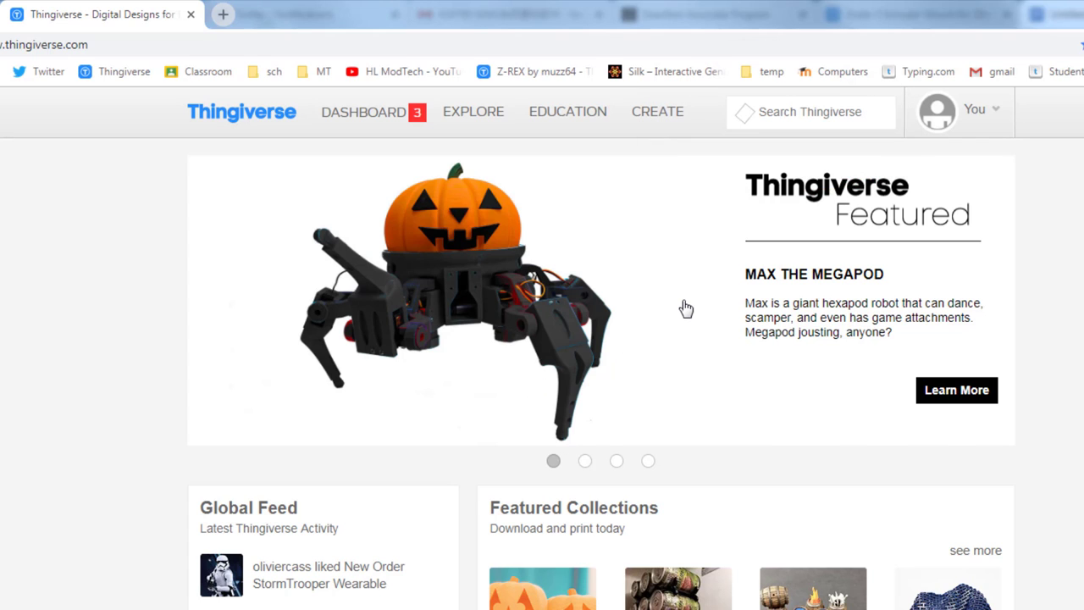
text(car)
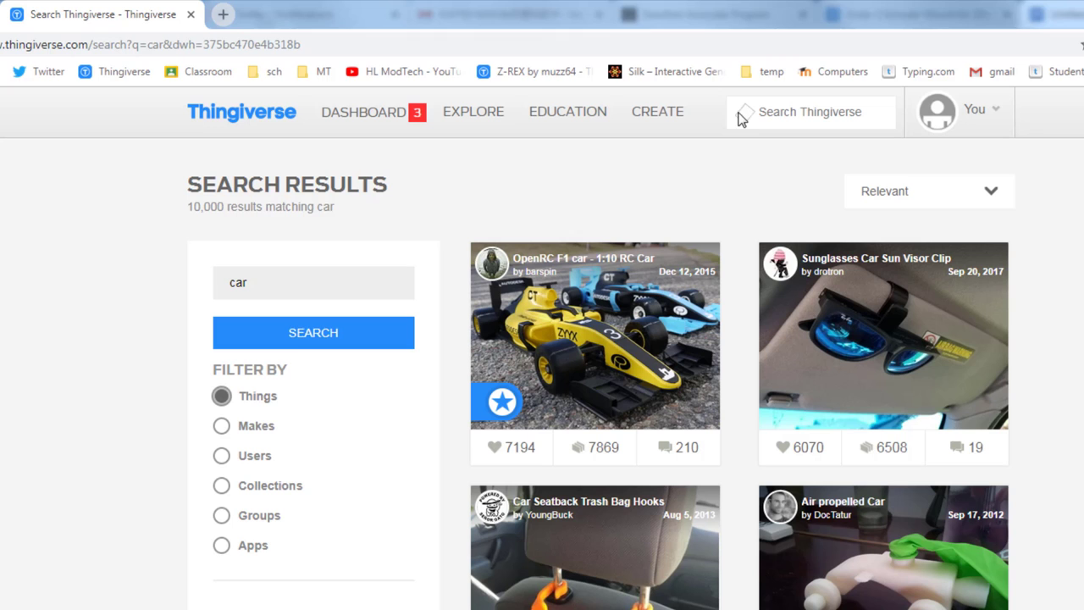
Open the Formula E Race Car page and copy its URL.
scroll(down, 3)
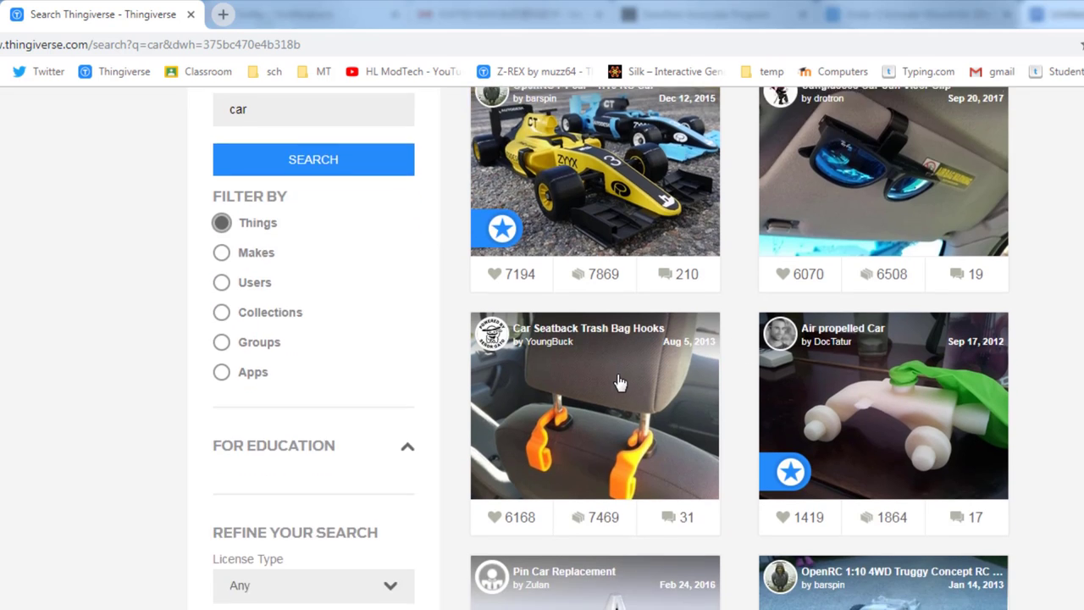
scroll(down, 3)
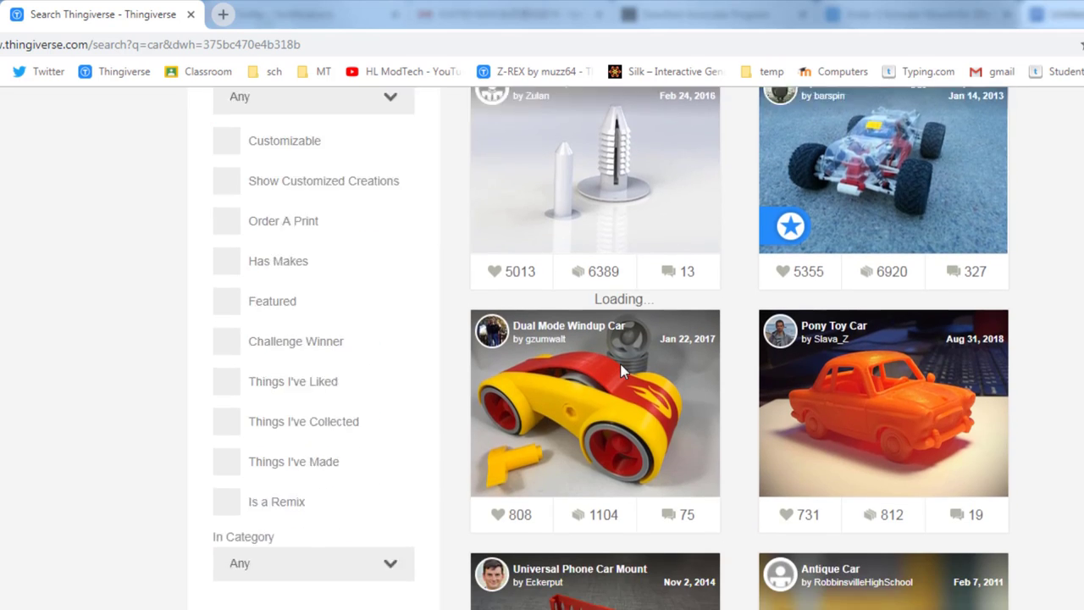
scroll(down, 3)
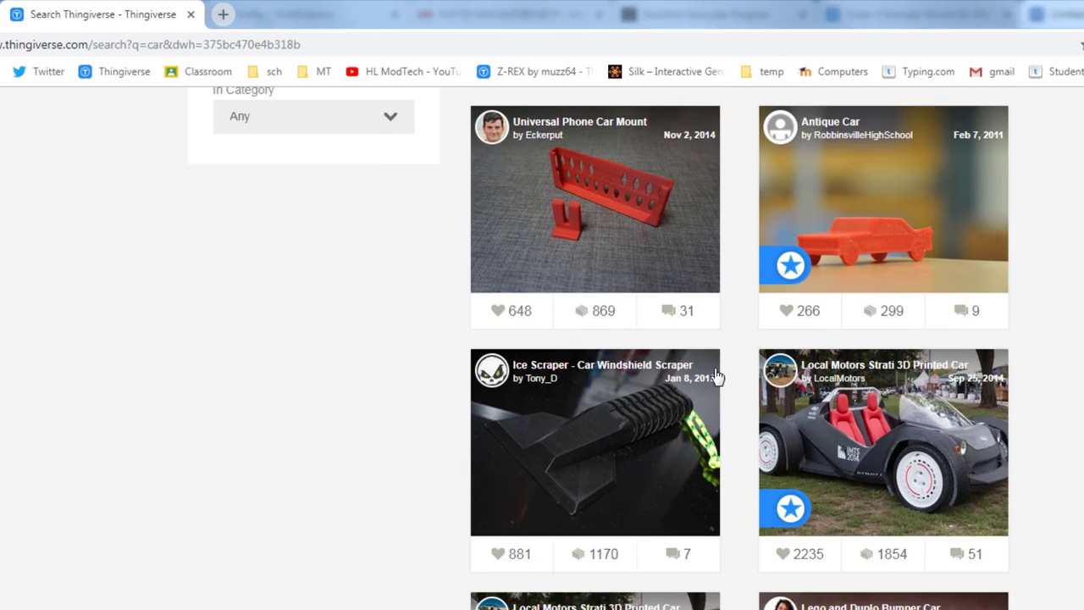
scroll(down, 3)
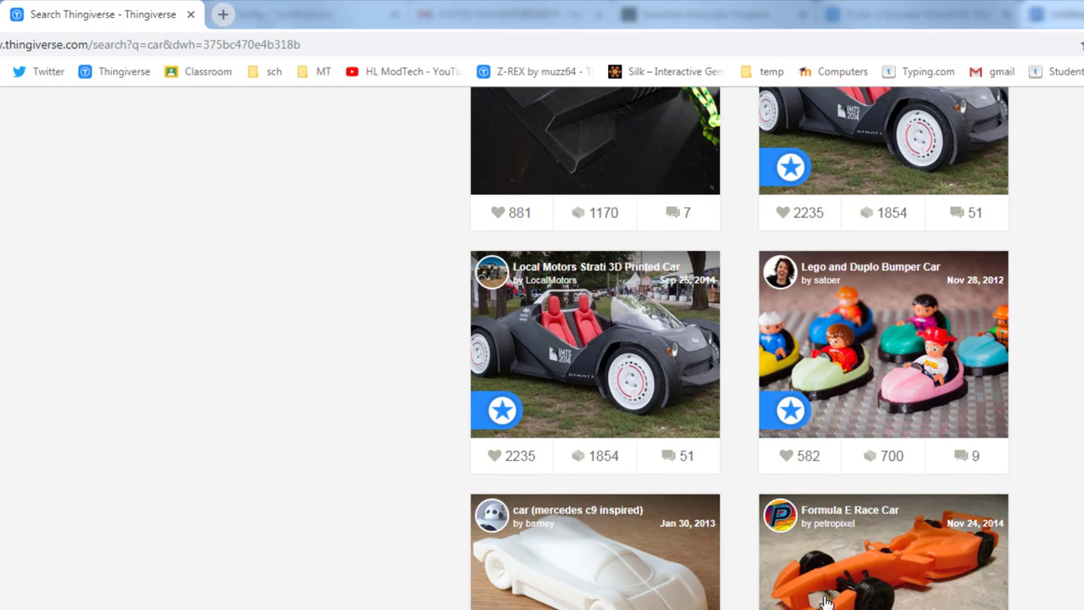
scroll(down, 3)
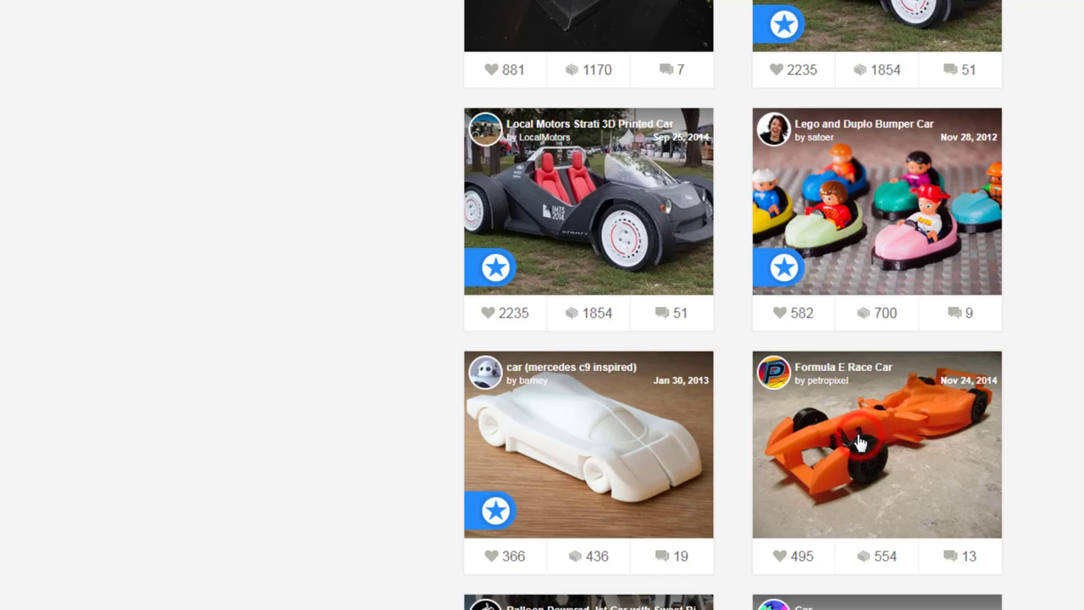
click(862, 444)
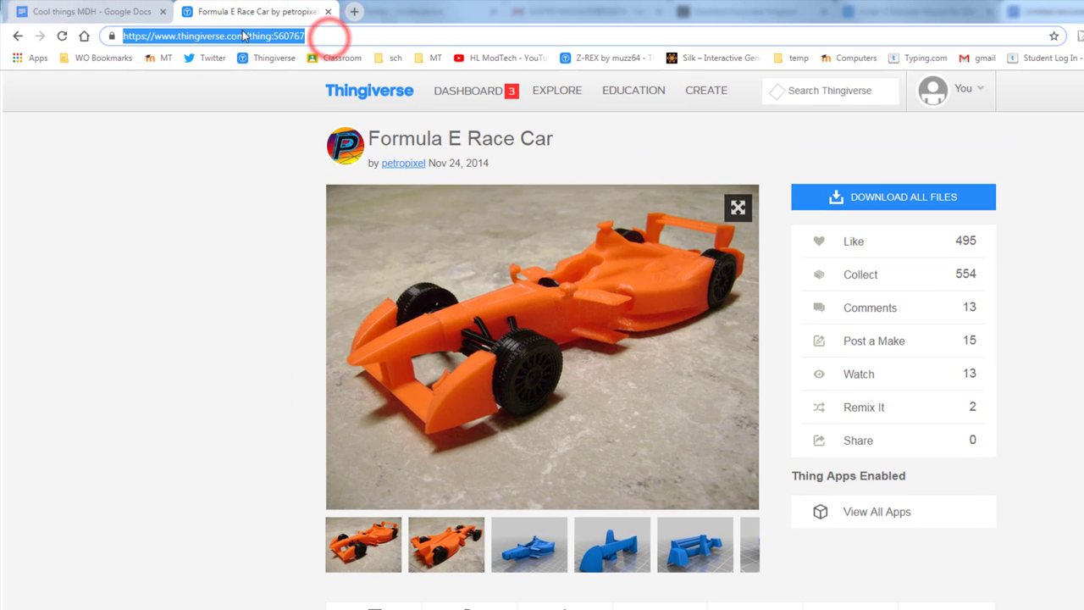
right_click(244, 36)
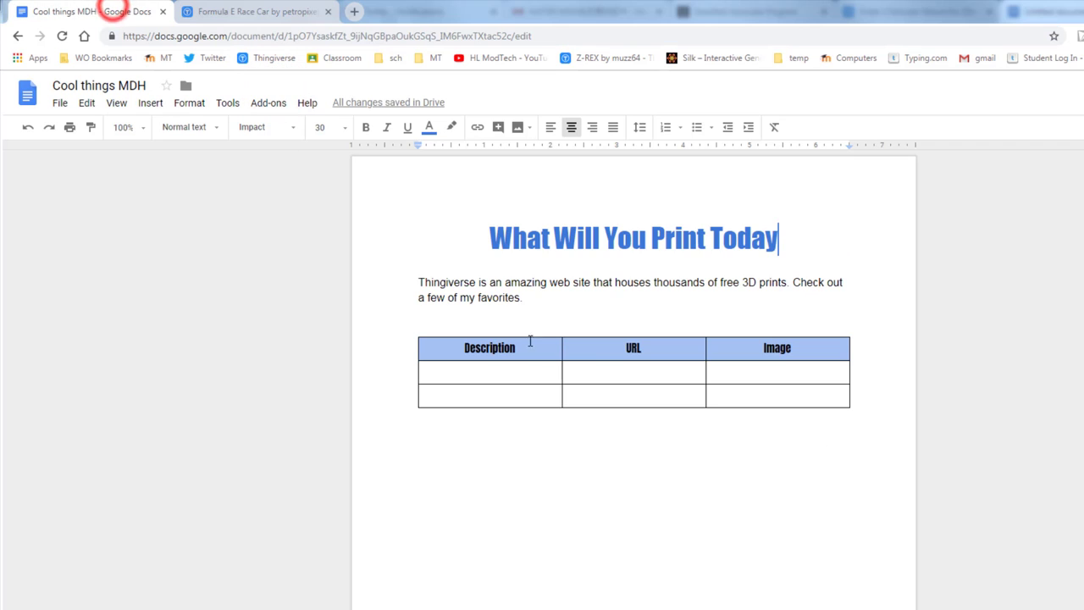
Paste the race car URL and enter 'Sweet Formula E Race Car' in the first row.
right_click(607, 373)
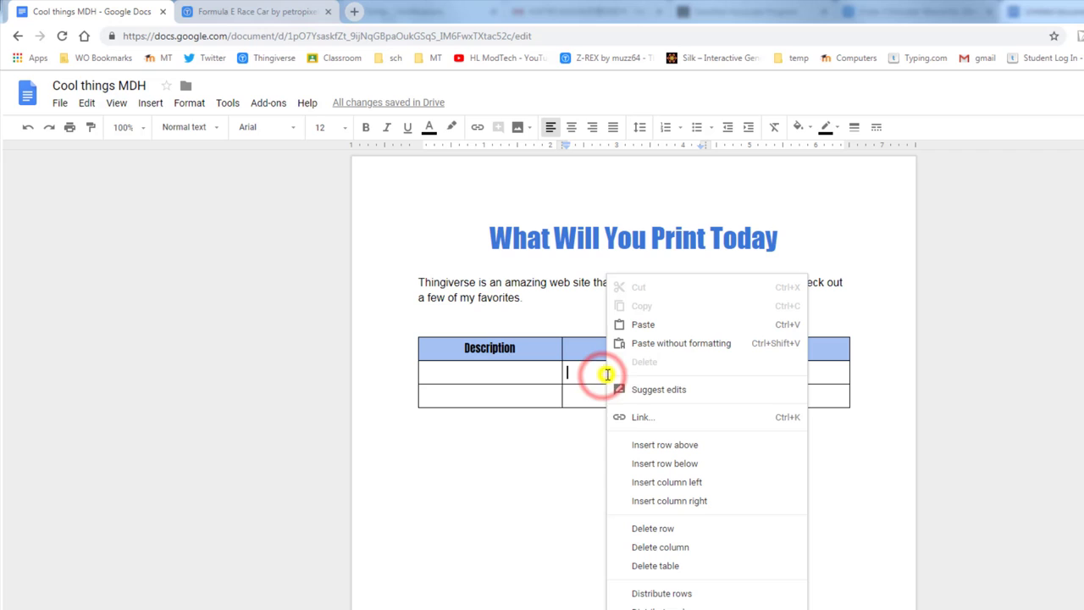
mouse_move(652, 326)
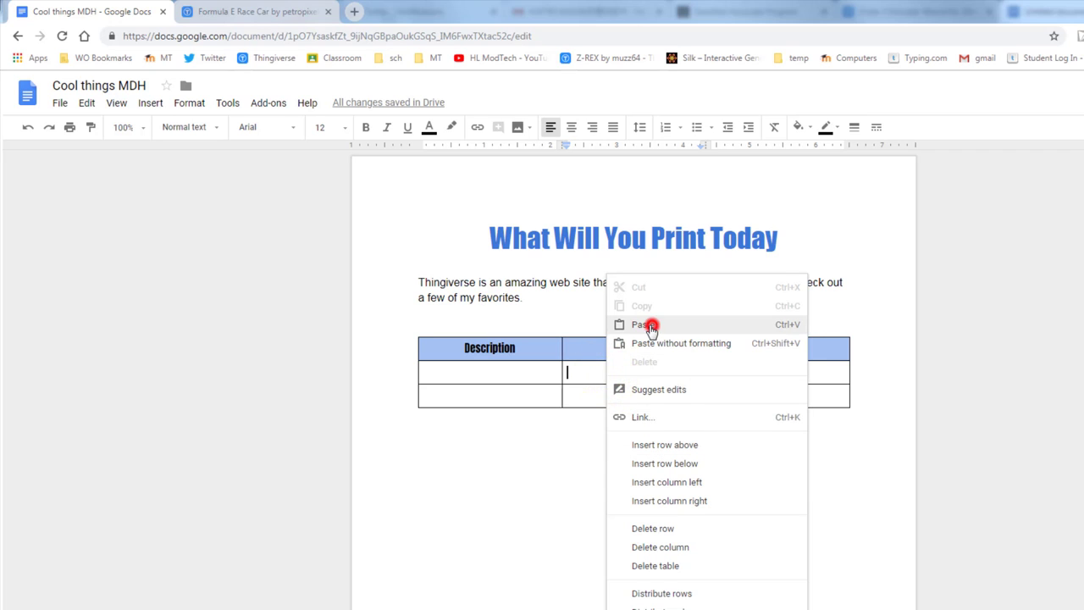
click(642, 325)
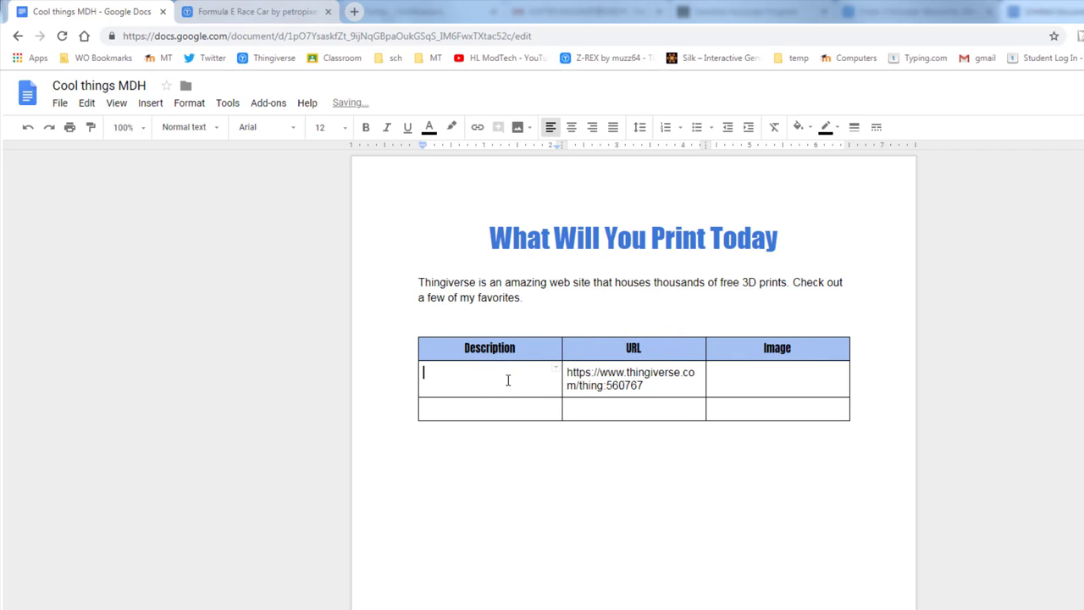
text(Sweet Formula E Race Car)
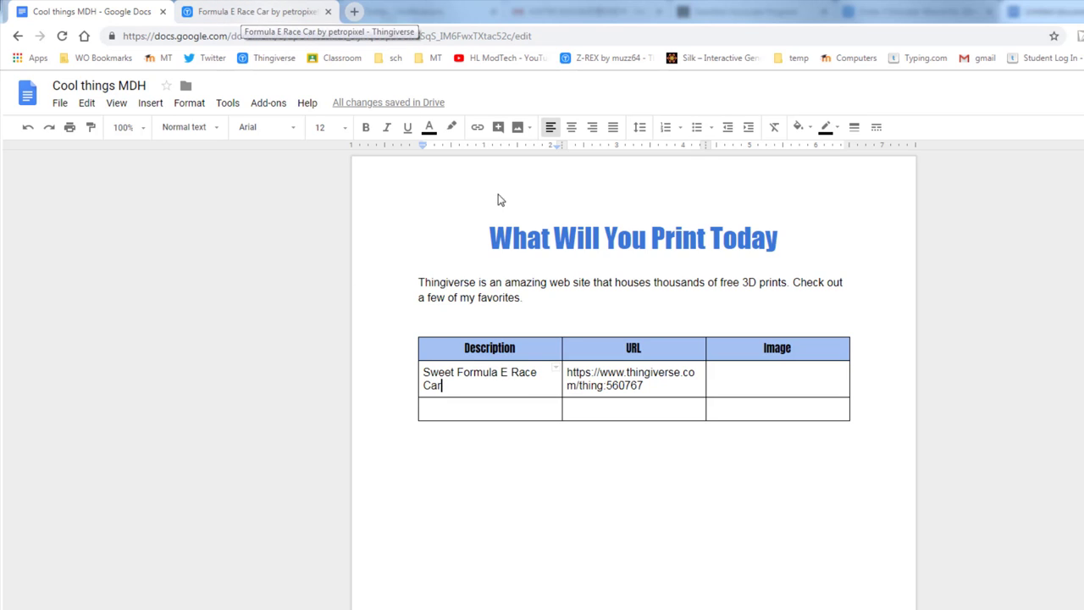
click(742, 381)
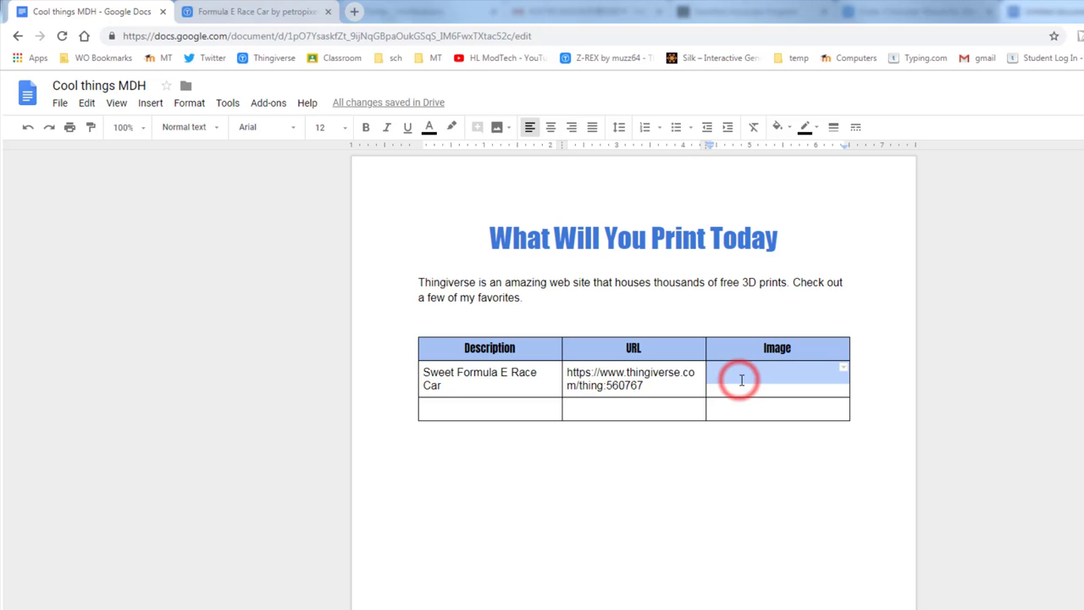
click(741, 379)
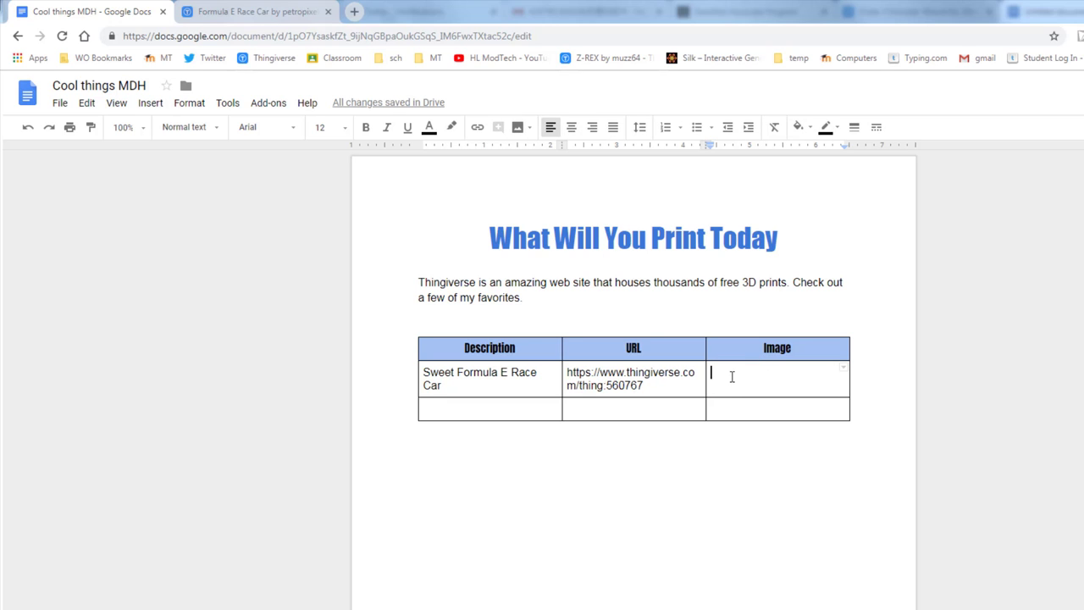
mouse_move(264, 12)
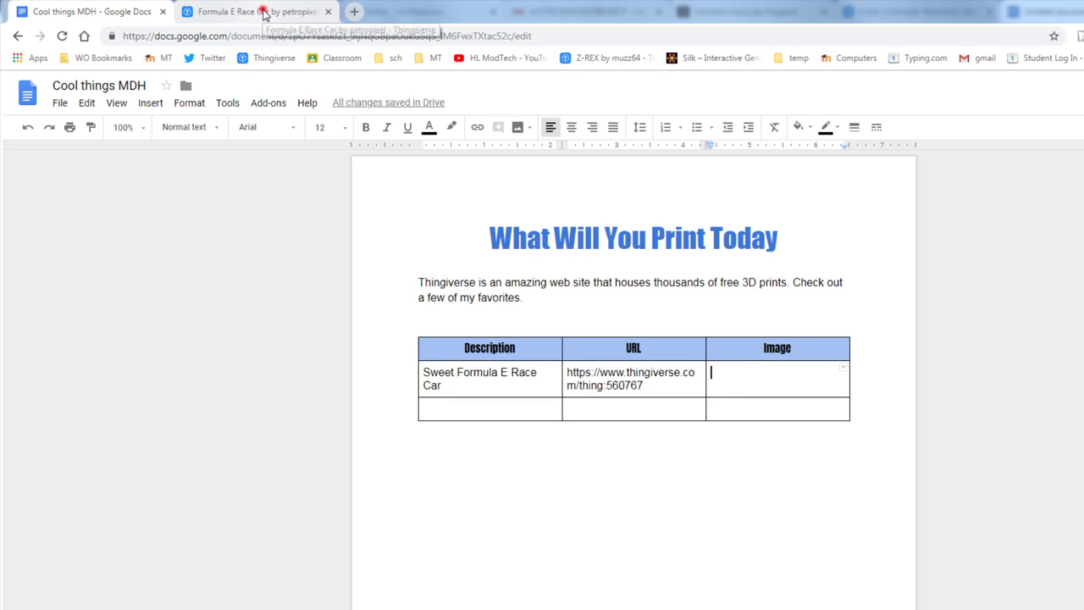
Copy the image address of the Formula E Race Car's main photo.
right_click(525, 356)
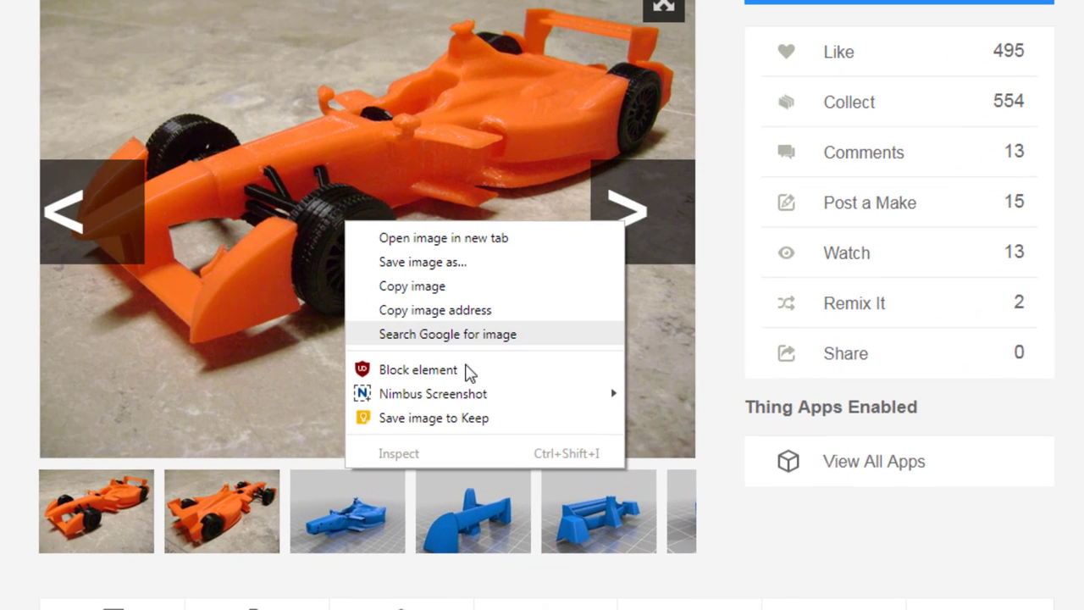
mouse_move(460, 314)
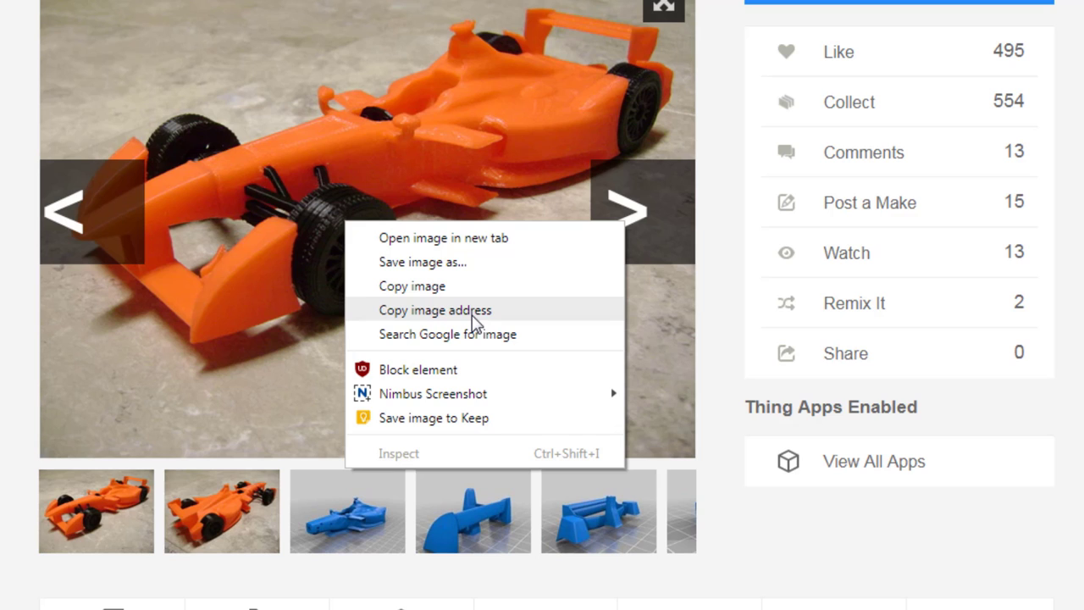
mouse_move(454, 317)
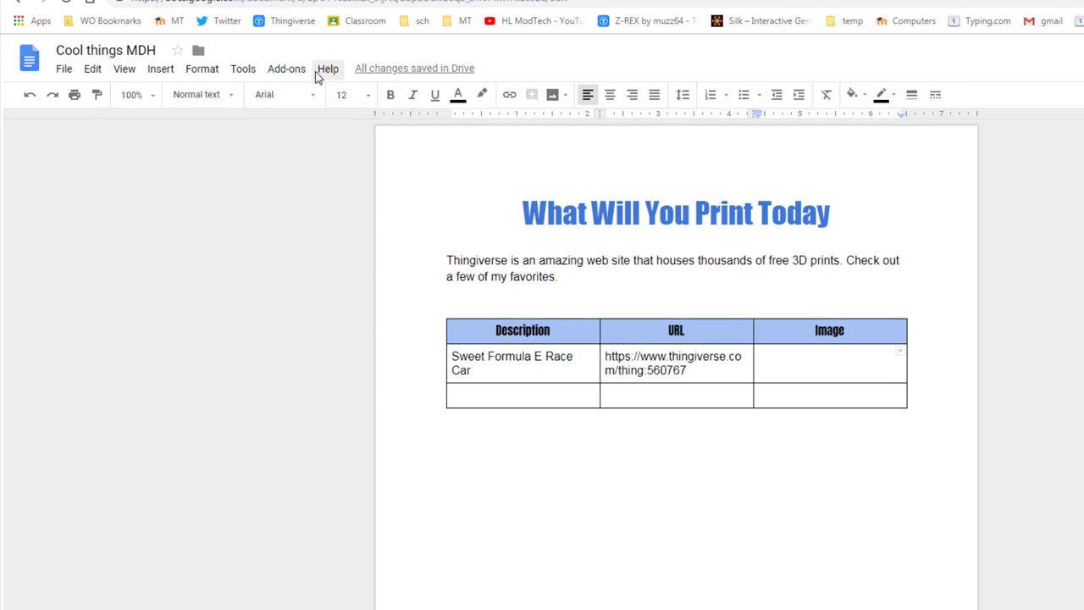
Insert the race car photo into the first Image cell by URL.
click(160, 68)
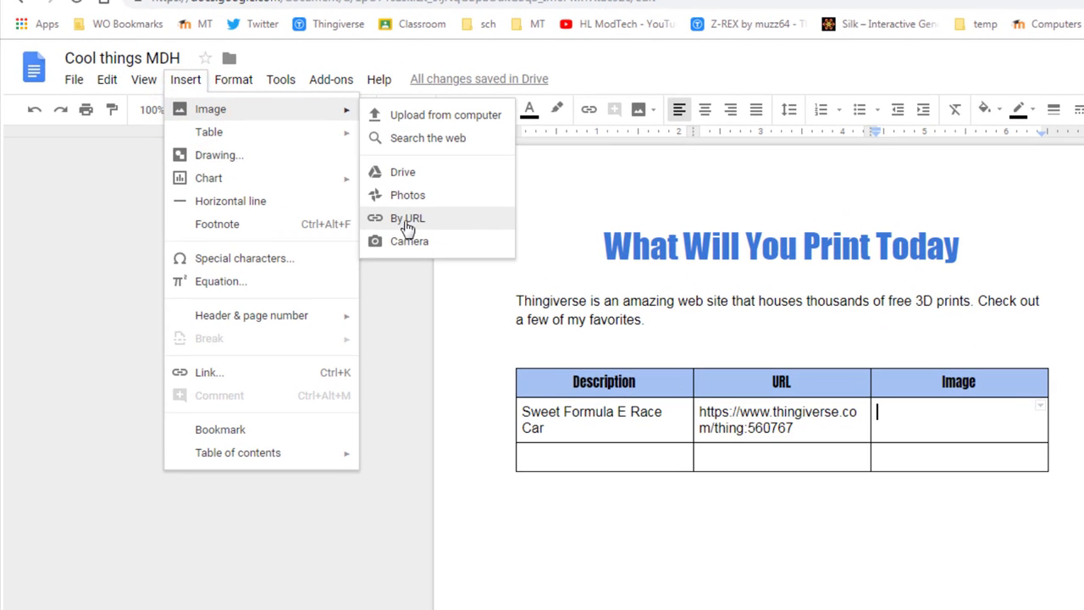
mouse_move(423, 226)
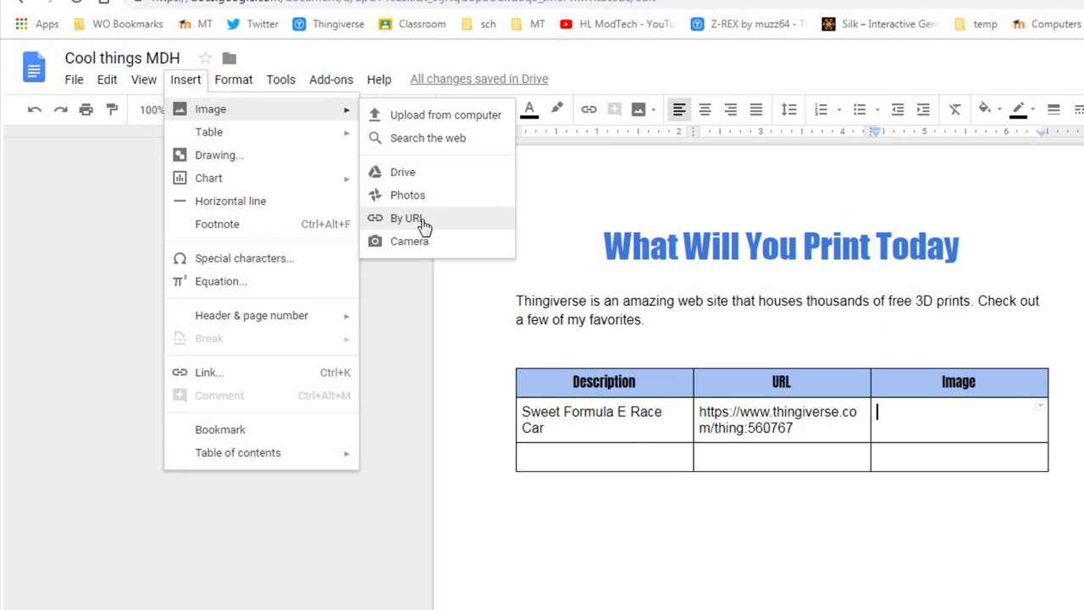
click(405, 218)
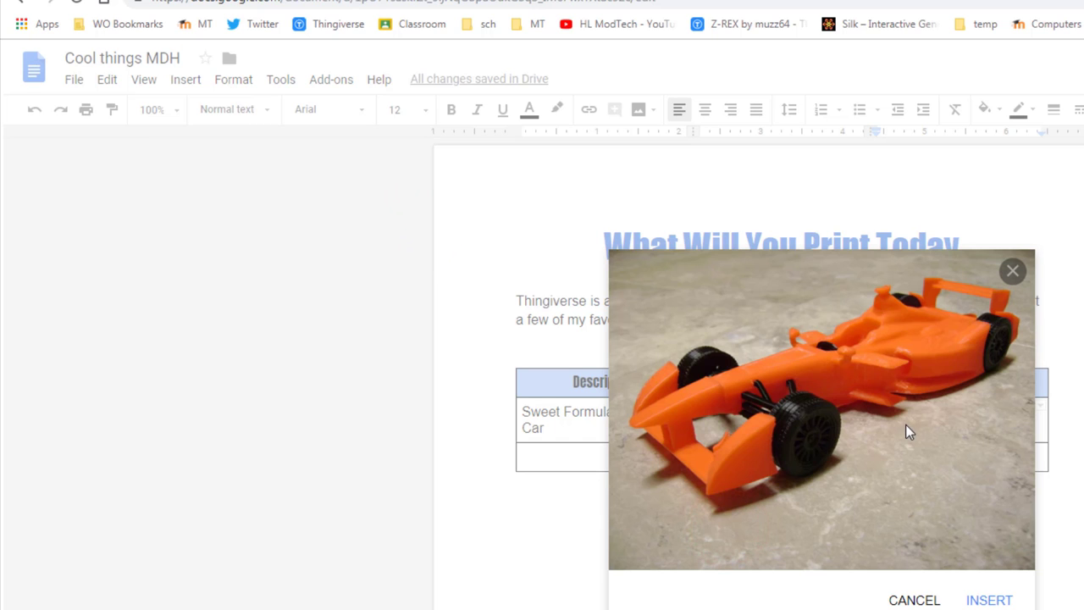
click(991, 600)
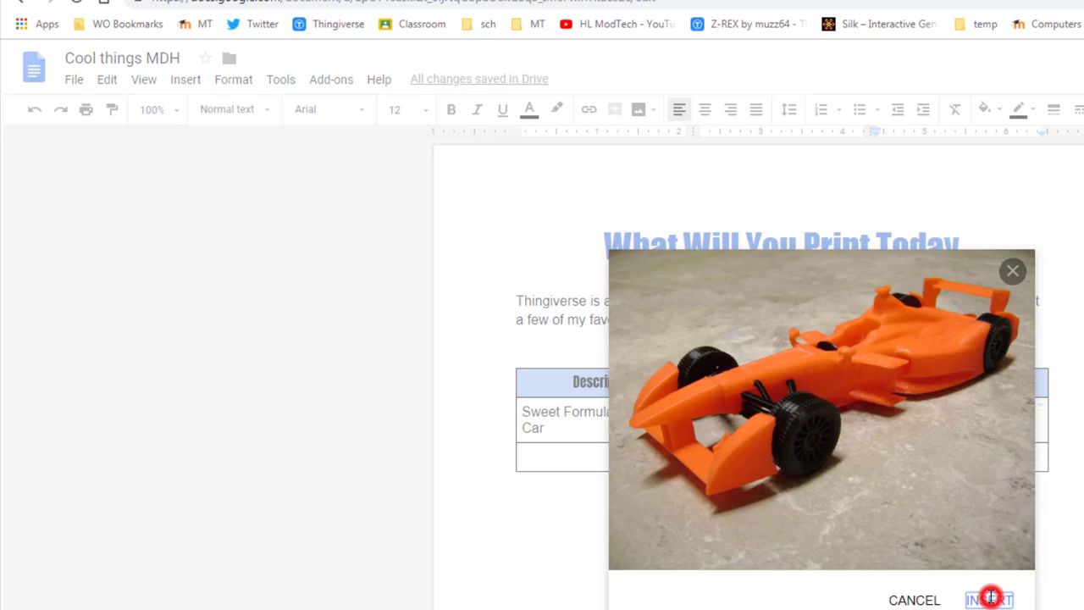
click(987, 598)
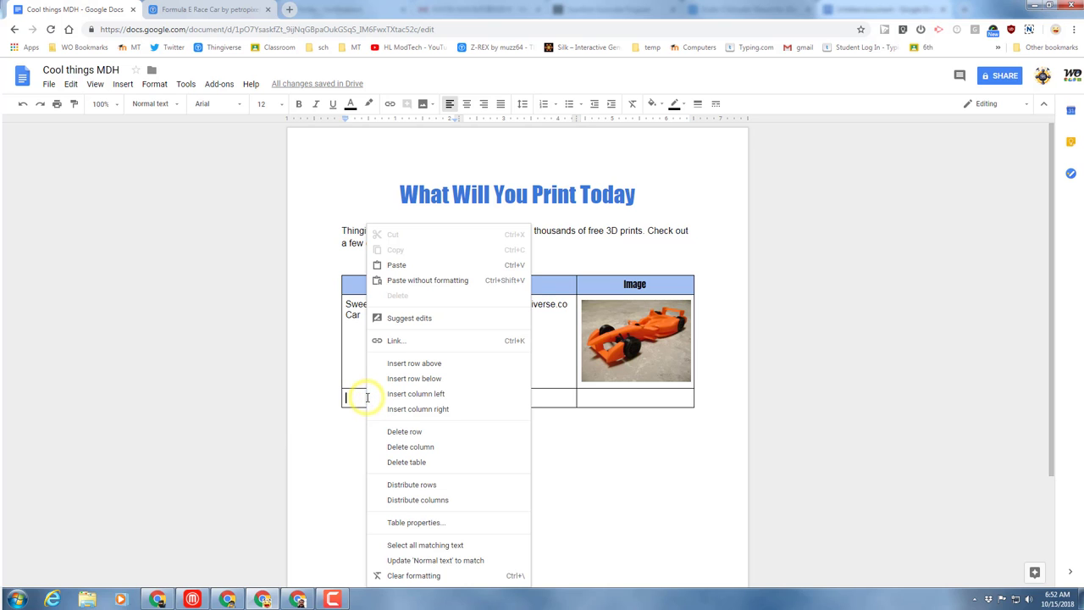
mouse_move(383, 379)
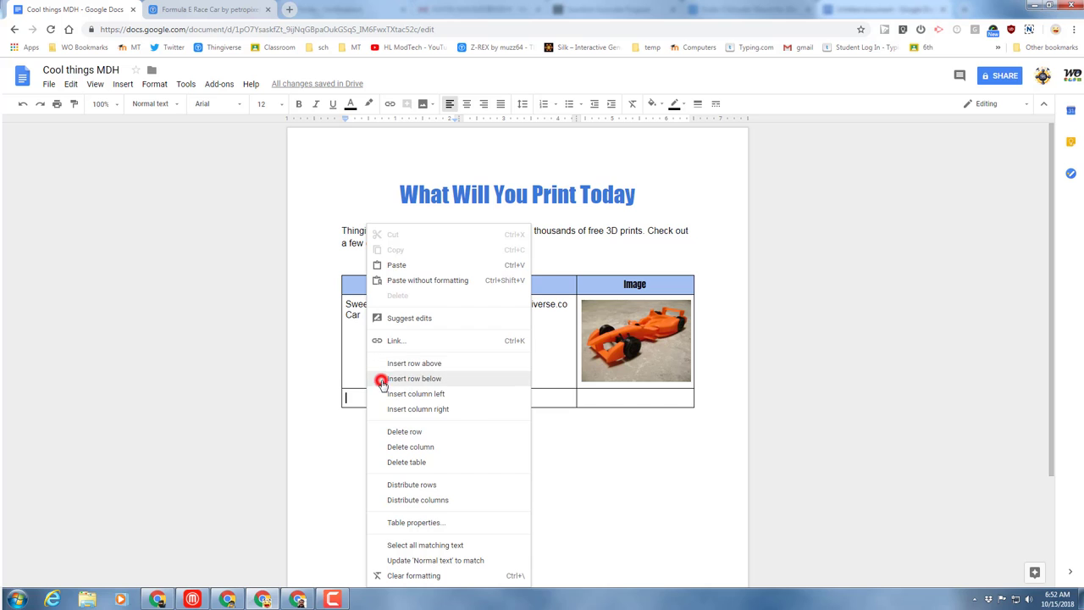
Insert a new empty row below the race car row.
click(414, 379)
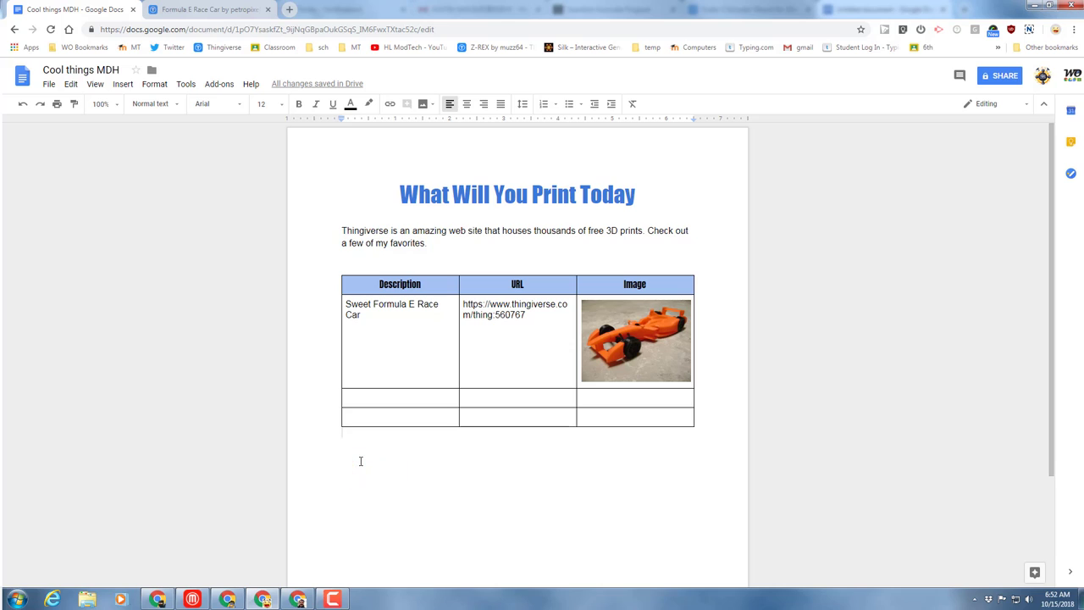
Type 'I hope you enjoyed learning about the Thingiverse website' and copy thingiverse.com's address.
click(360, 460)
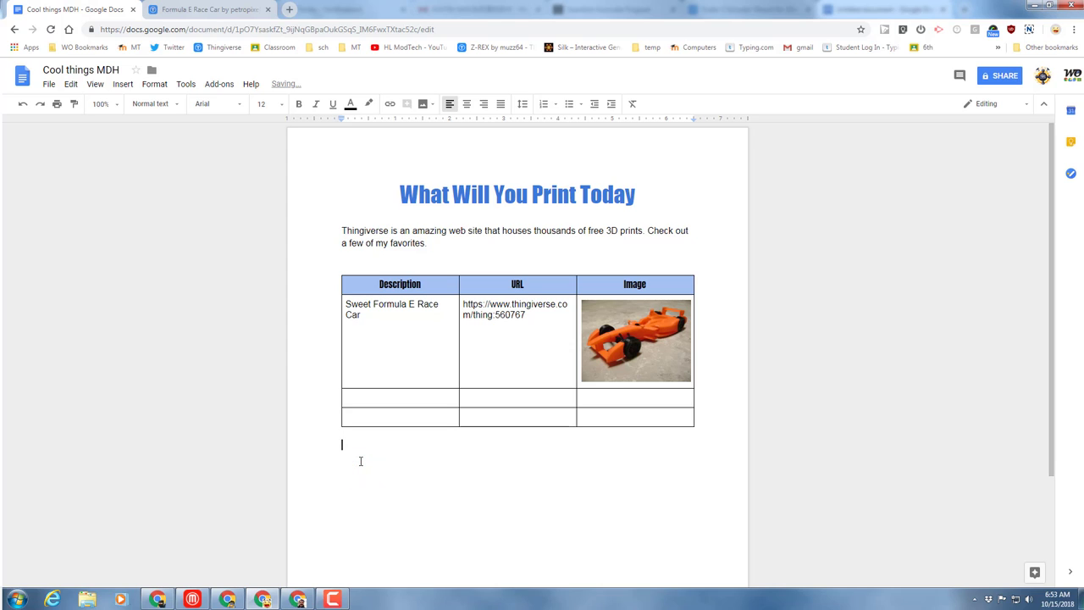
text(I hope you enjoyed learning about the Thingiverse website)
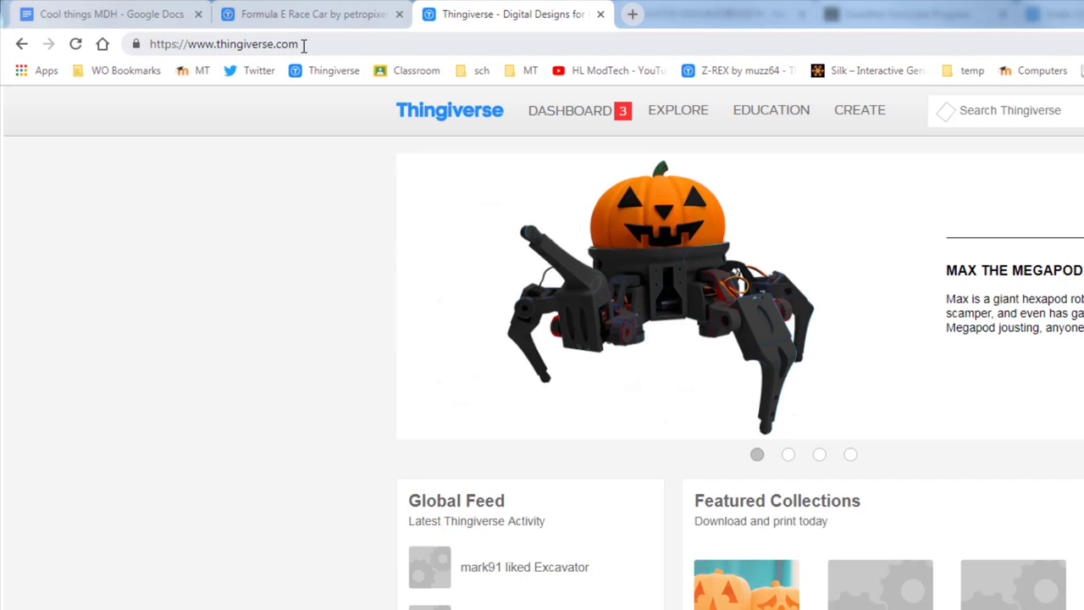
right_click(216, 43)
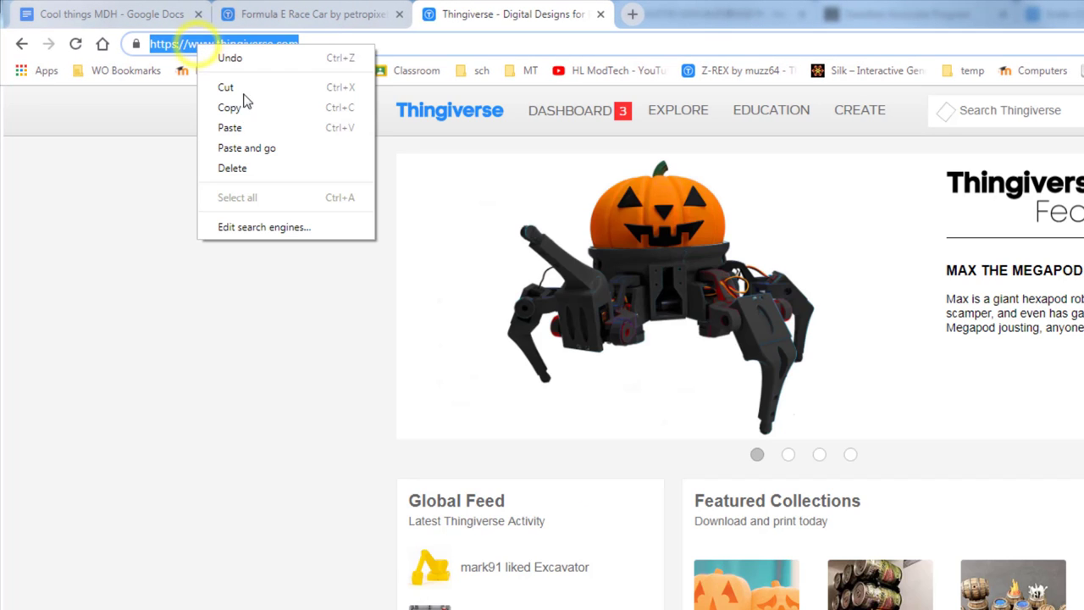
click(151, 15)
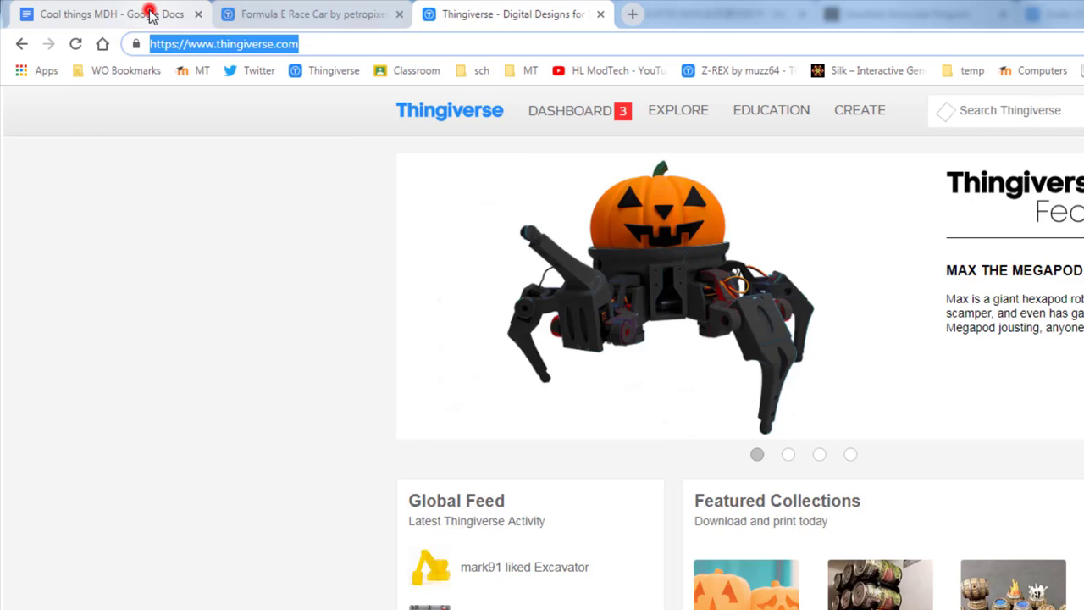
click(127, 17)
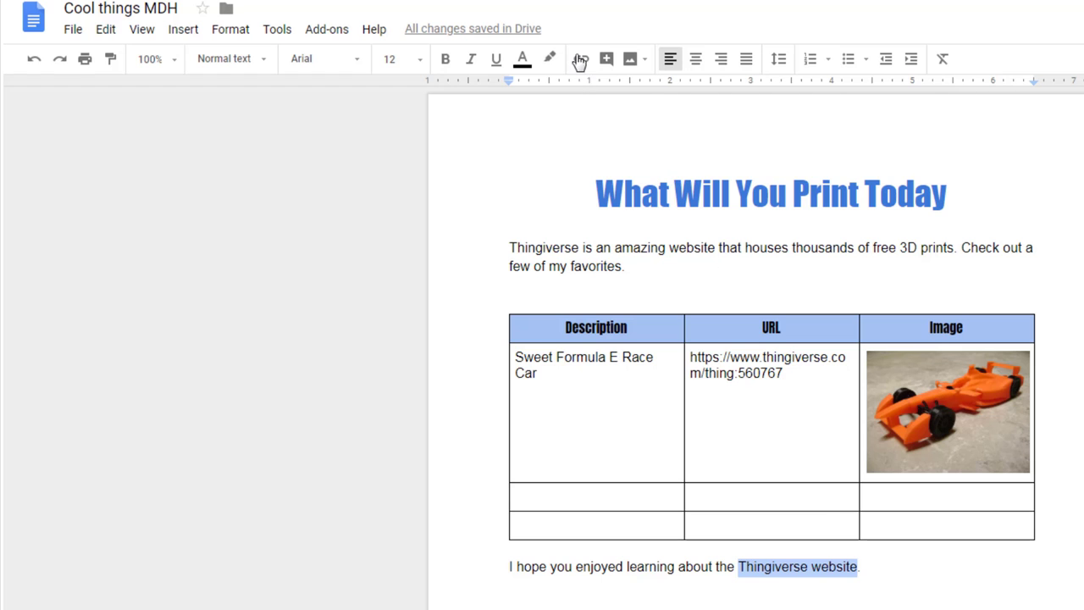
click(580, 59)
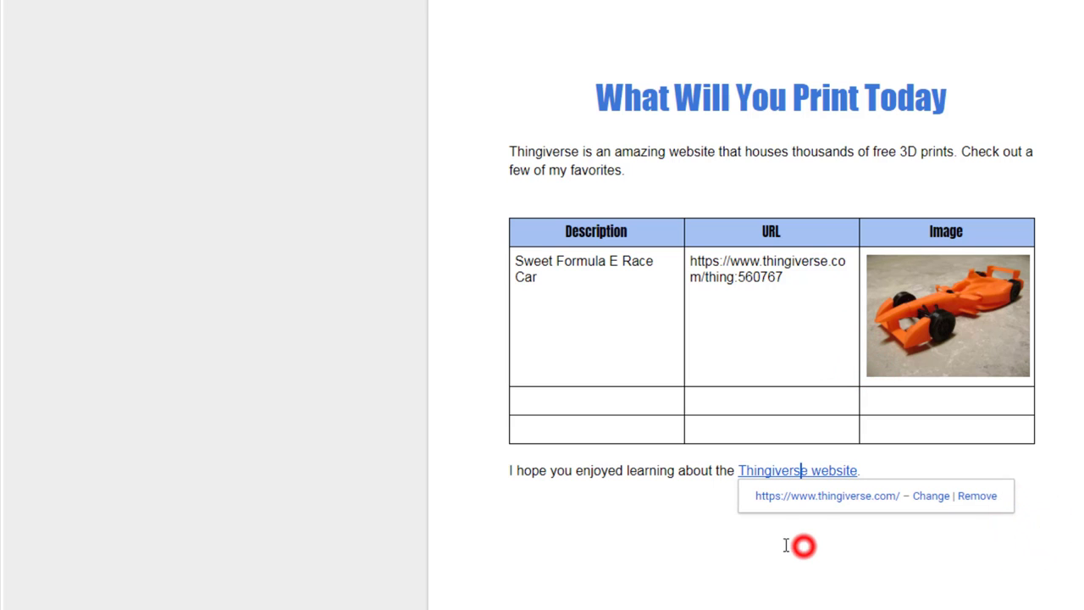
mouse_move(895, 458)
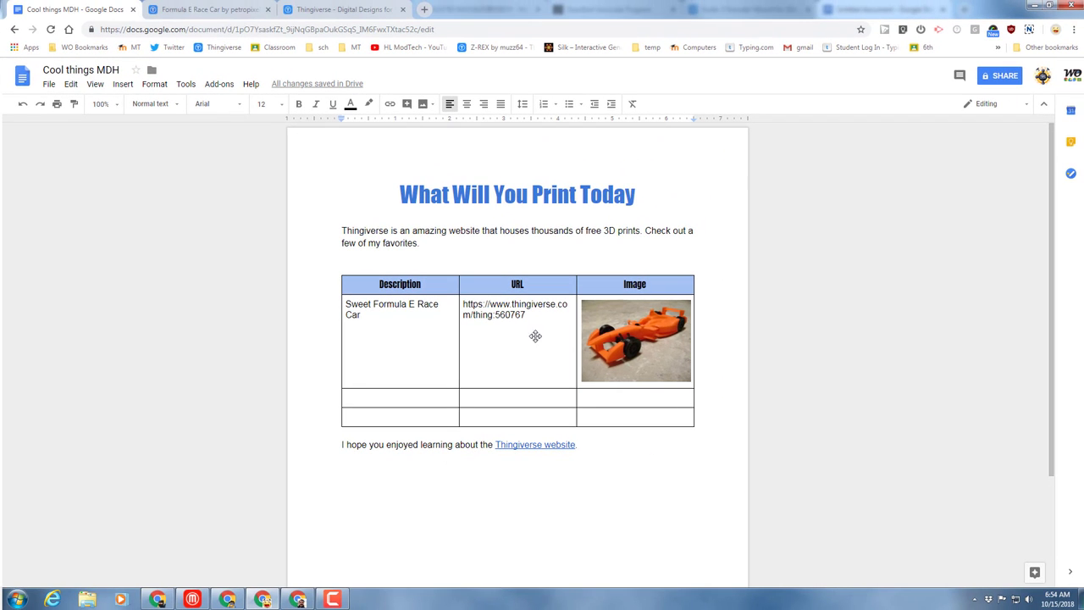
Search the add-on store for the OneLook Thesaurus add-on.
click(223, 84)
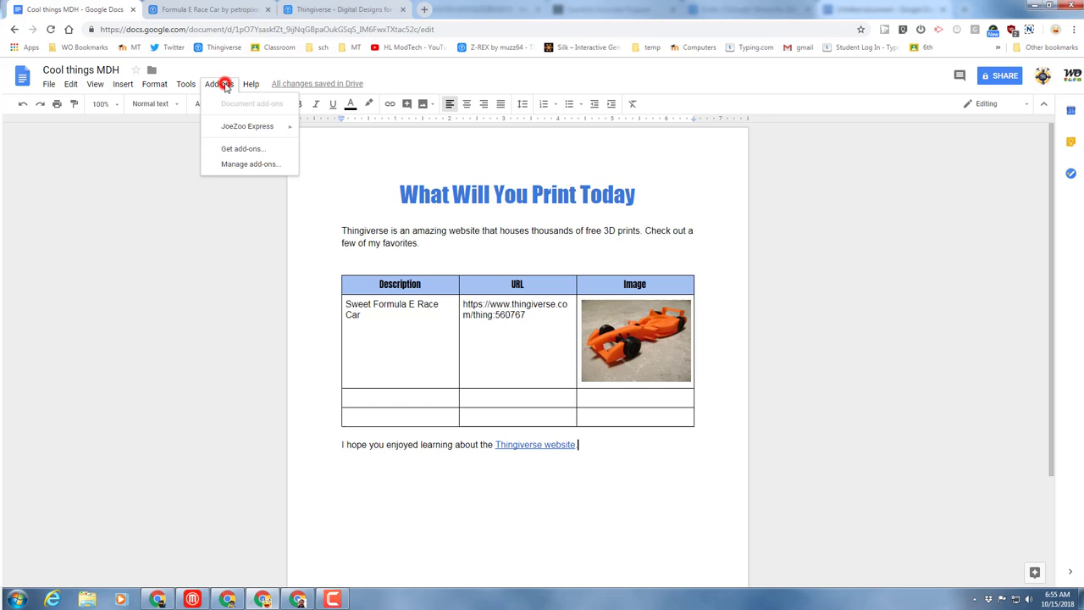
click(256, 84)
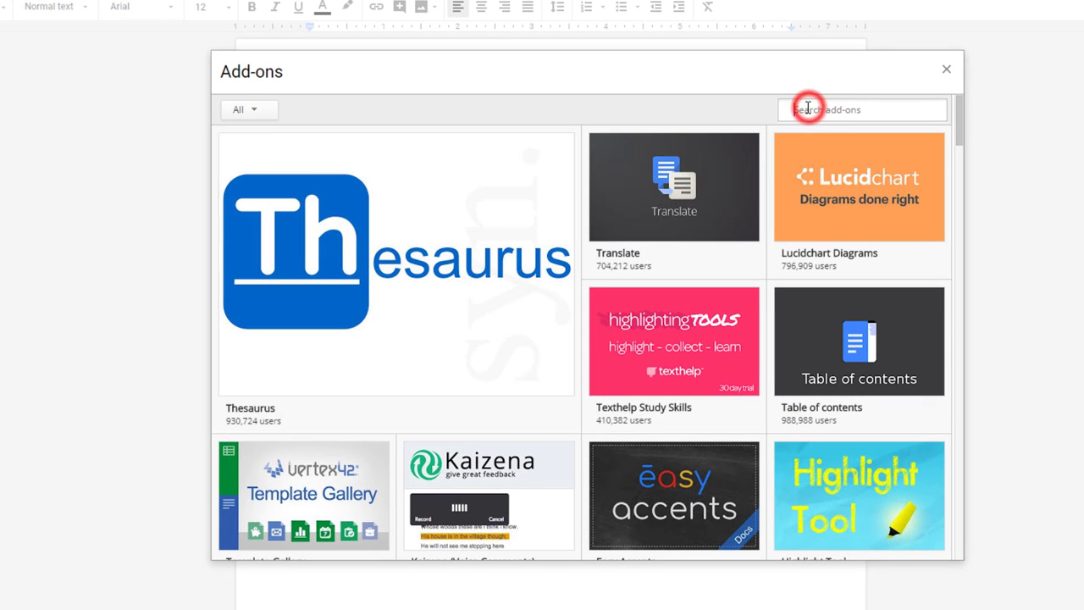
text(oni)
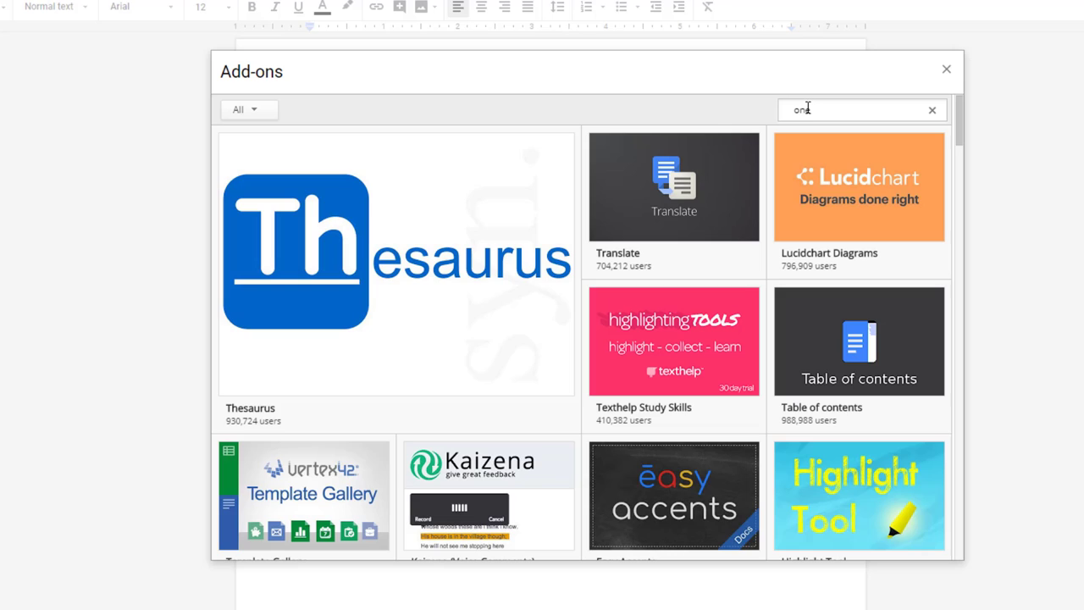
text(look th)
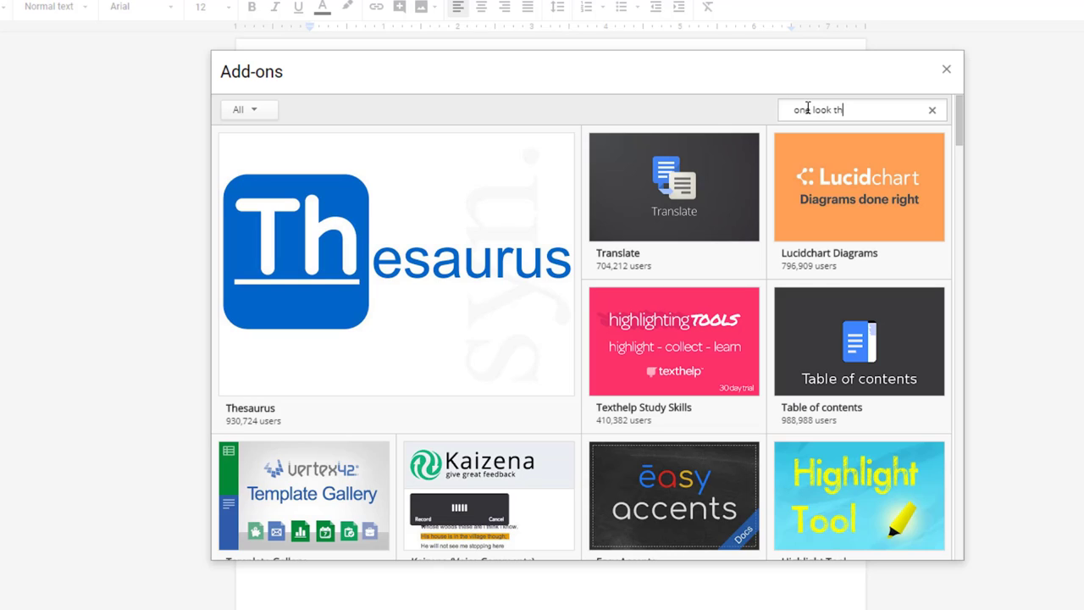
text(ee)
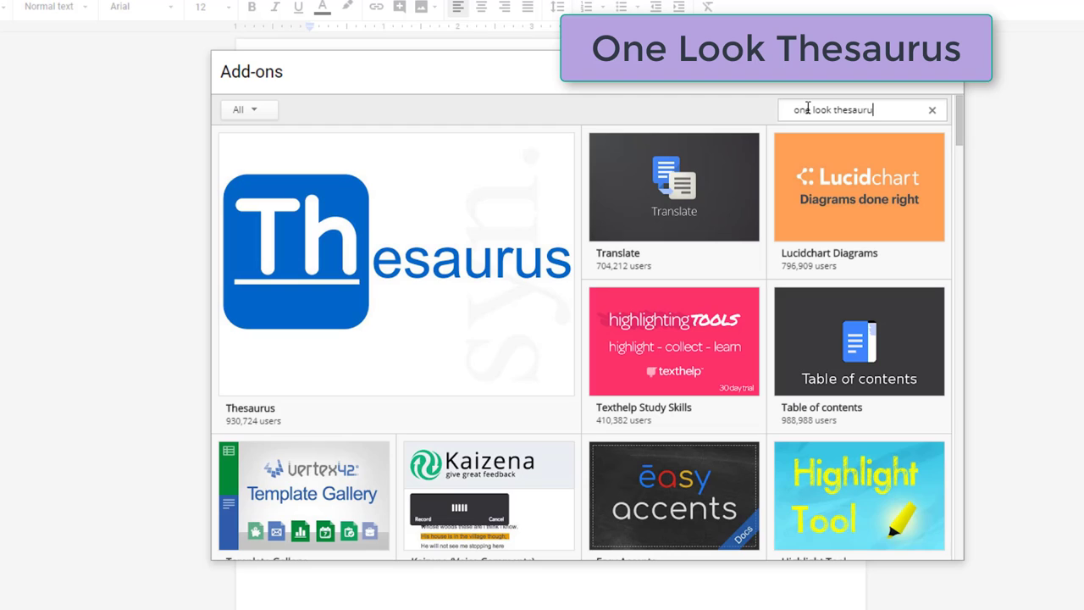
key(Enter)
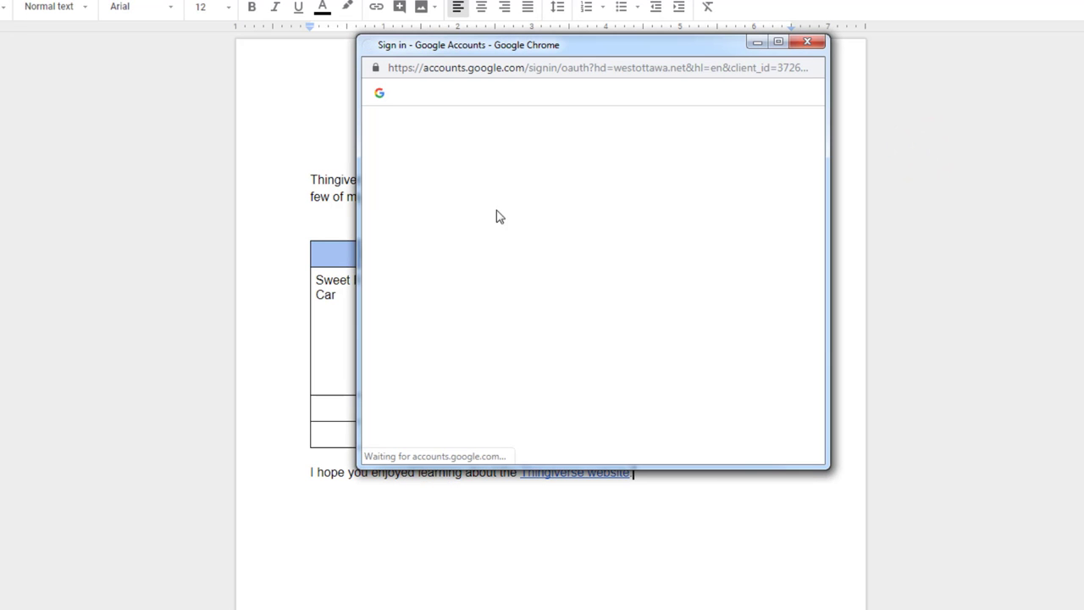
Sign in with the school account and allow OneLook Thesaurus access.
click(455, 238)
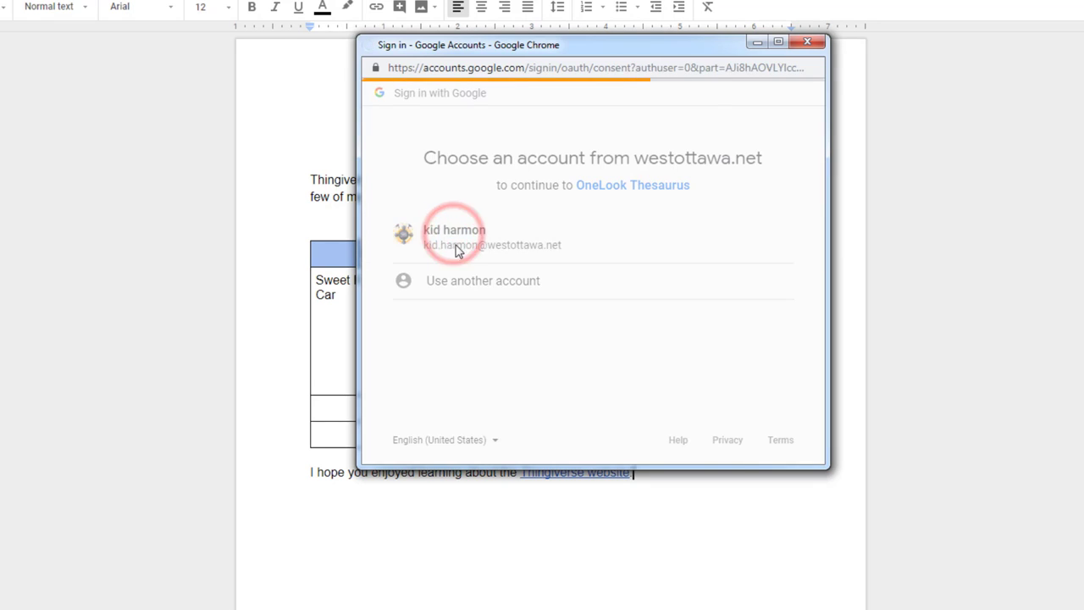
click(454, 238)
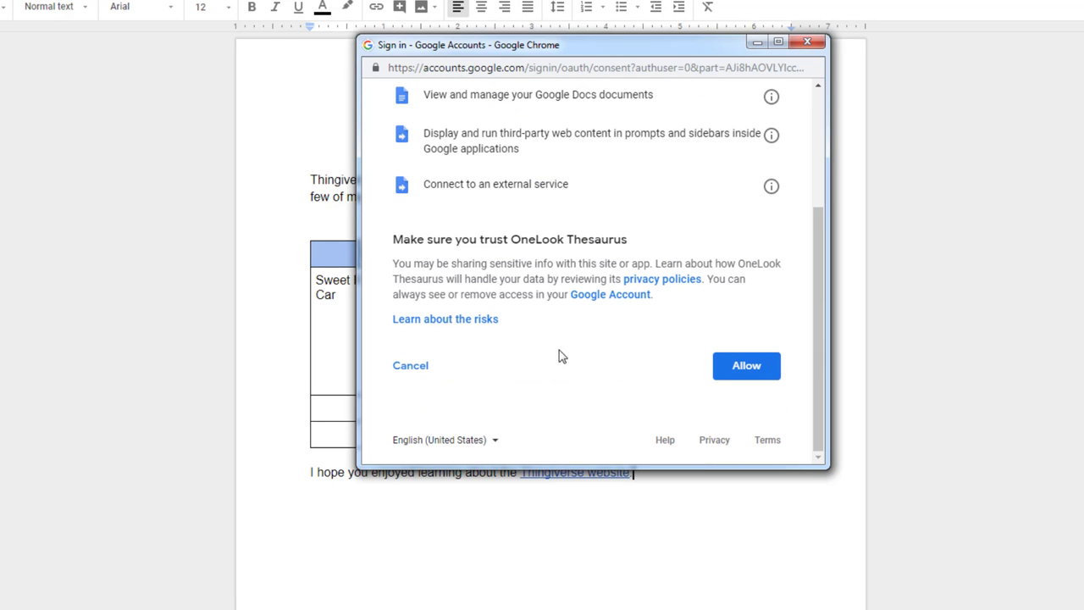
click(747, 366)
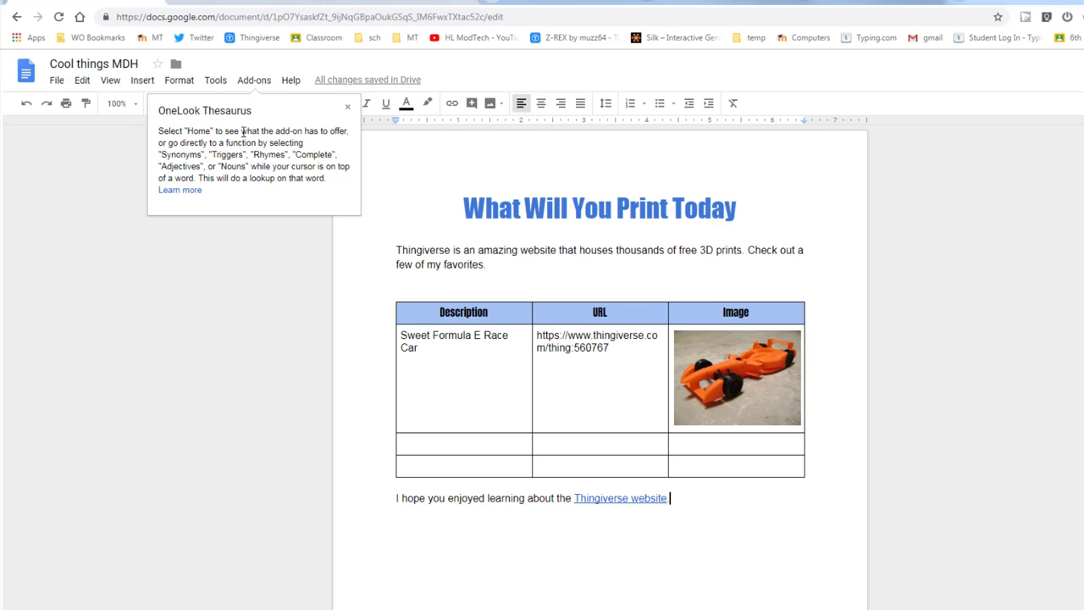
mouse_move(258, 95)
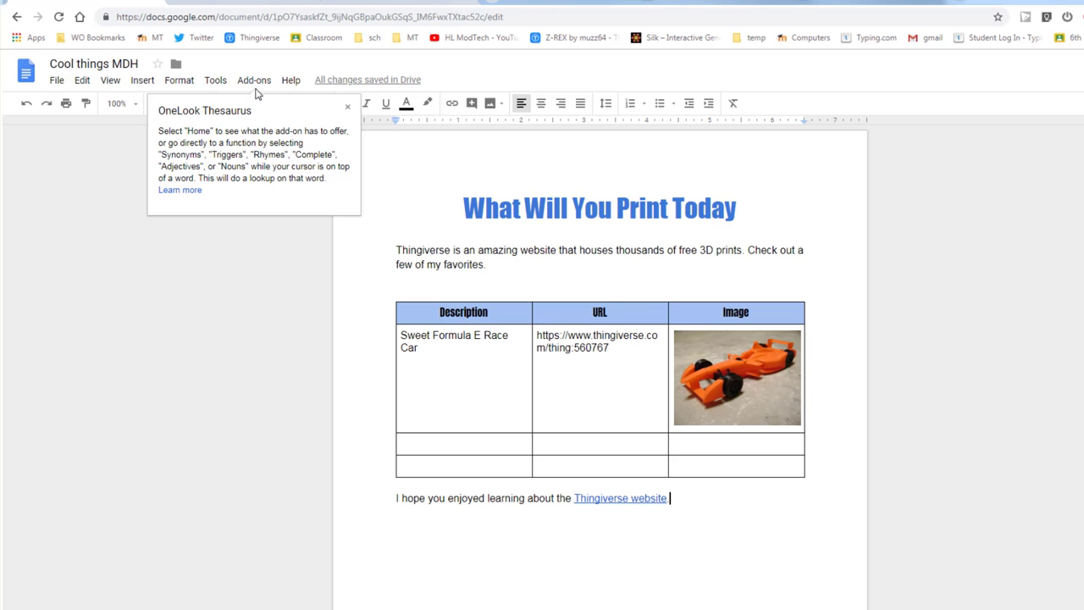
Search the add-on store for 'easybib'.
click(255, 80)
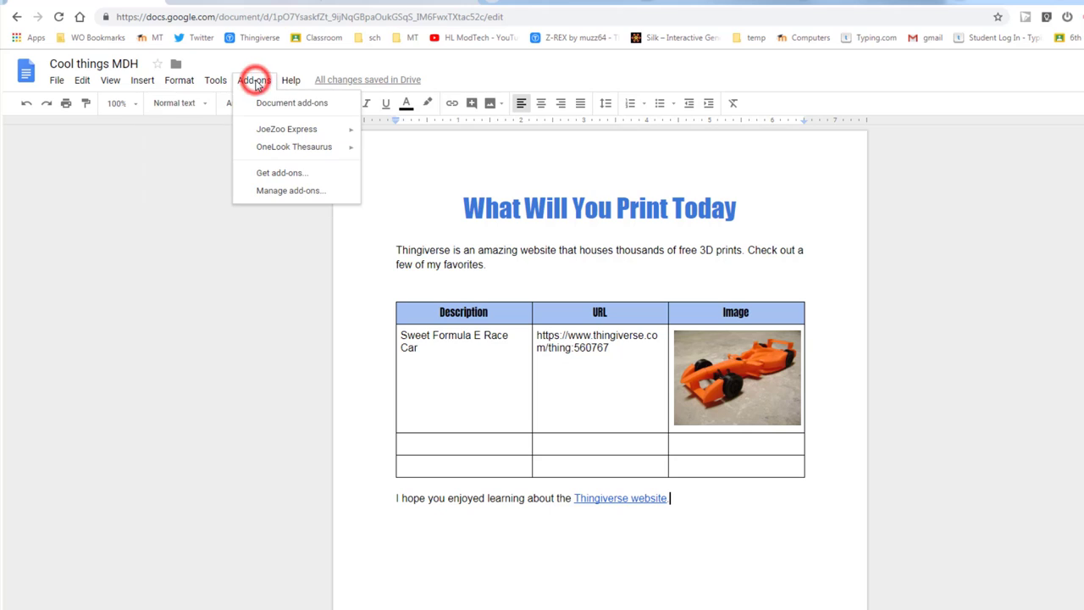
mouse_move(268, 173)
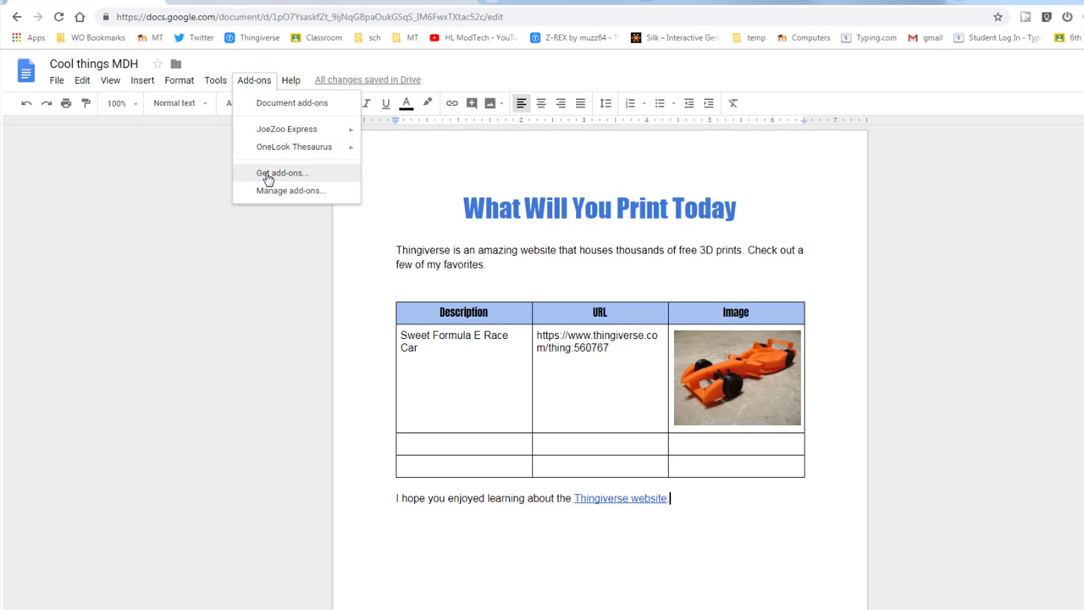
click(282, 173)
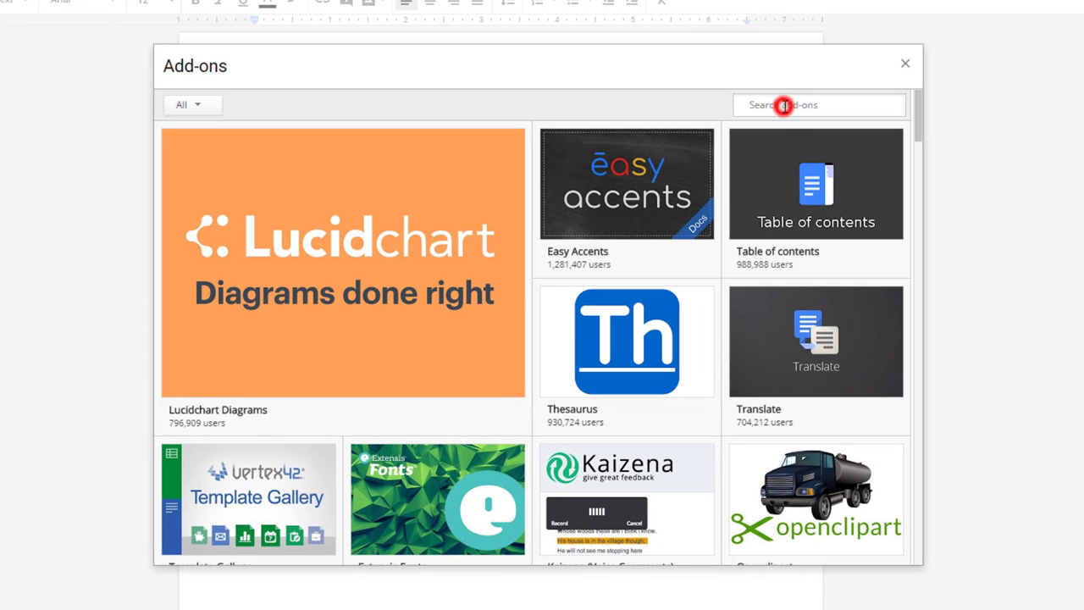
click(785, 105)
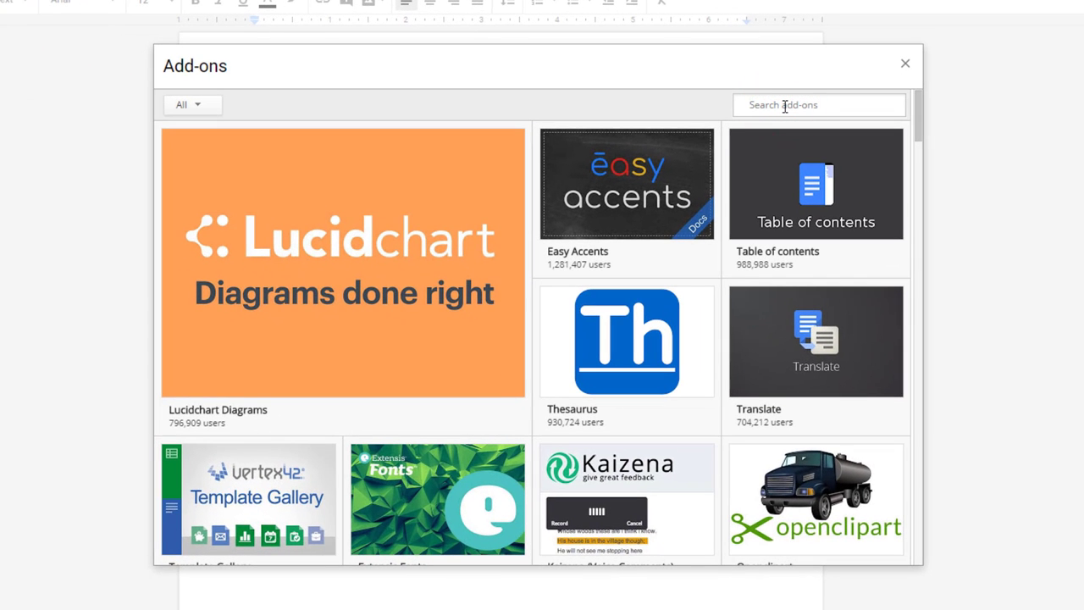
text(easy)
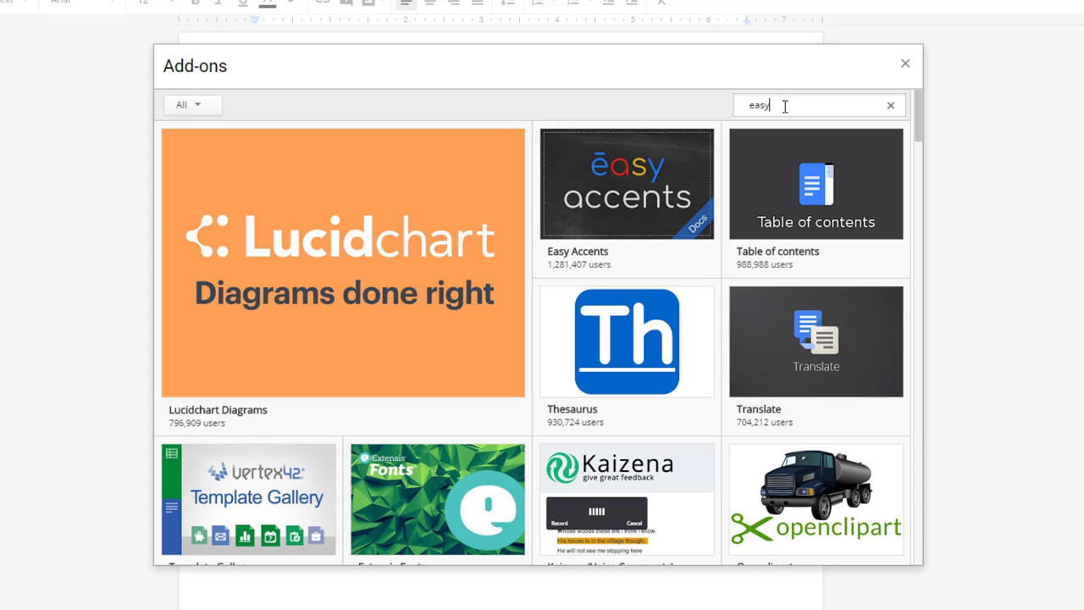
text(bib)
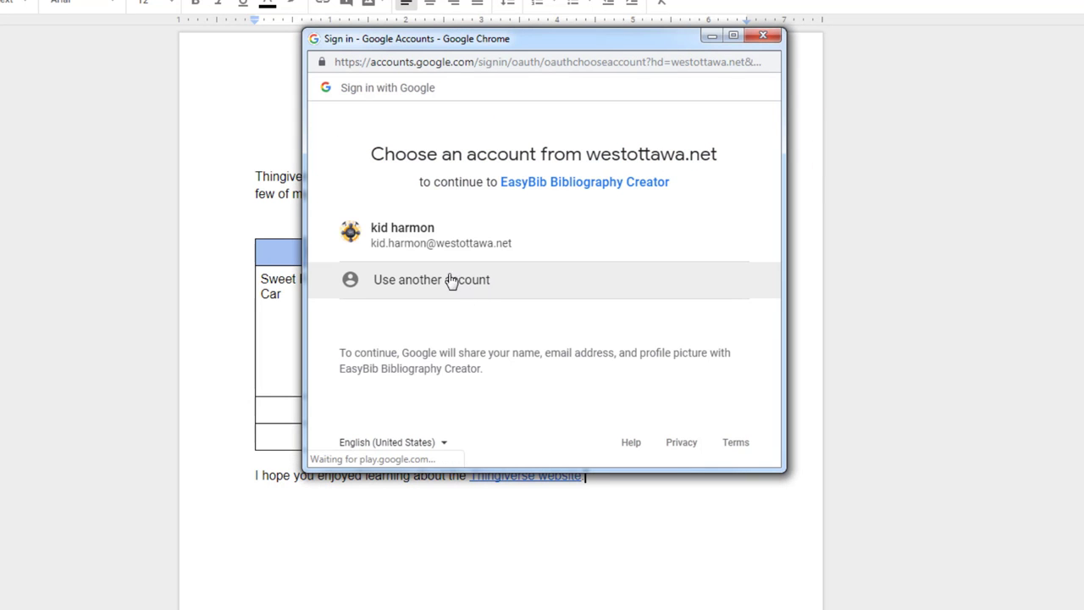
Choose the school account and allow EasyBib Bibliography Creator access.
click(428, 234)
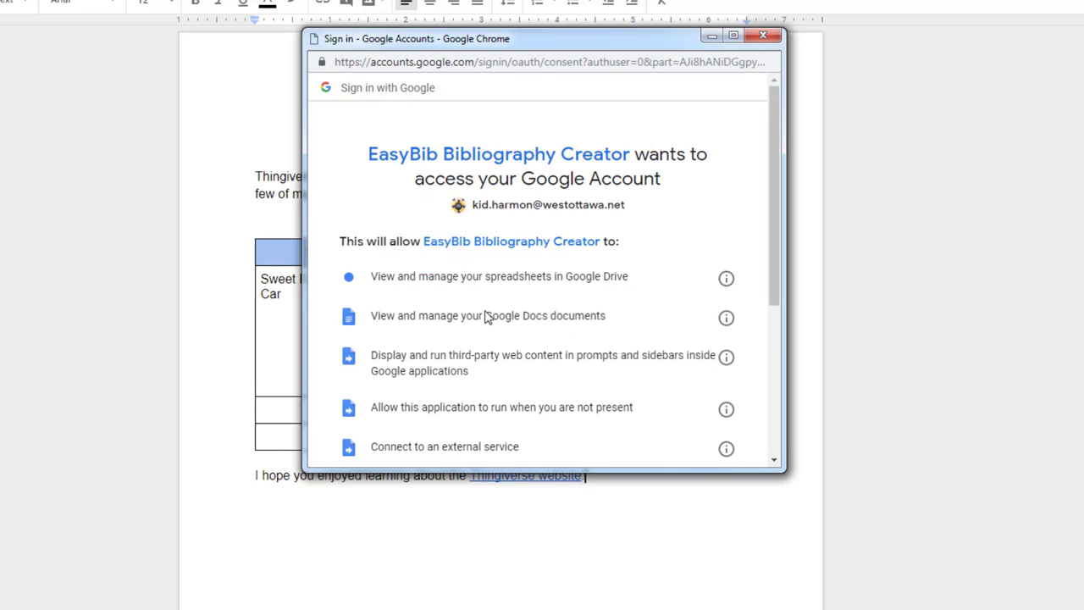
click(701, 366)
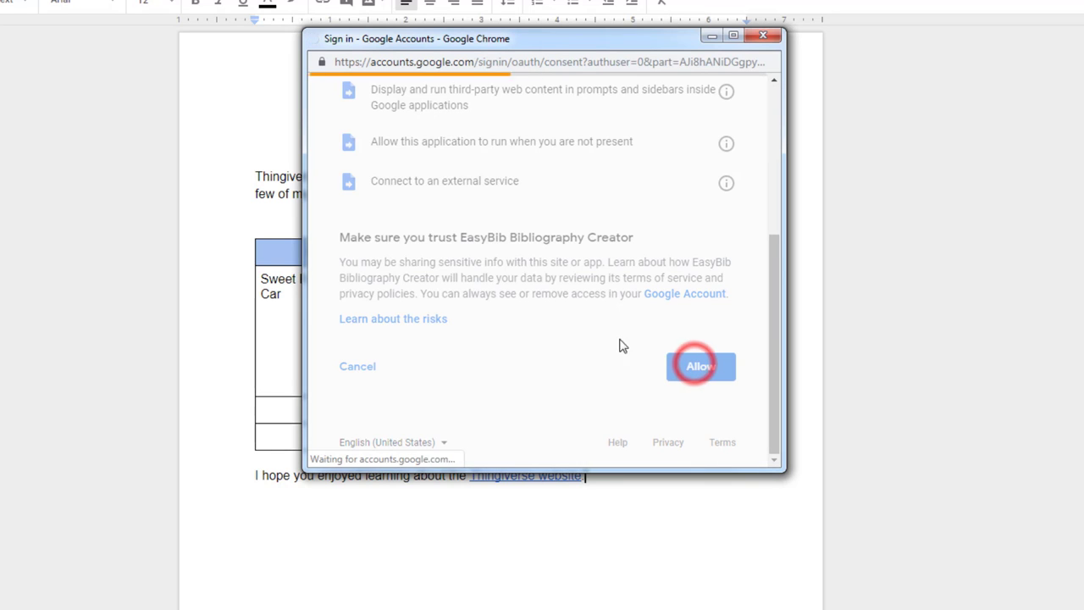
click(701, 366)
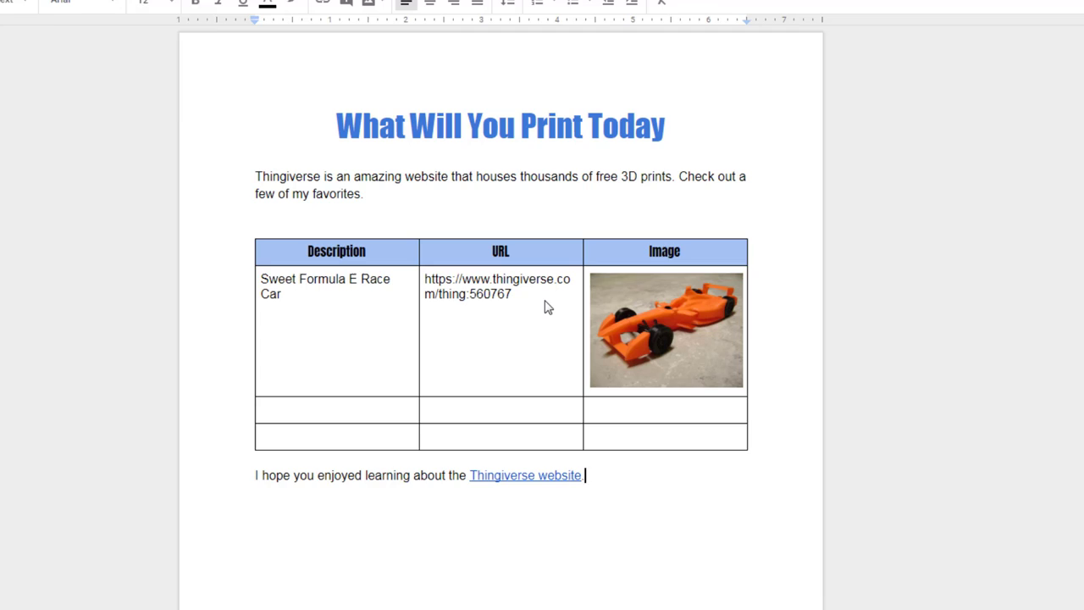
click(254, 80)
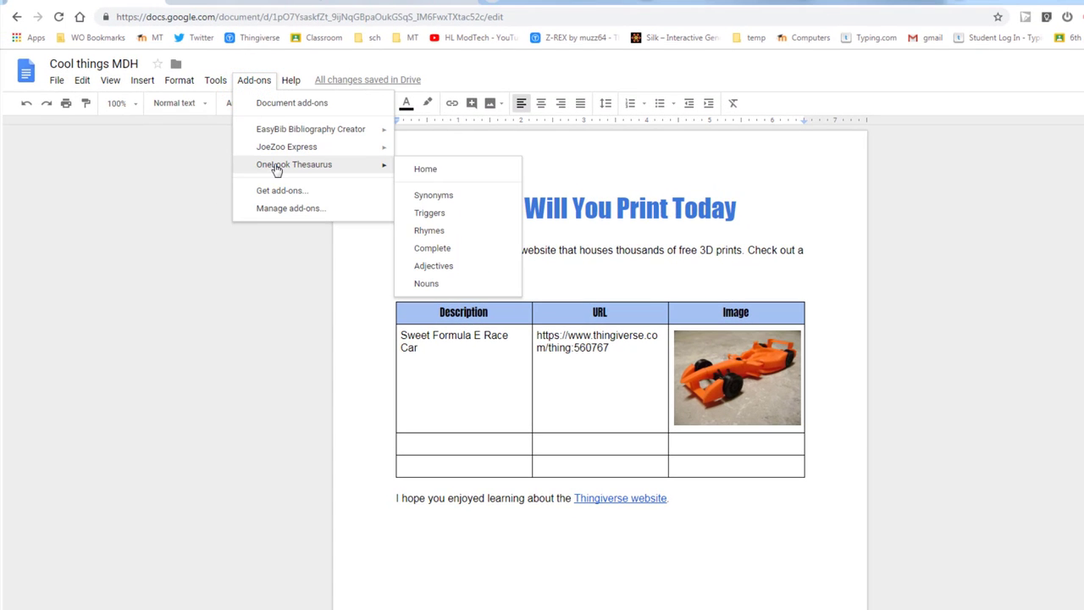
mouse_move(434, 195)
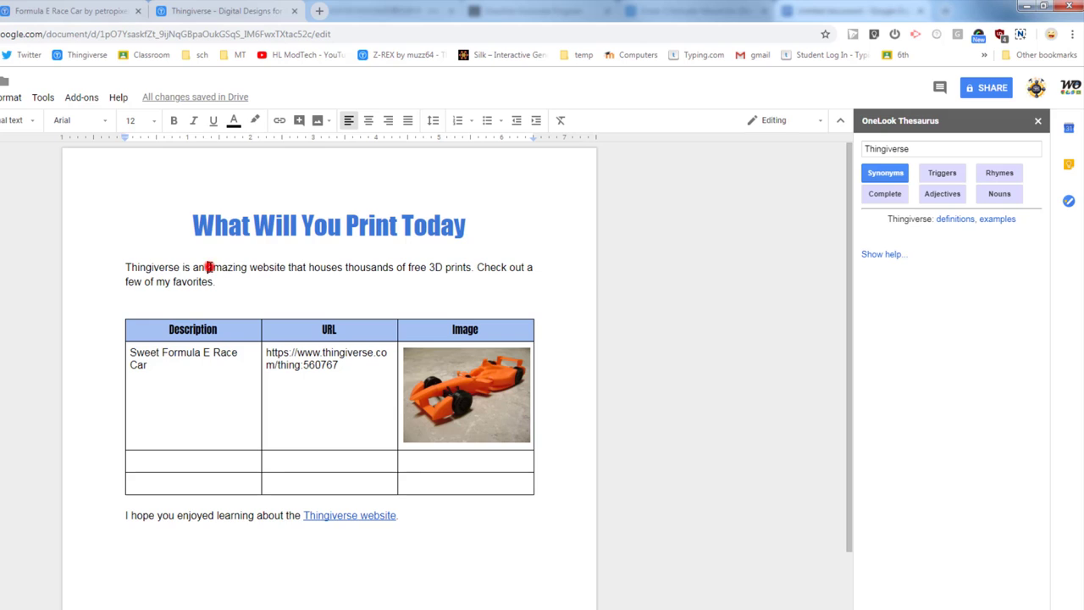
Replace 'amazing' with 'impressive' in the intro using OneLook synonyms.
double_click(227, 267)
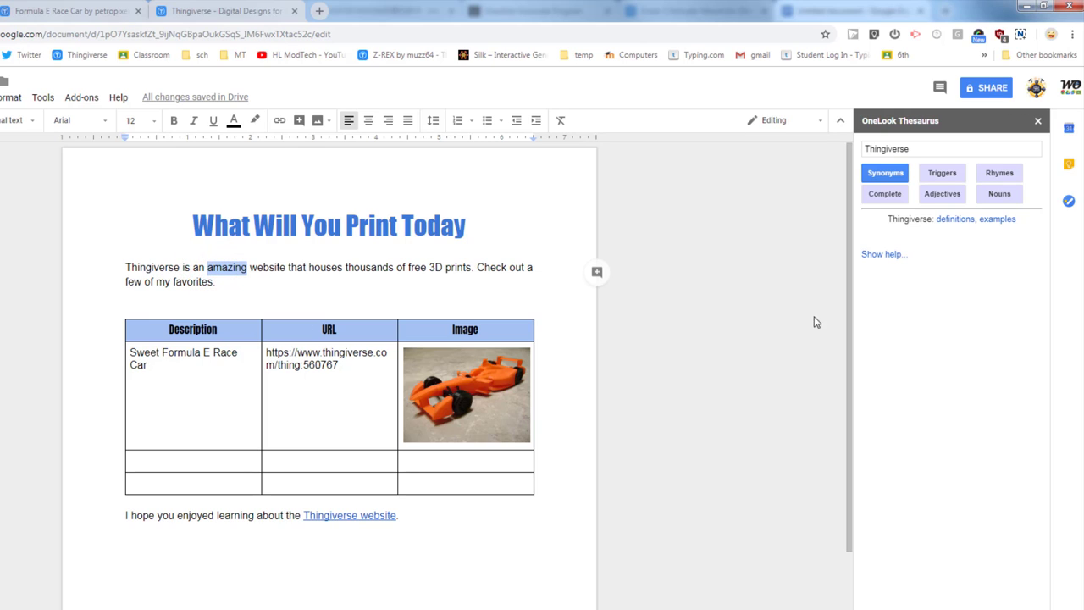
click(886, 173)
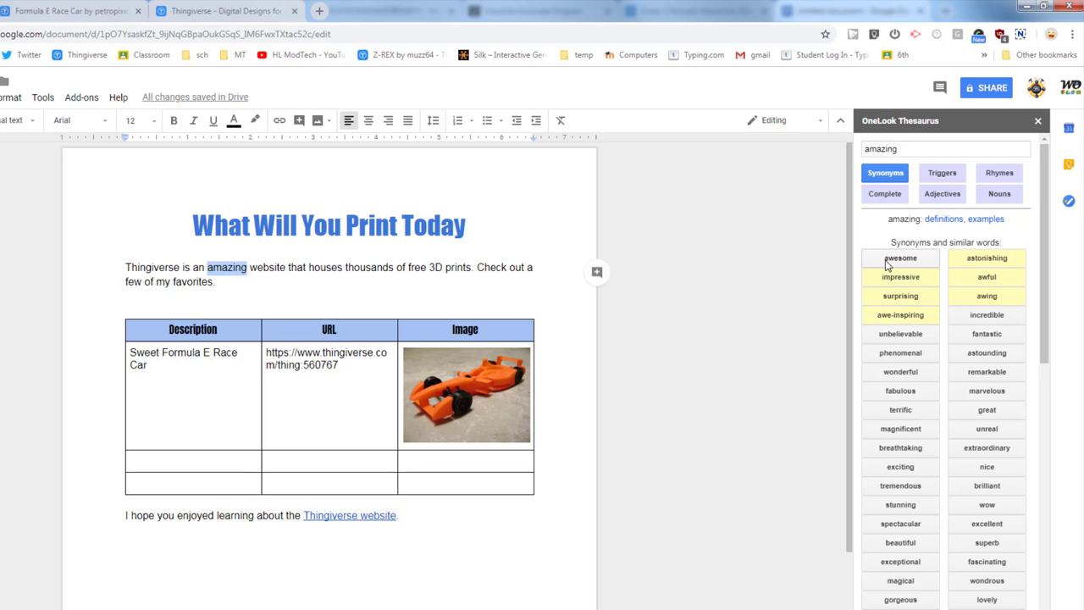
mouse_move(984, 297)
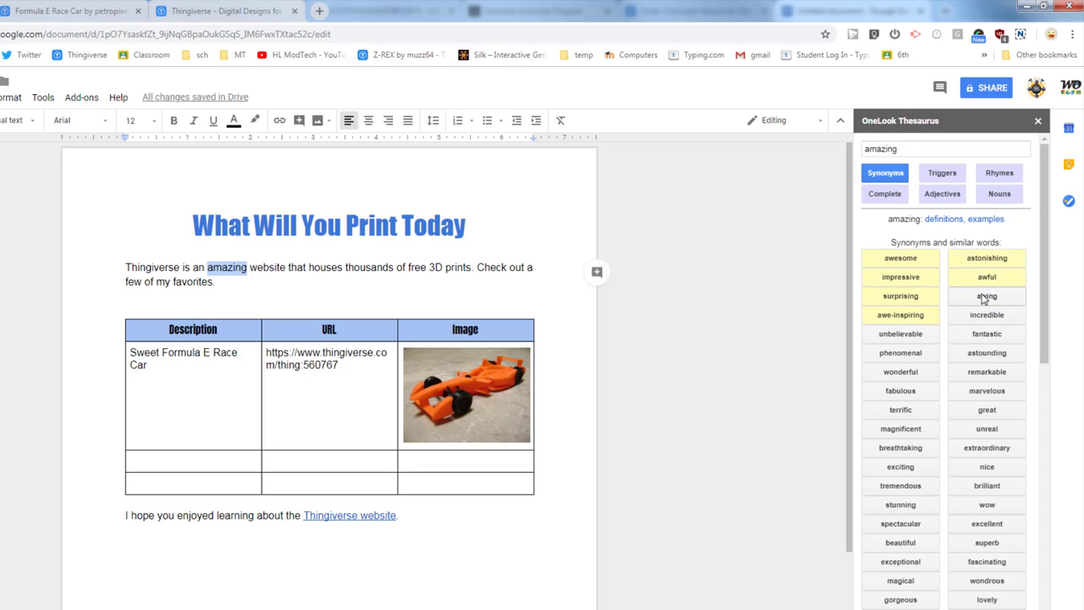
mouse_move(899, 277)
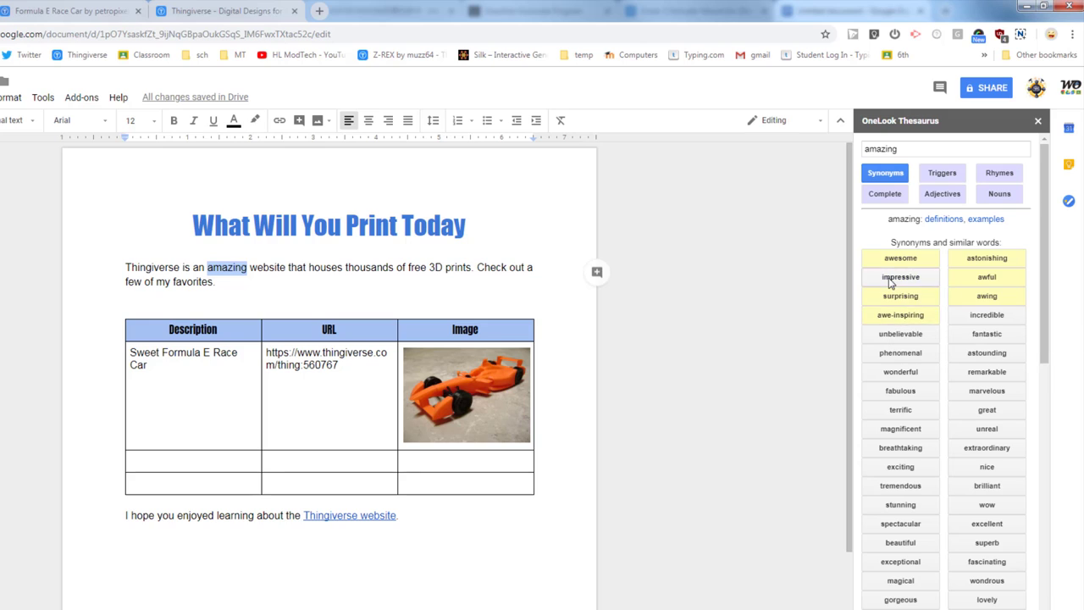
mouse_move(900, 277)
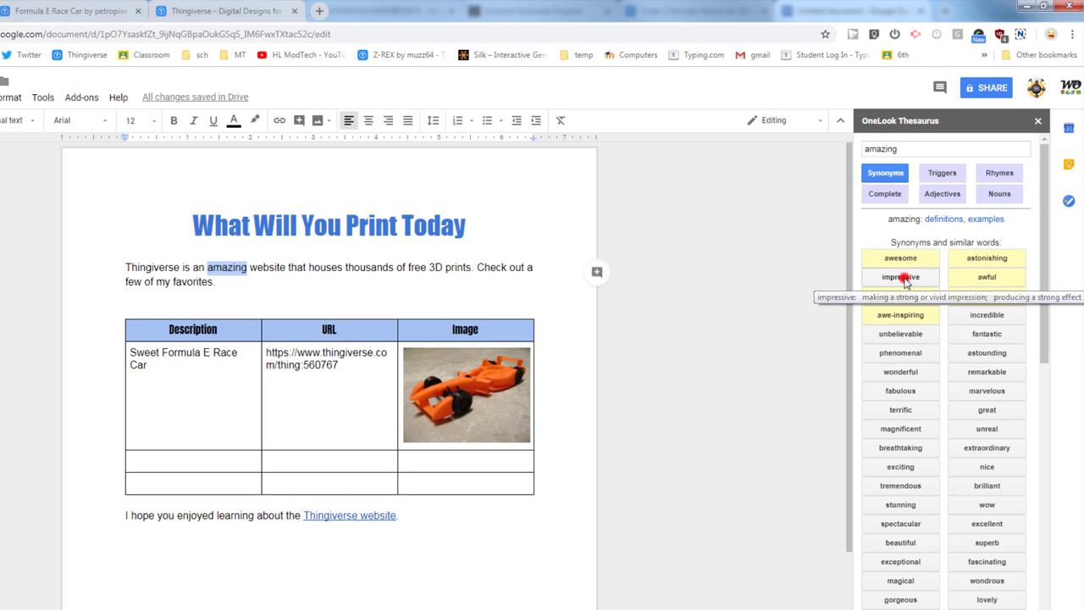
click(900, 276)
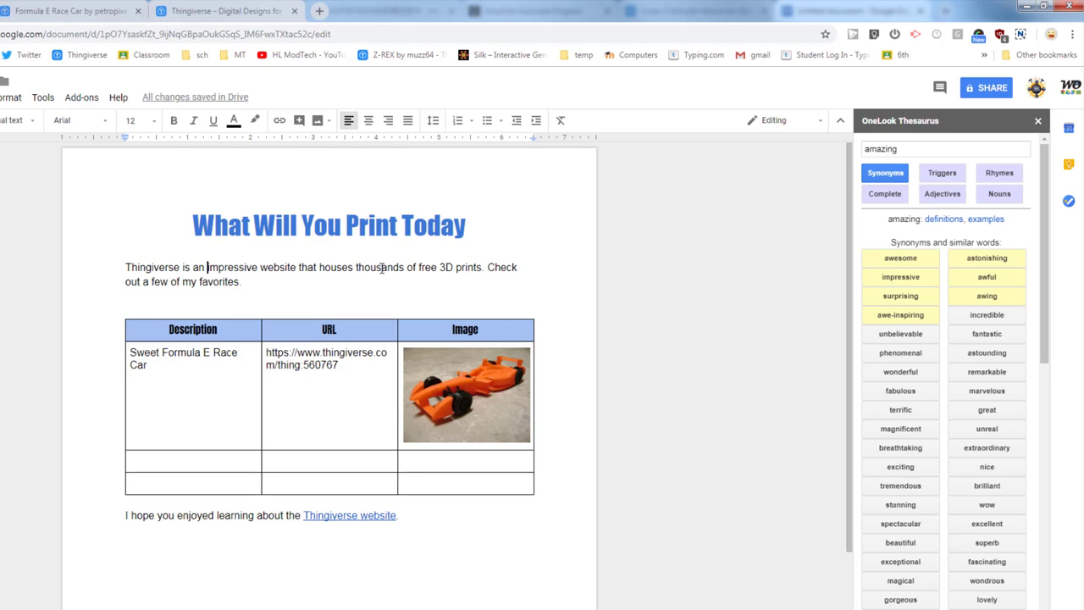
Look up synonyms for 'houses', 'thousands' and 'few', trying 'a couple of' for 'few'.
double_click(341, 267)
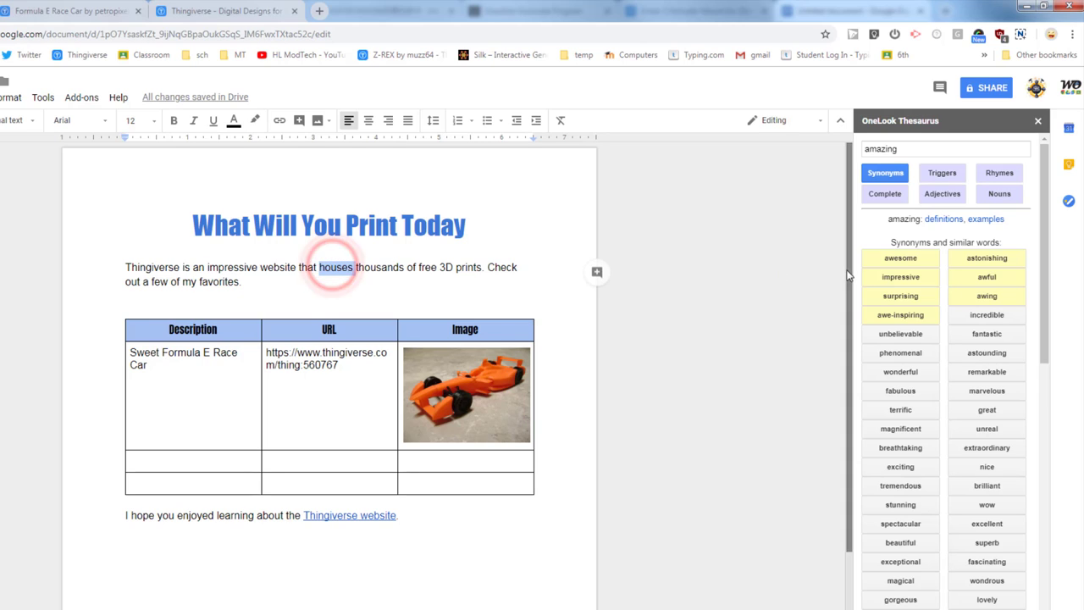
click(885, 172)
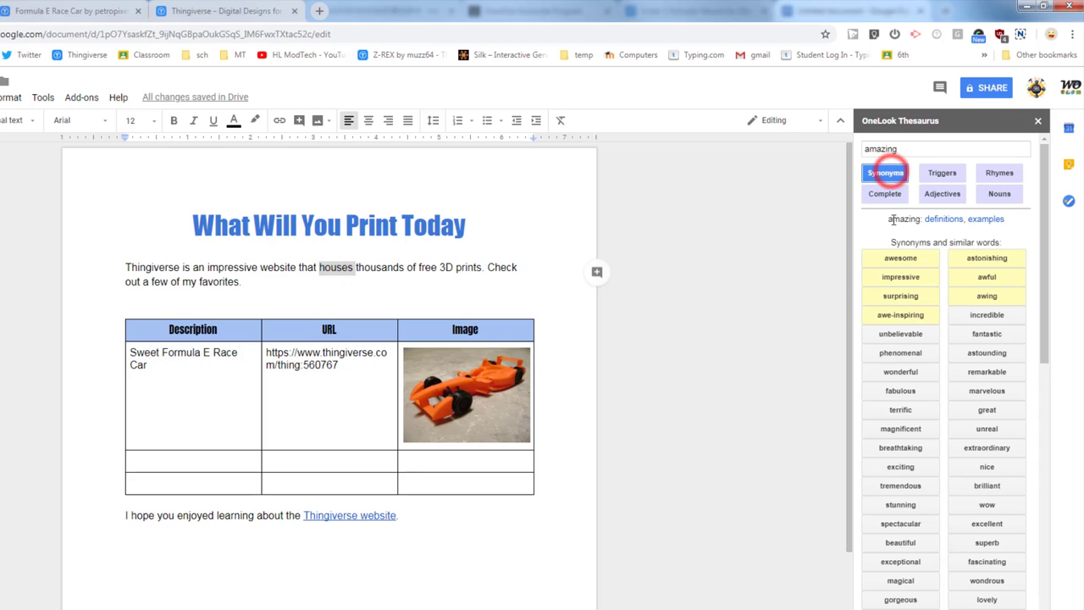
double_click(336, 267)
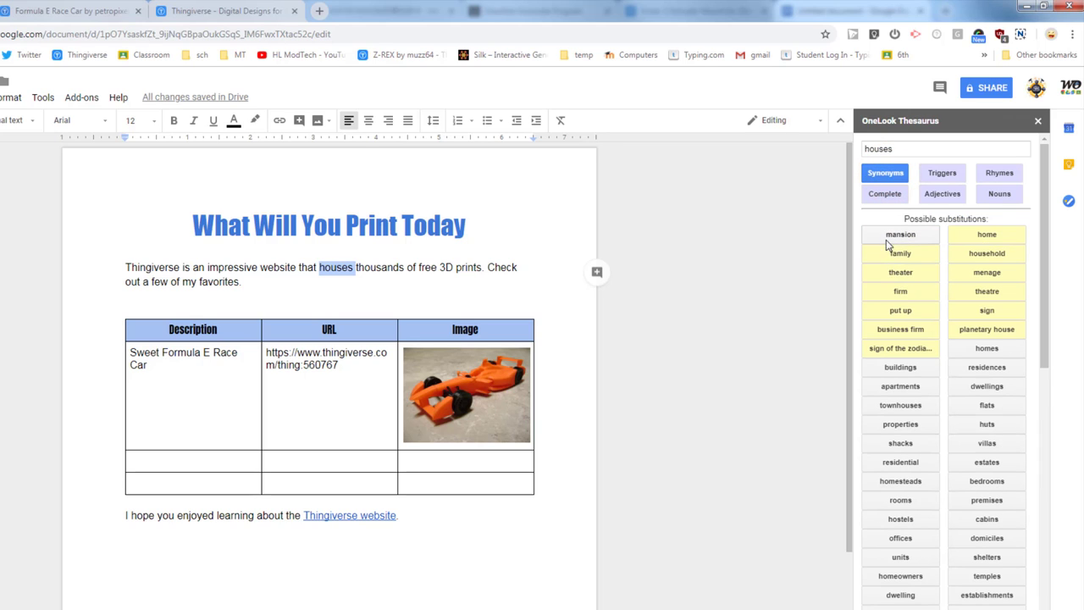
mouse_move(986, 310)
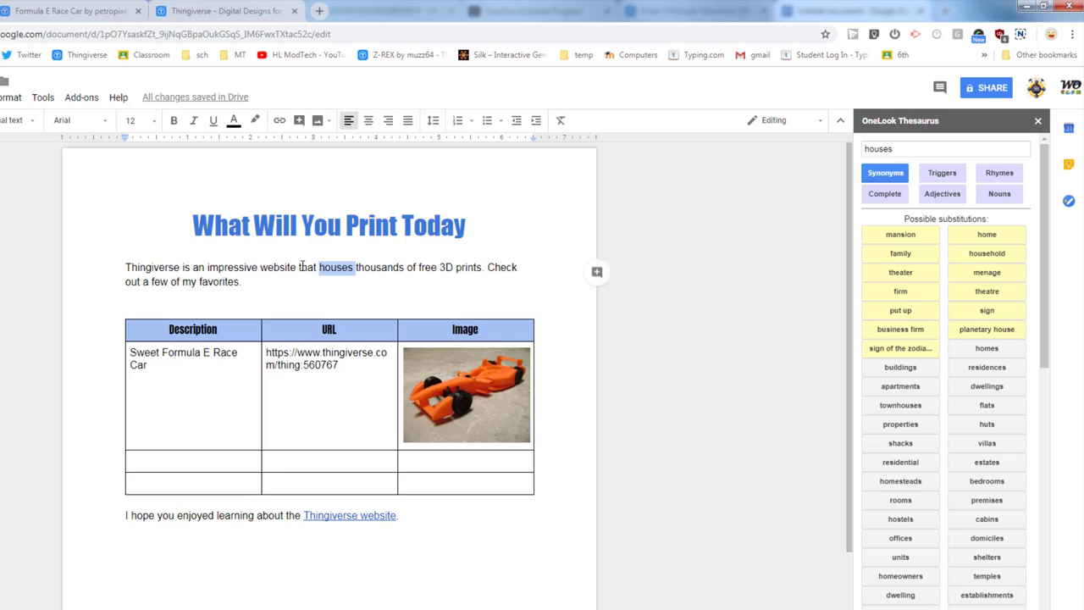
double_click(376, 267)
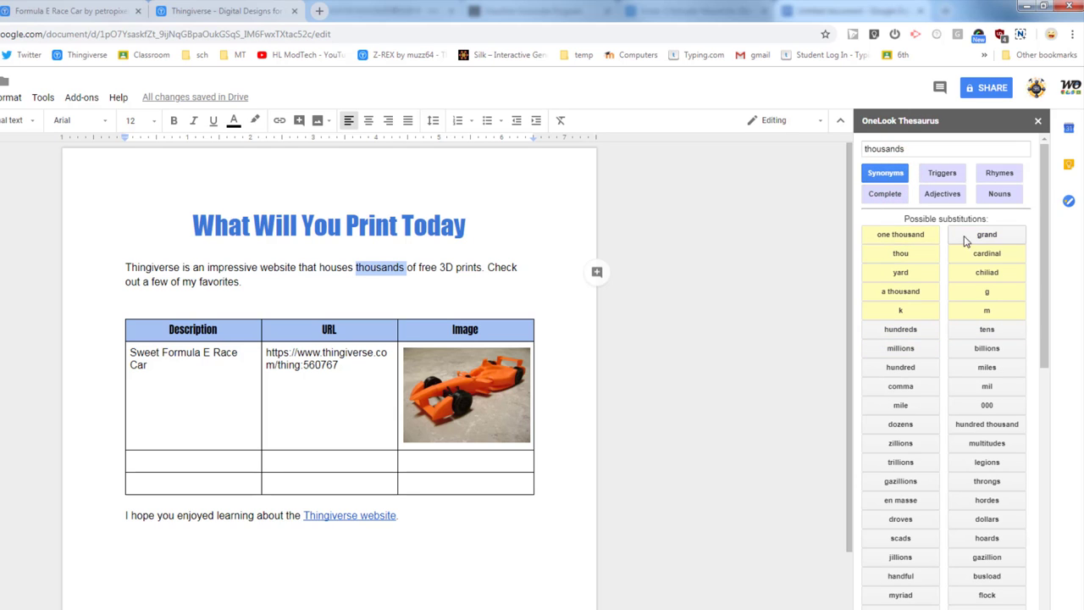
mouse_move(875, 306)
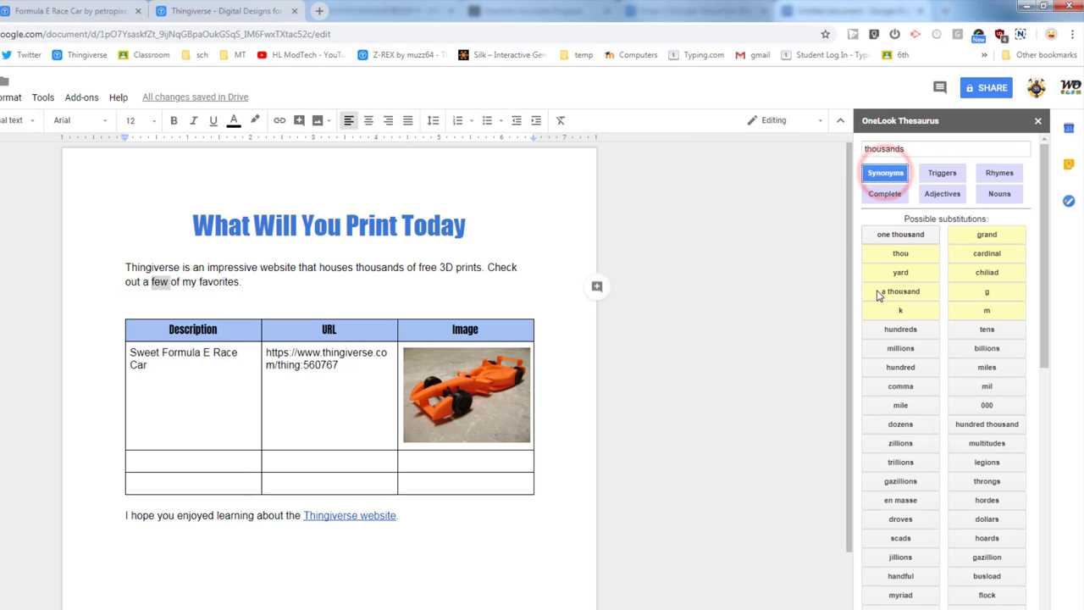
double_click(158, 282)
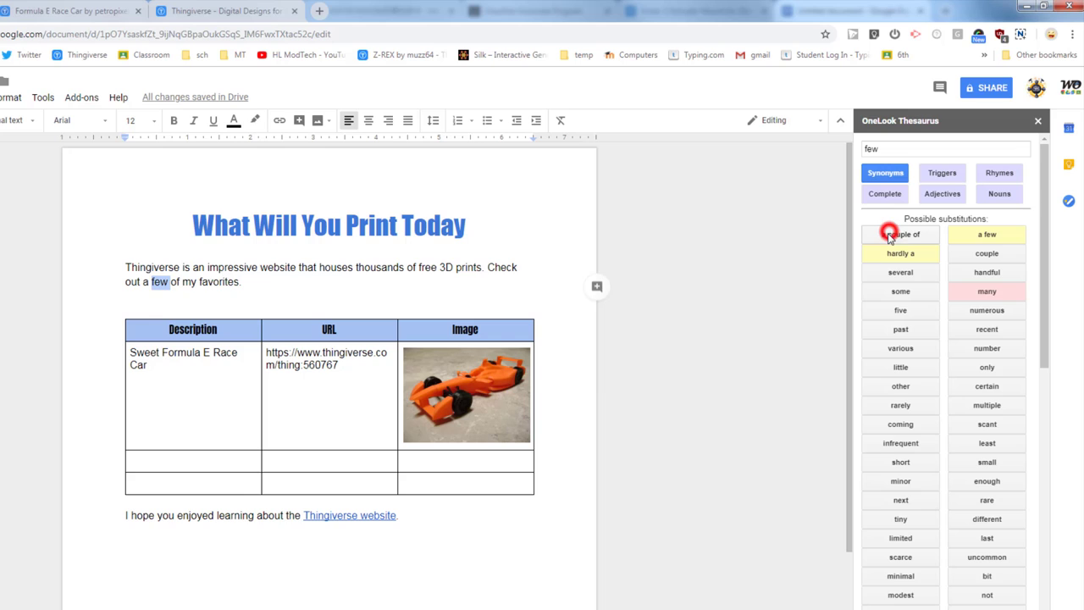
click(901, 233)
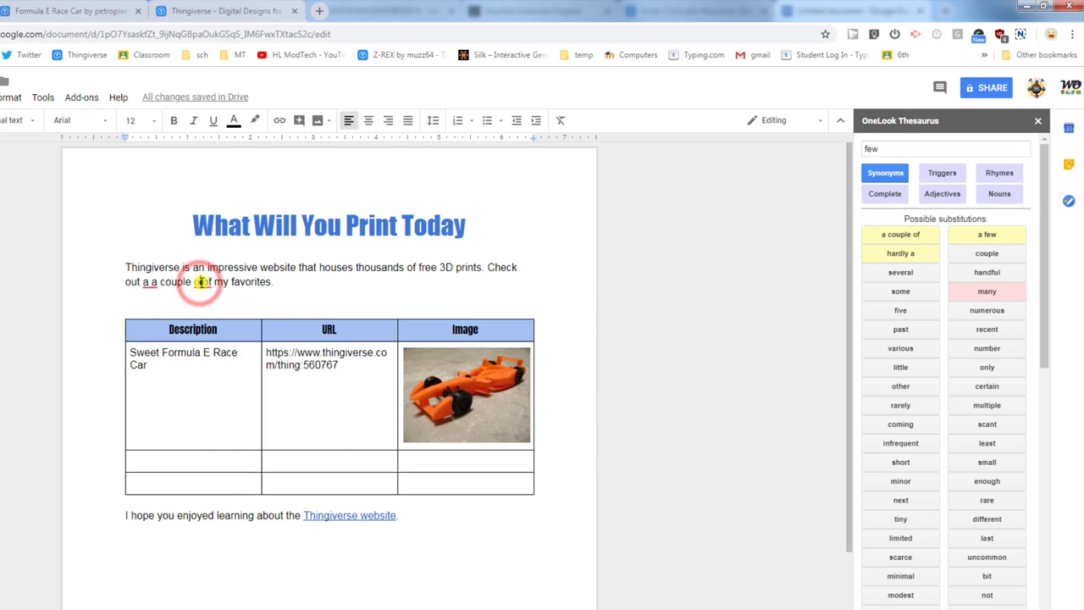
right_click(201, 281)
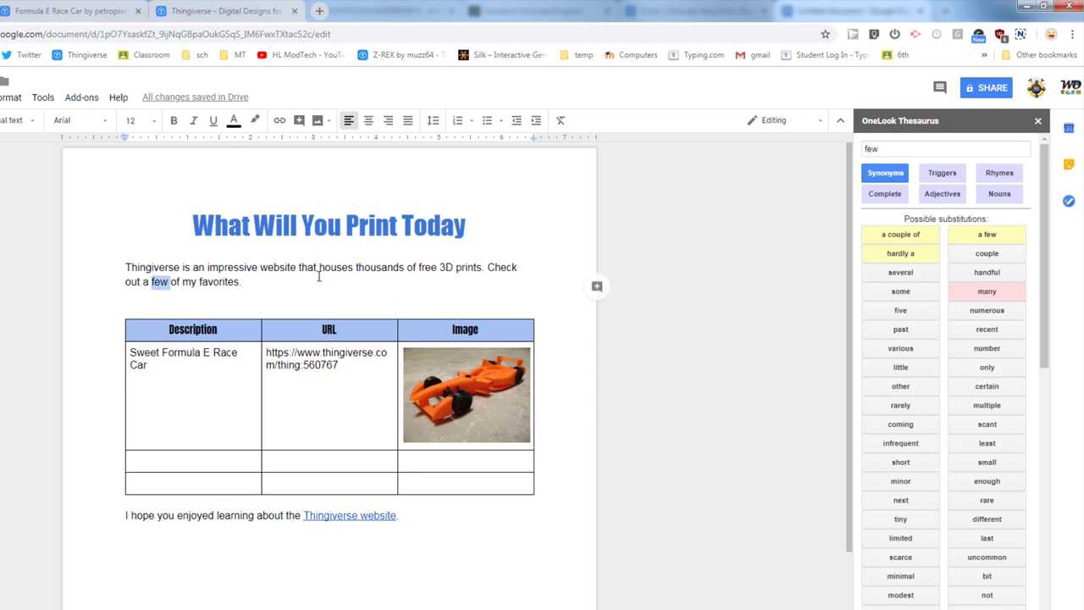
mouse_move(271, 271)
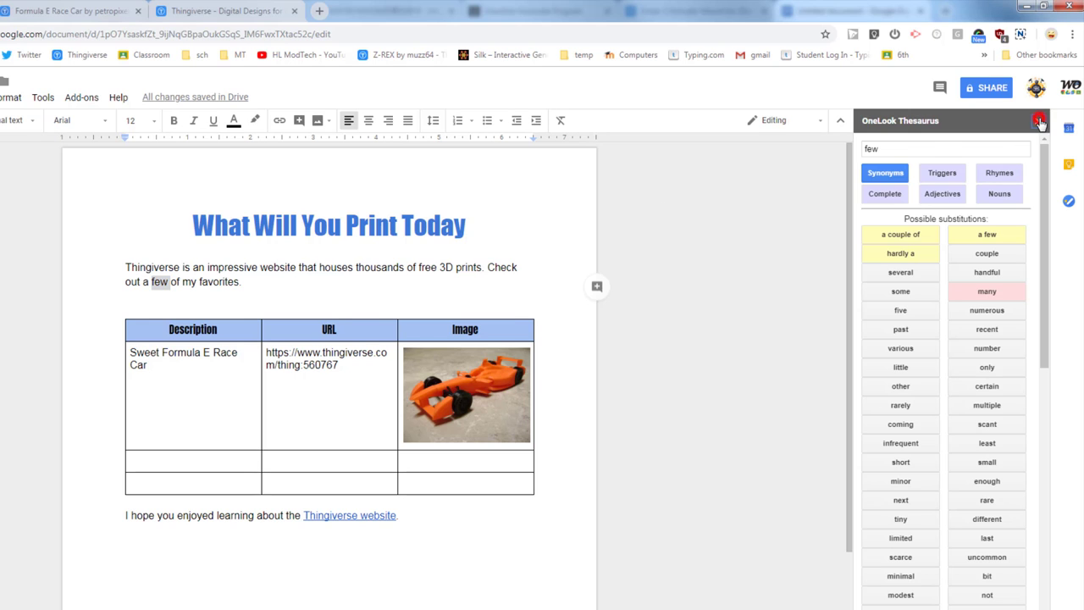
Close the thesaurus panel and launch EasyBib set to cite a website.
click(1042, 122)
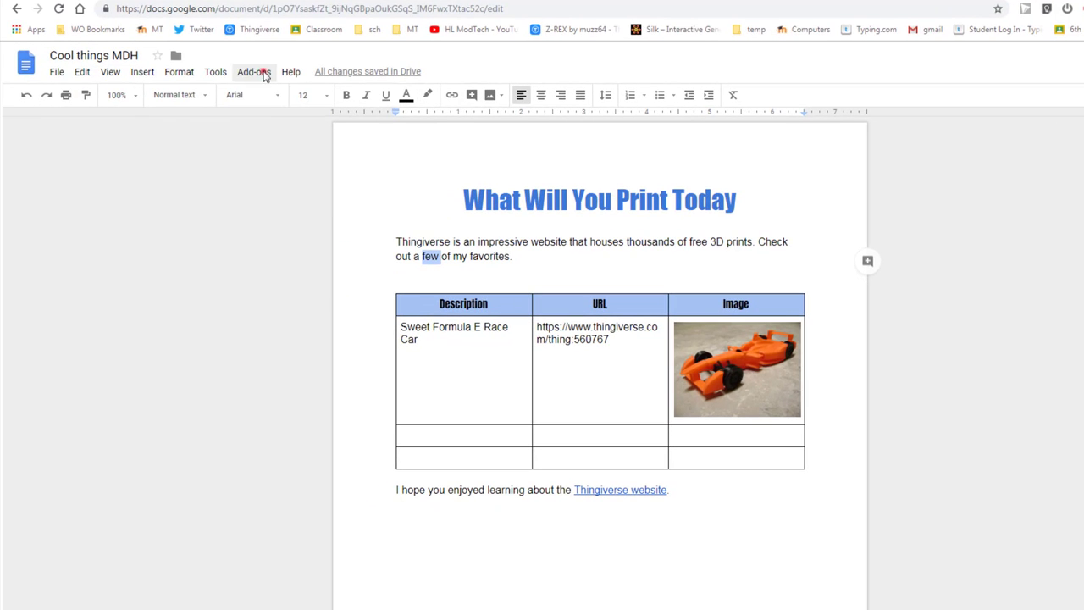
click(255, 72)
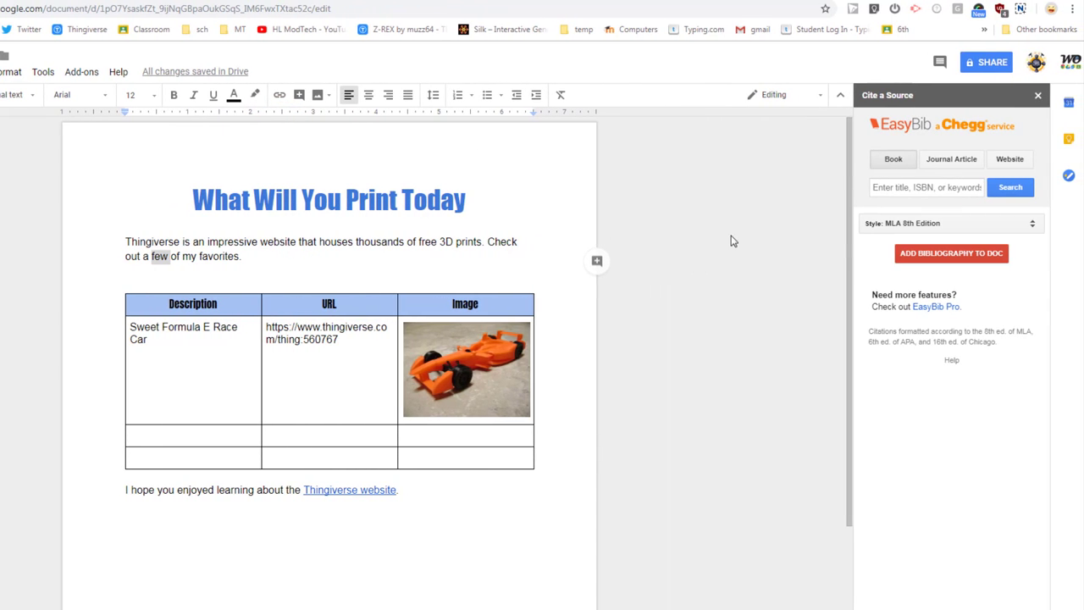
mouse_move(693, 244)
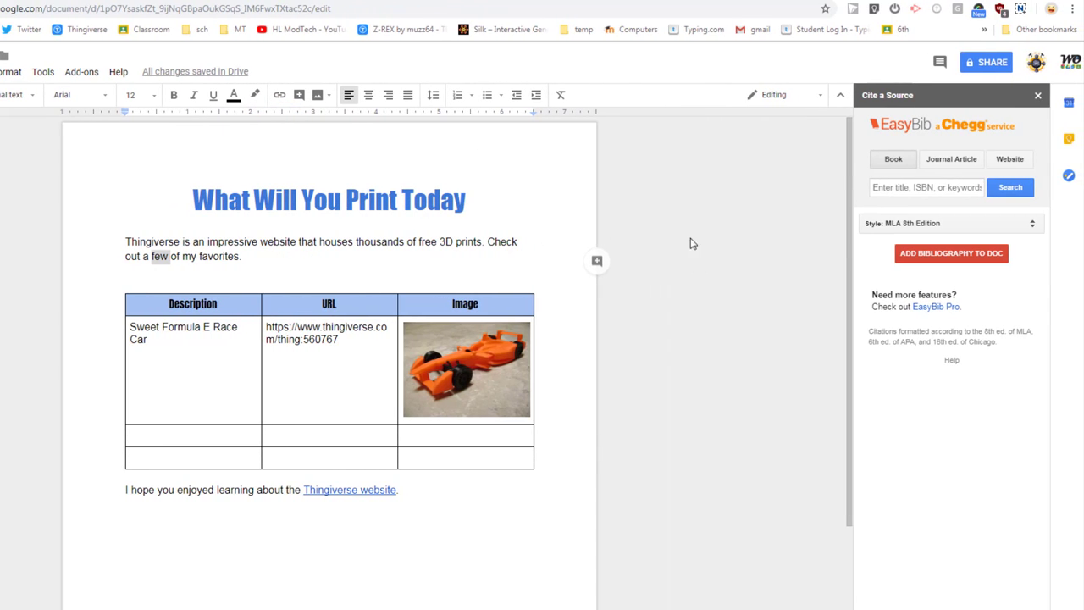
click(1013, 158)
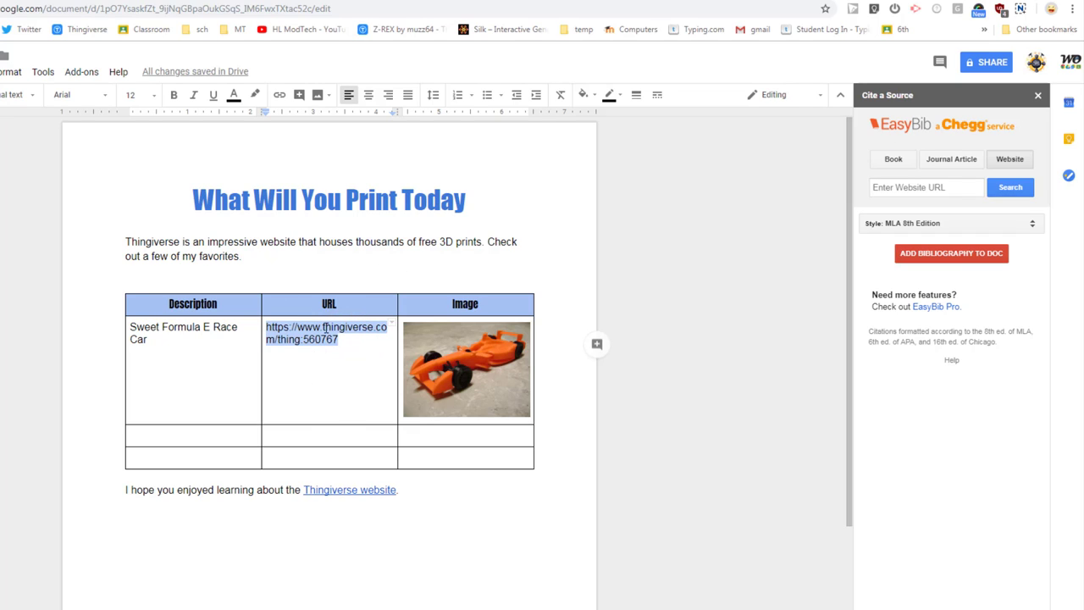
Look up the Formula E Race Car Thingiverse URL in EasyBib.
right_click(322, 334)
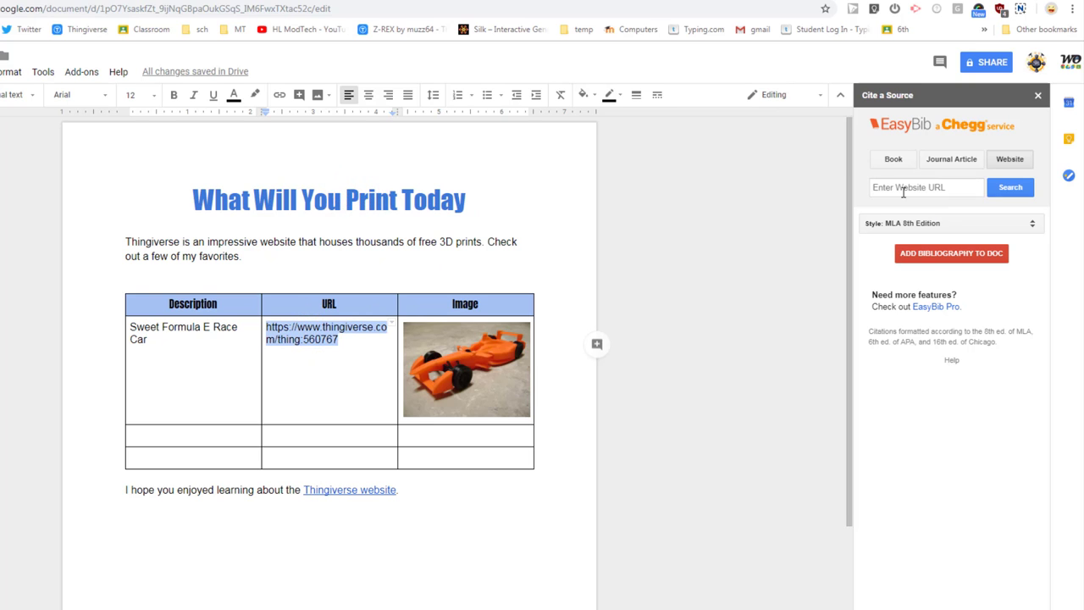
right_click(926, 187)
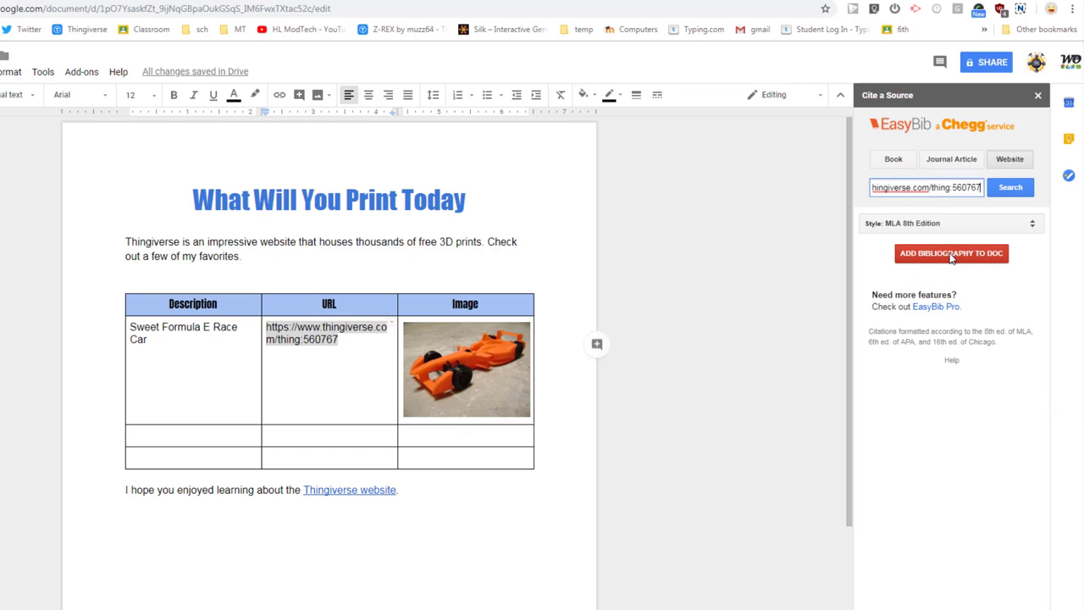
click(1014, 187)
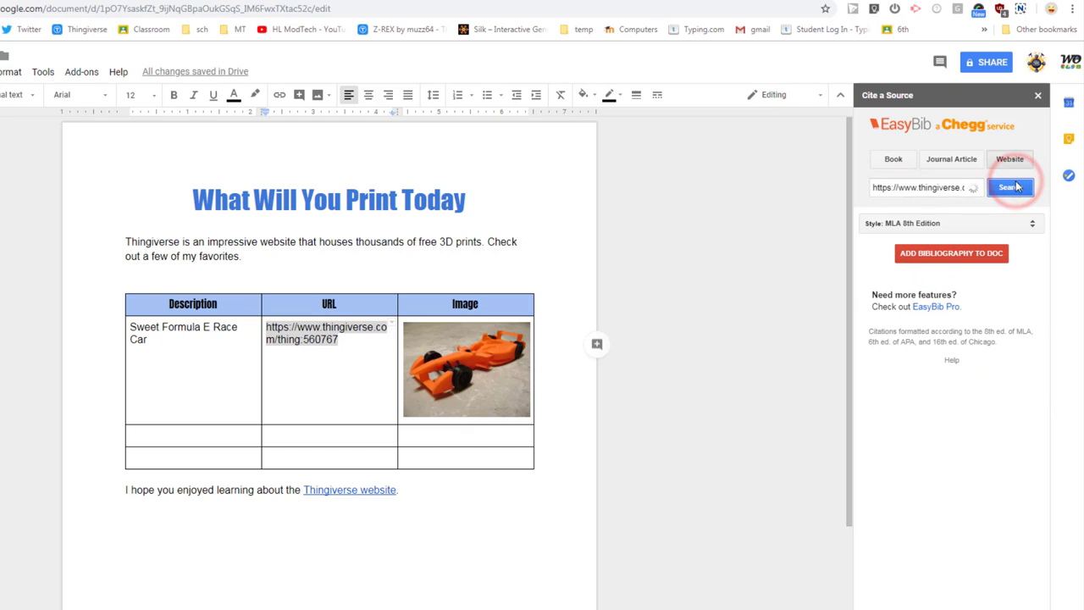
click(1010, 187)
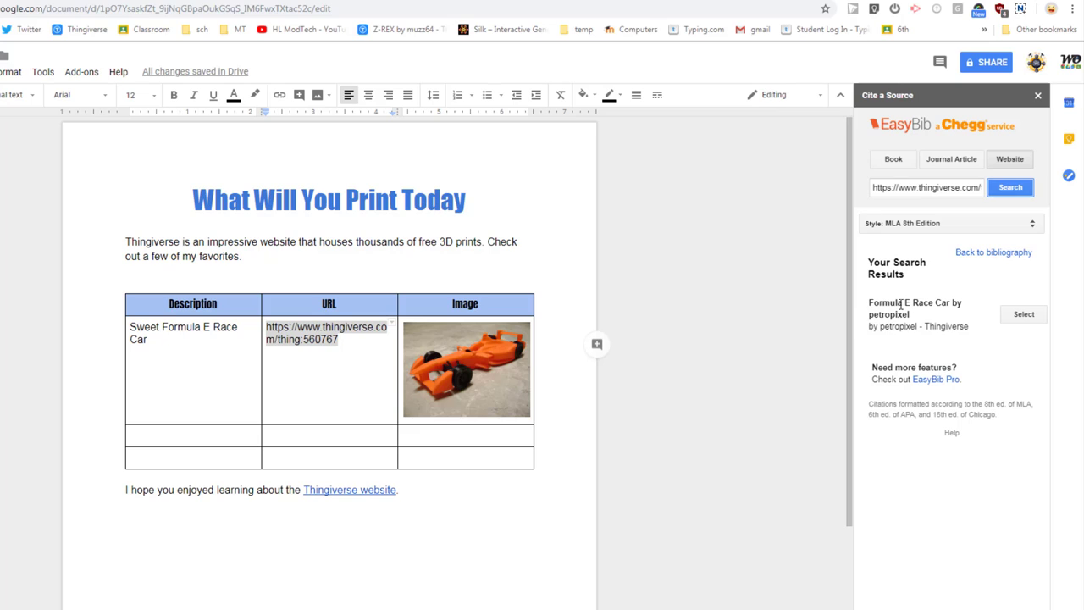
mouse_move(1017, 255)
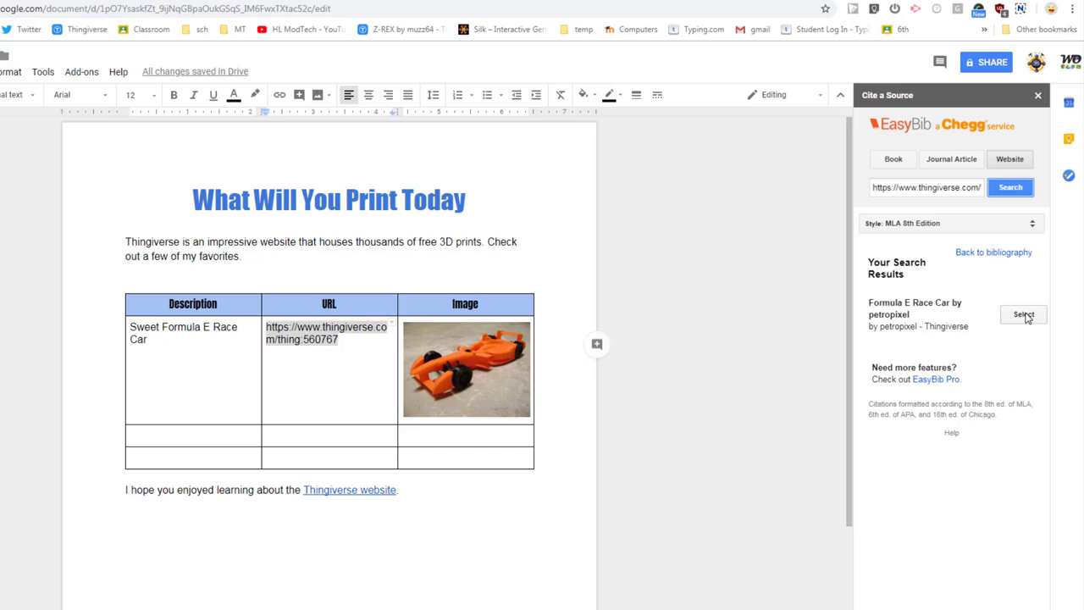
Select the Formula E Race Car result and insert the Works Cited into the document.
click(1021, 314)
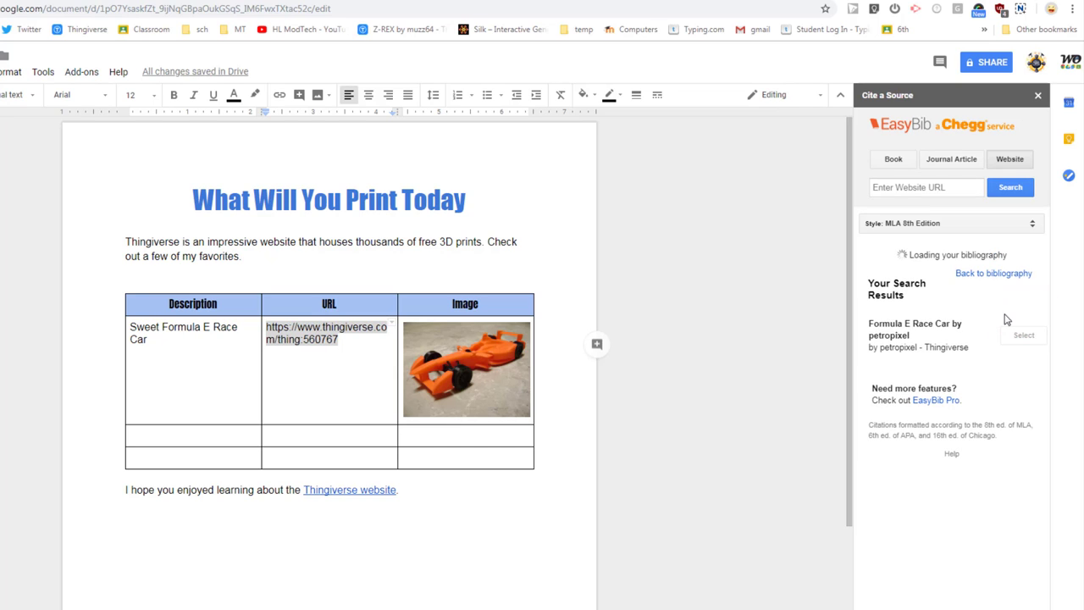
click(1028, 335)
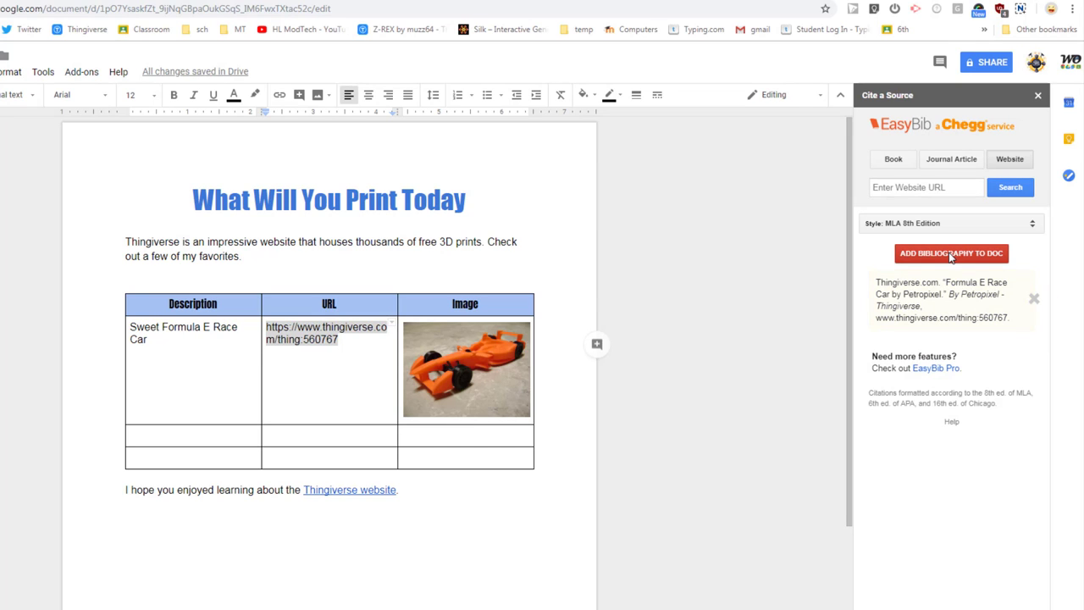
click(958, 254)
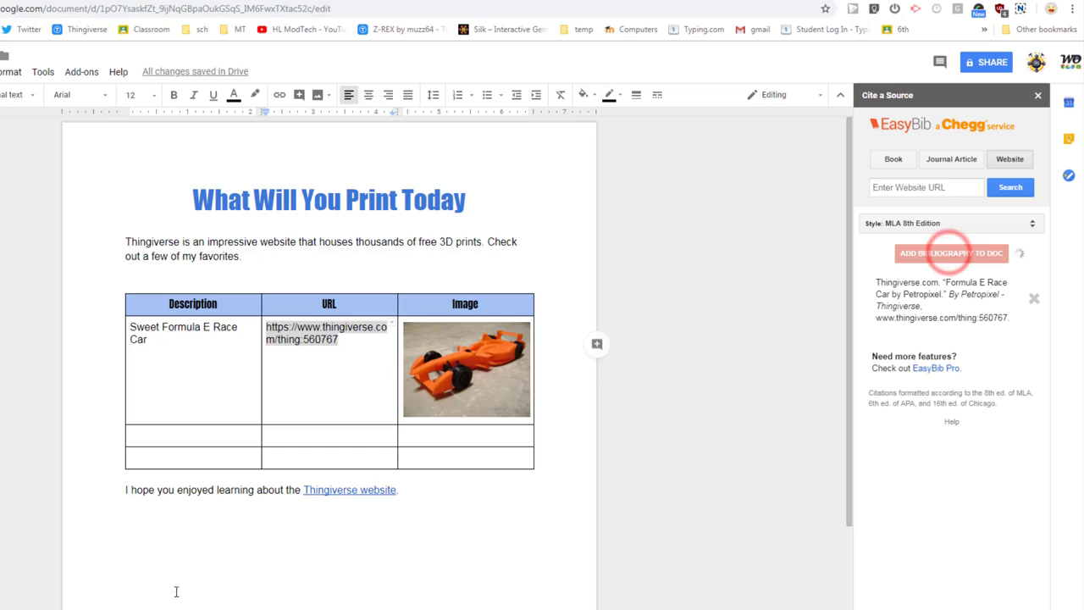
click(950, 254)
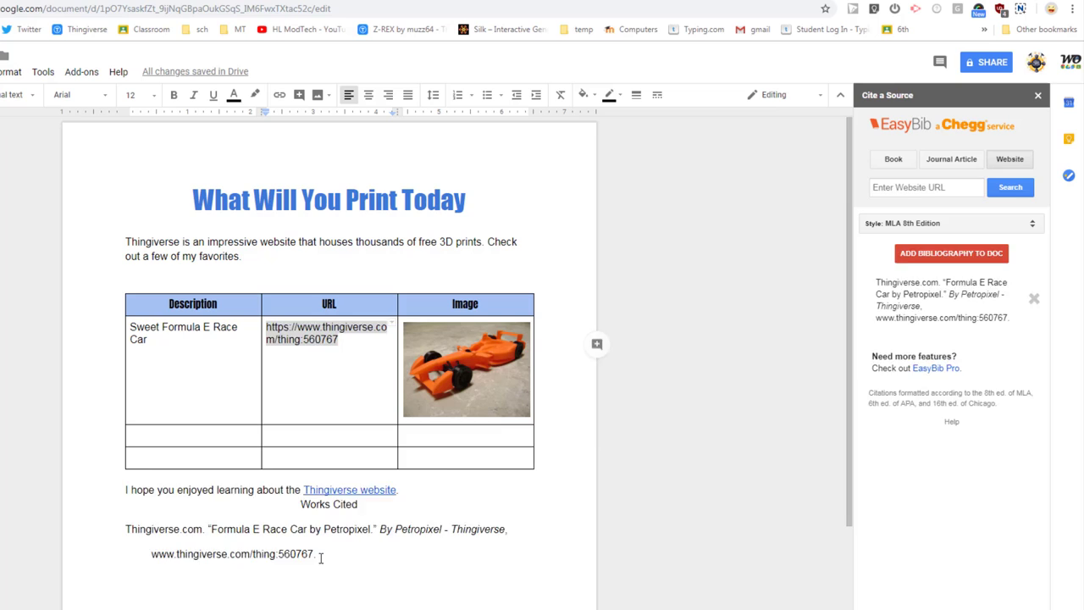
Select the Michigan Wolverine bottle opener result and add it to the Works Cited.
click(1009, 188)
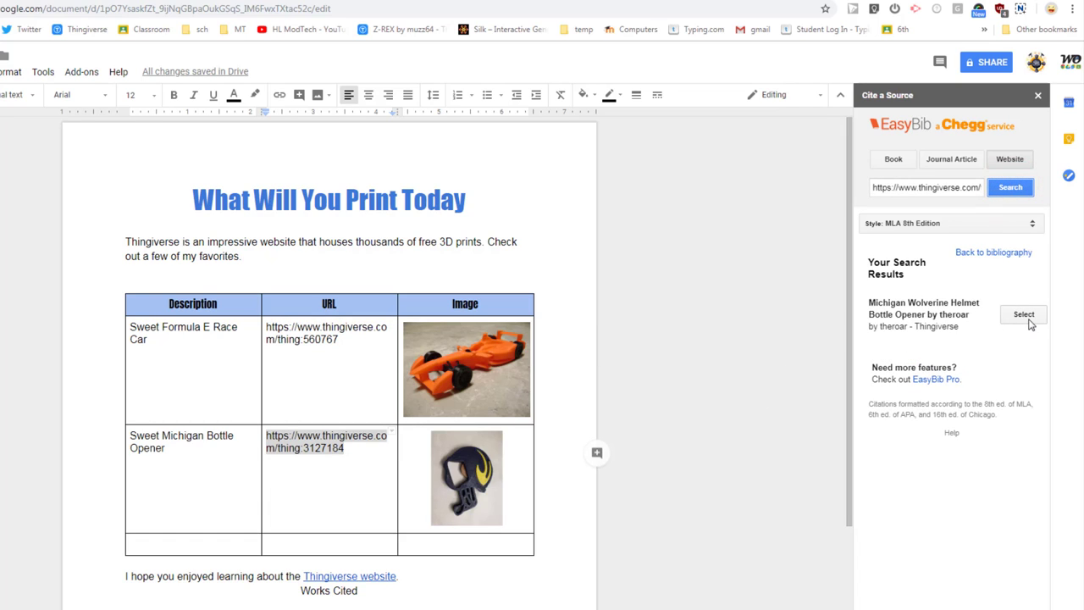
click(1023, 313)
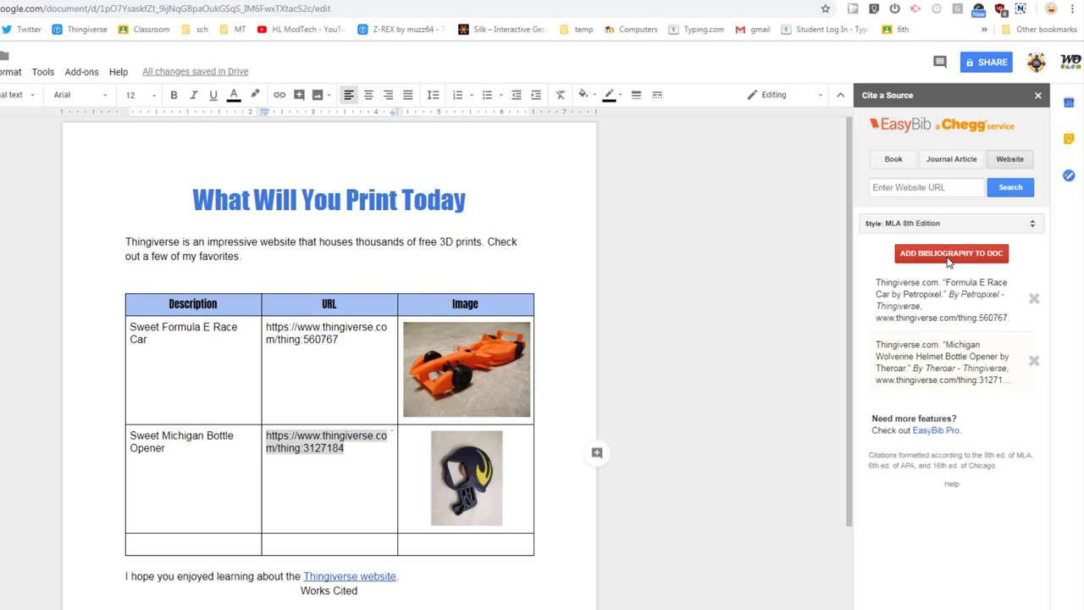
click(954, 254)
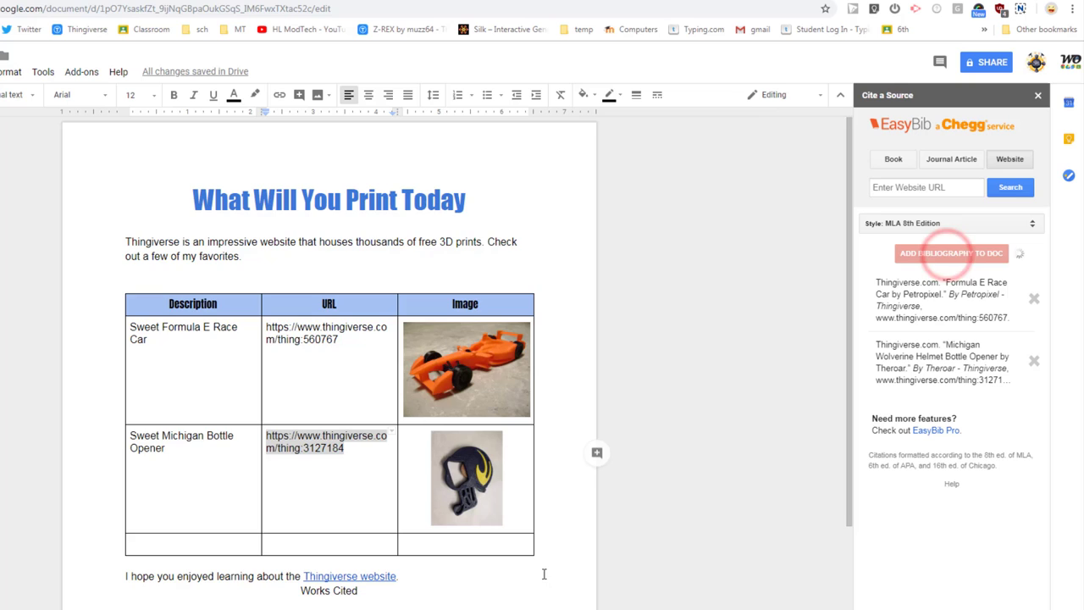
click(953, 253)
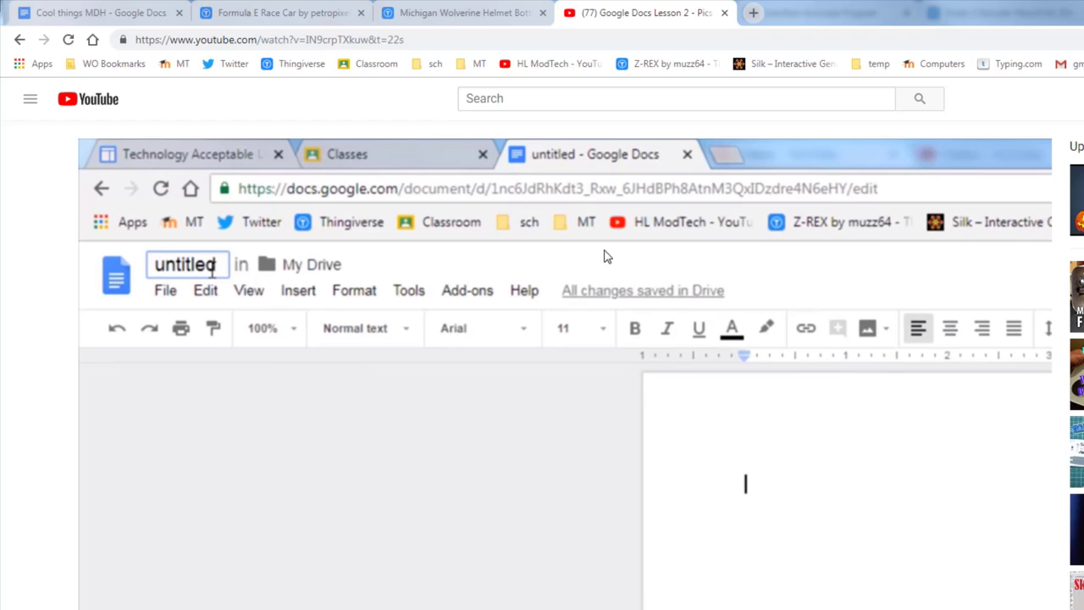
mouse_move(221, 336)
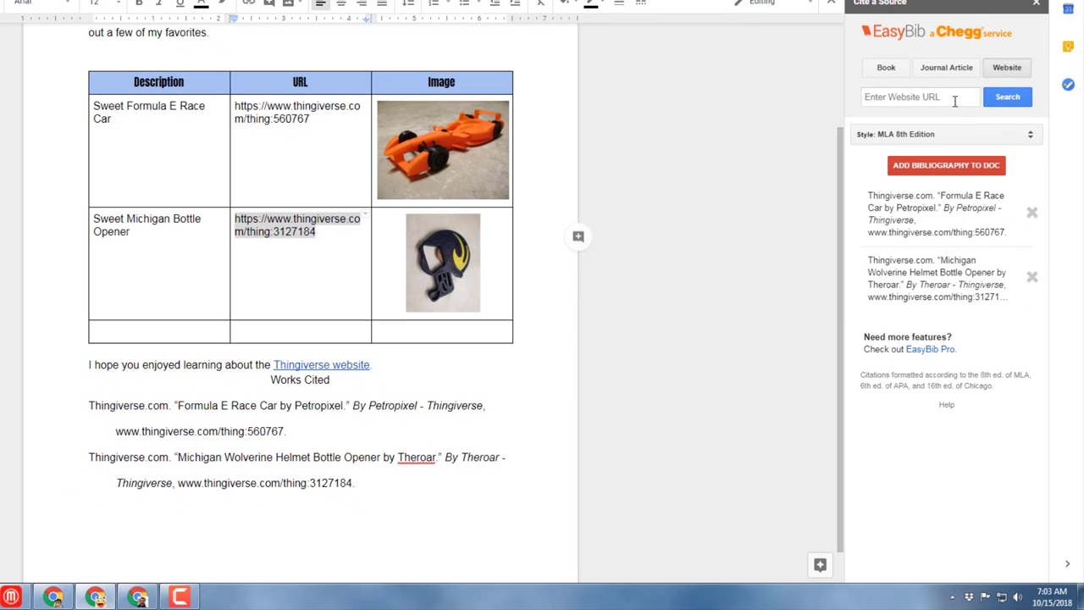
Cite the YouTube video 'Google Docs Lesson 2 - Pics 3 Ways' via EasyBib URL search.
click(928, 97)
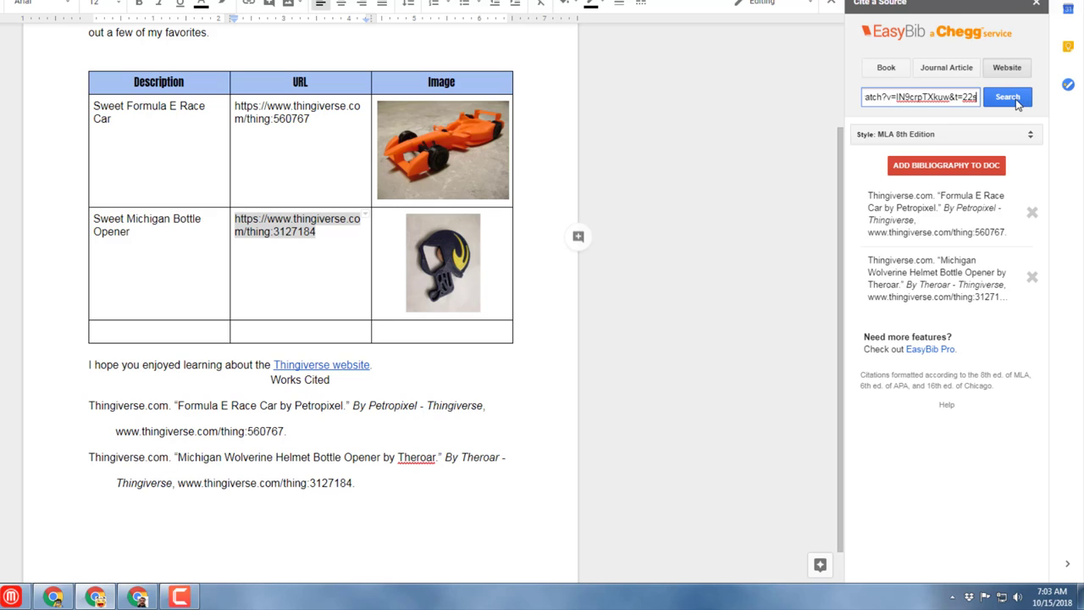
click(1009, 98)
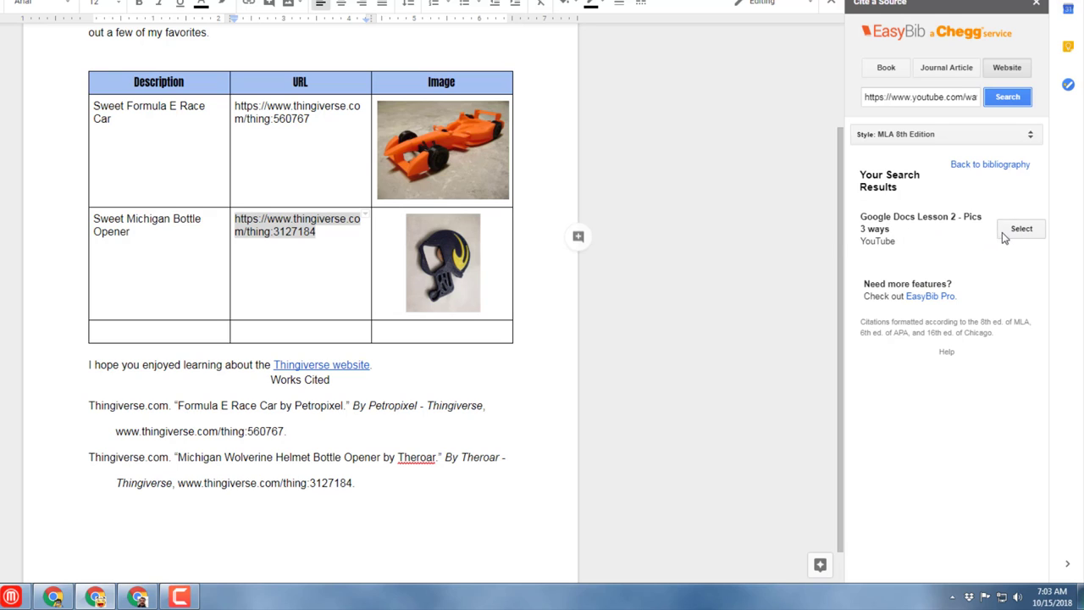
mouse_move(1032, 234)
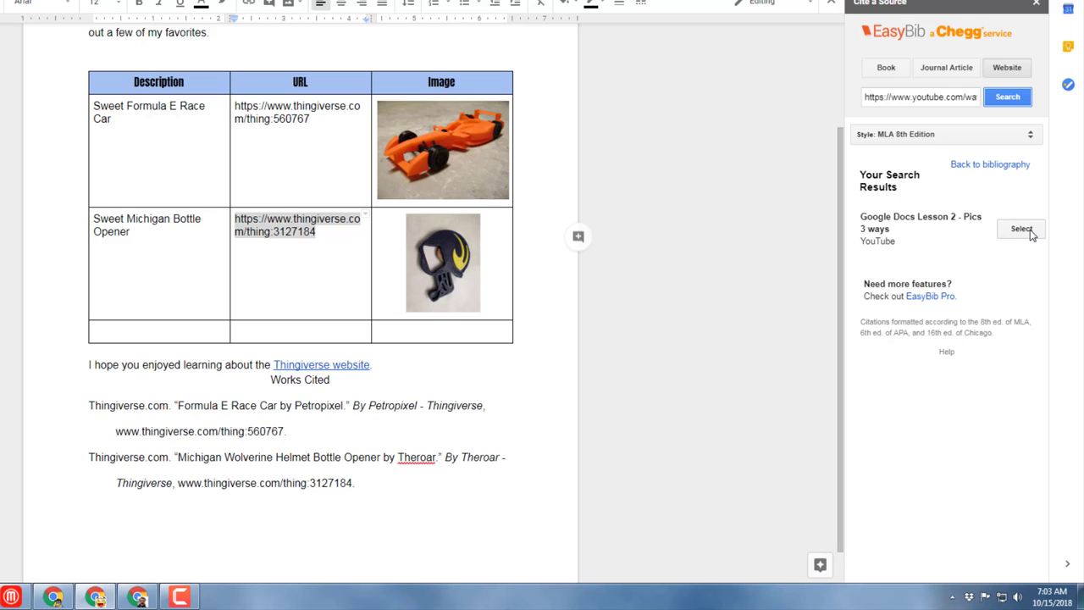
click(1021, 230)
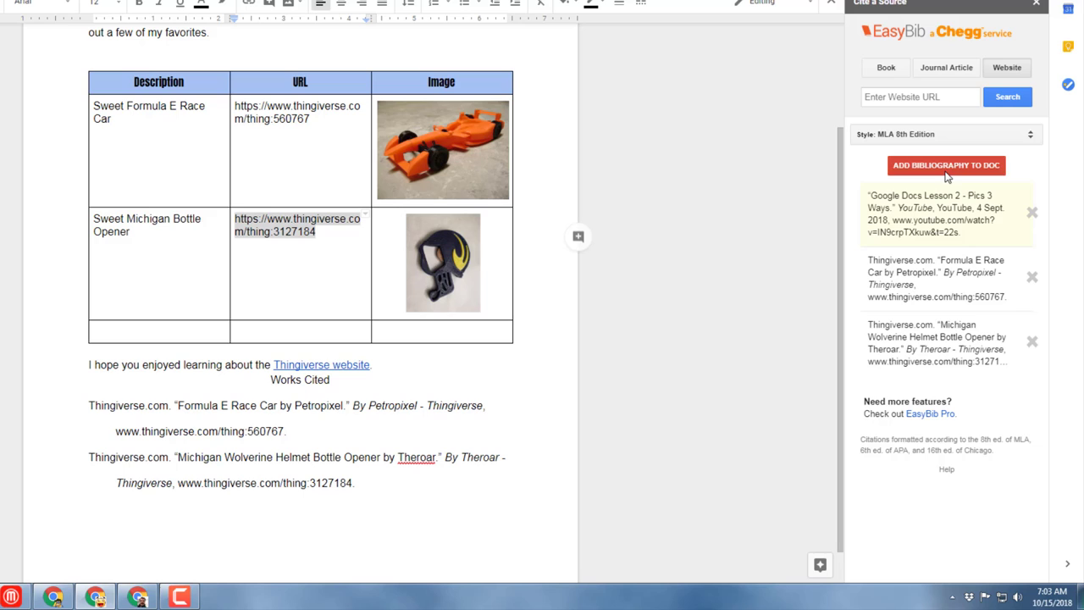
click(949, 166)
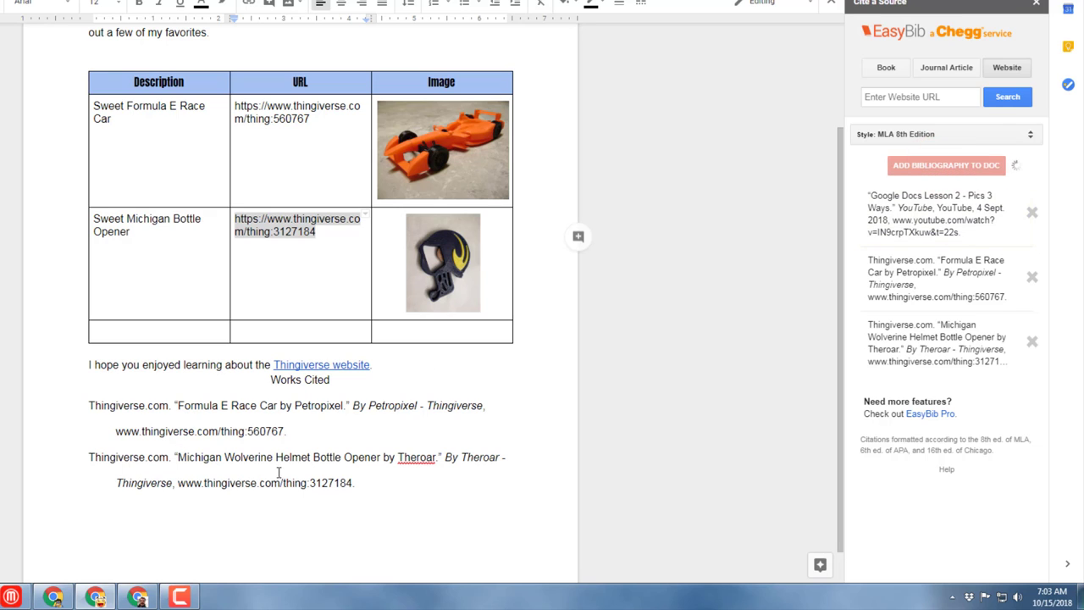
click(947, 164)
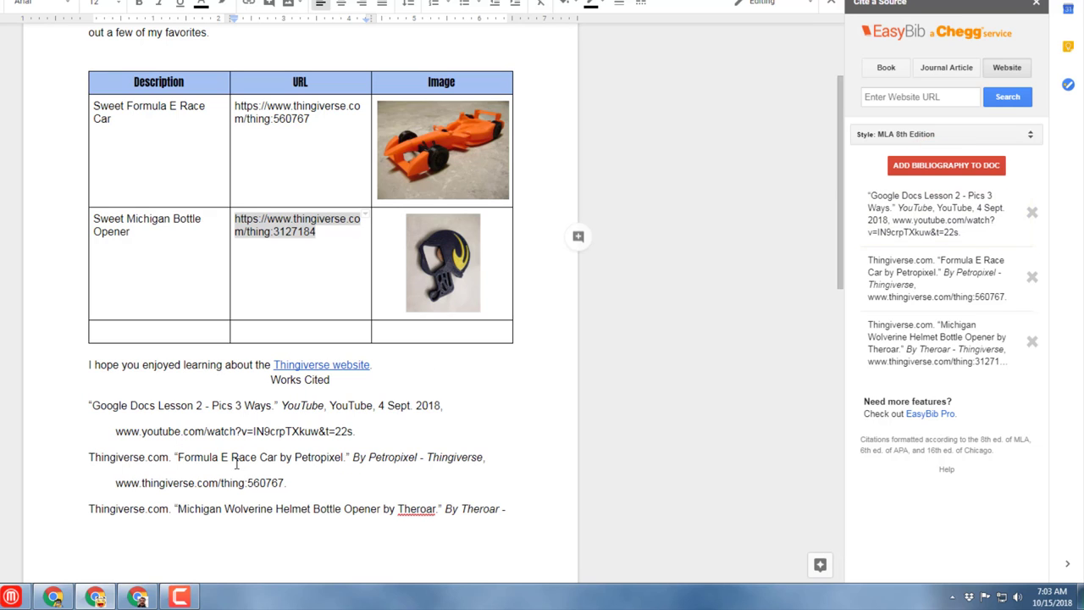
mouse_move(274, 402)
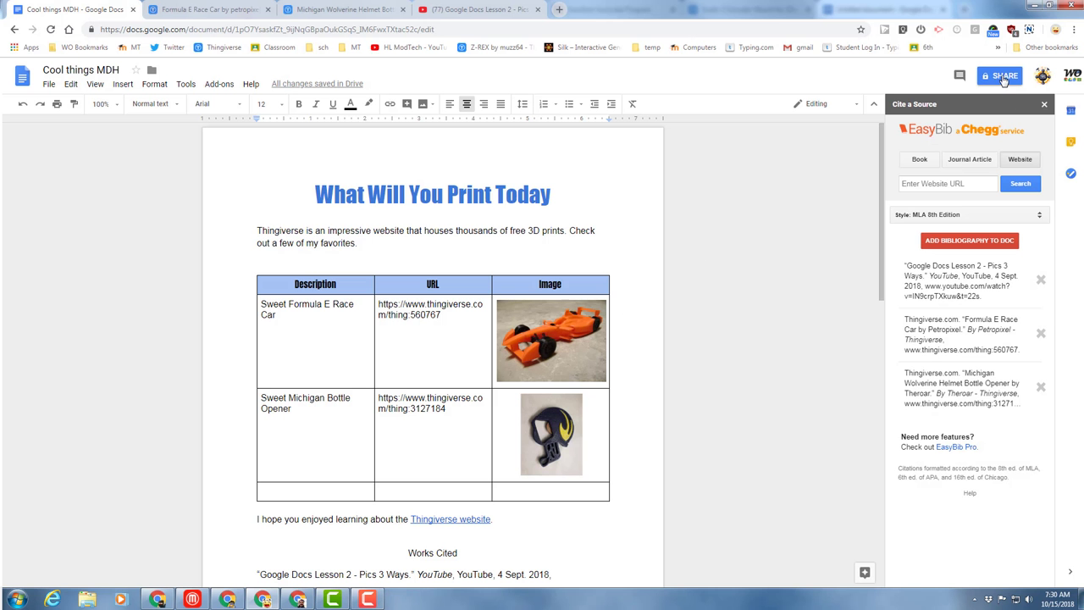
Invite the classmate (typed '23') with Can comment access and send.
click(995, 75)
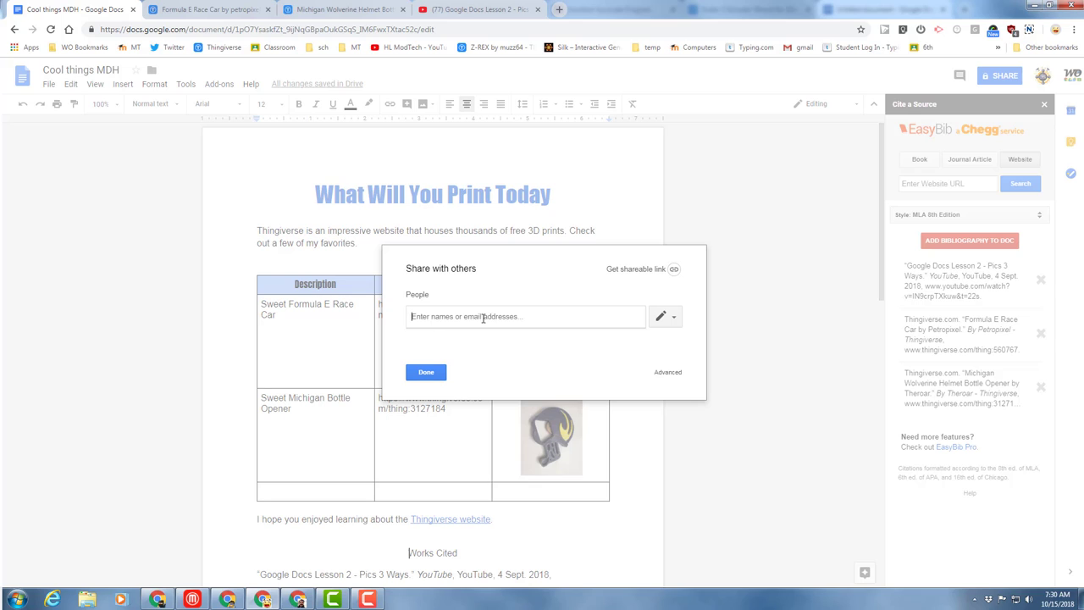
text(23)
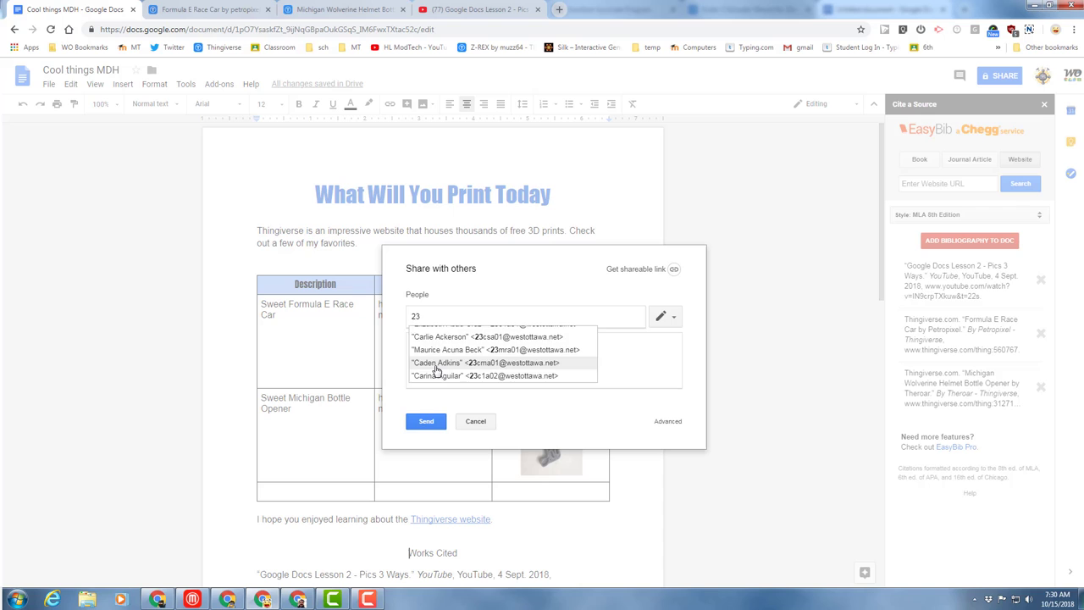
click(439, 362)
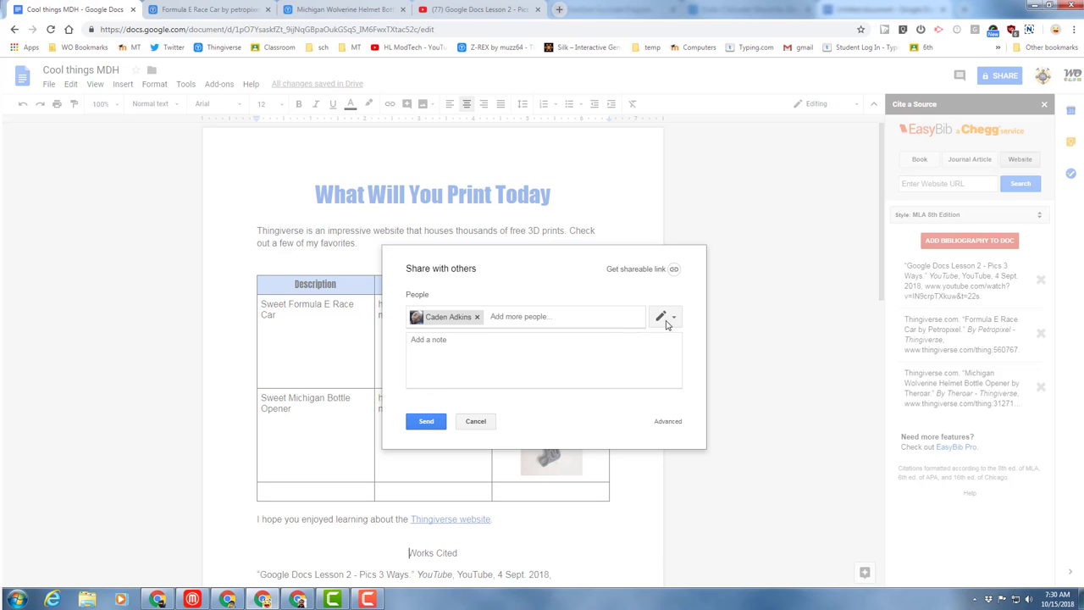
click(667, 317)
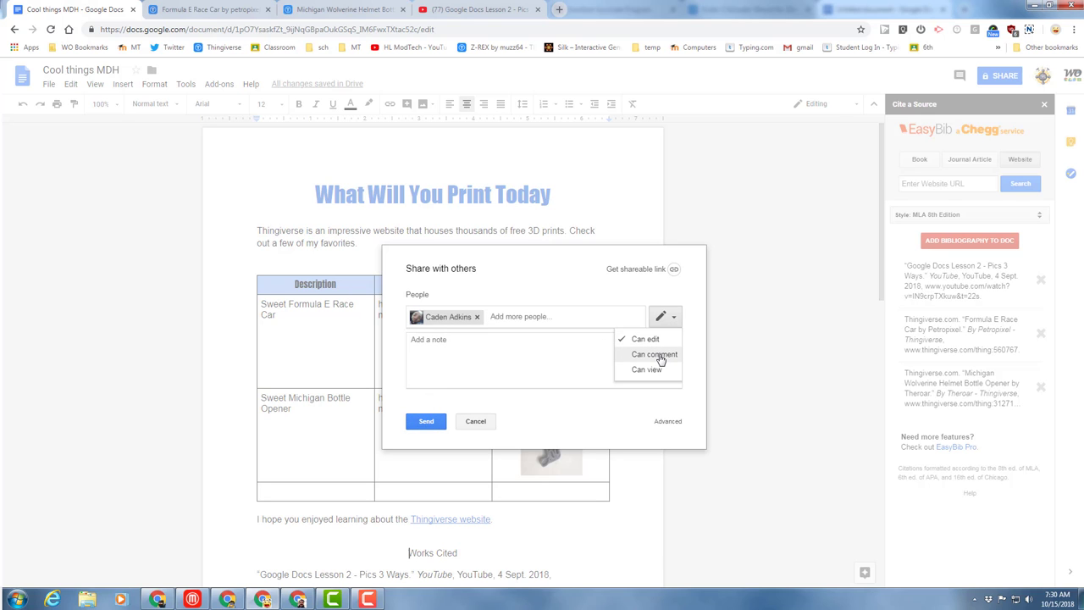
click(654, 354)
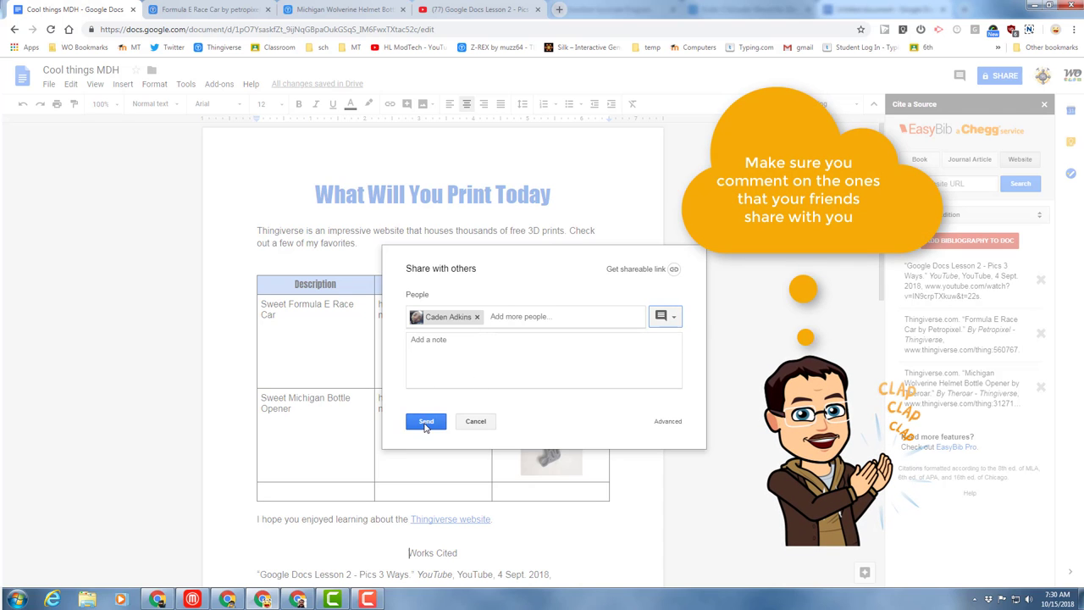
click(426, 422)
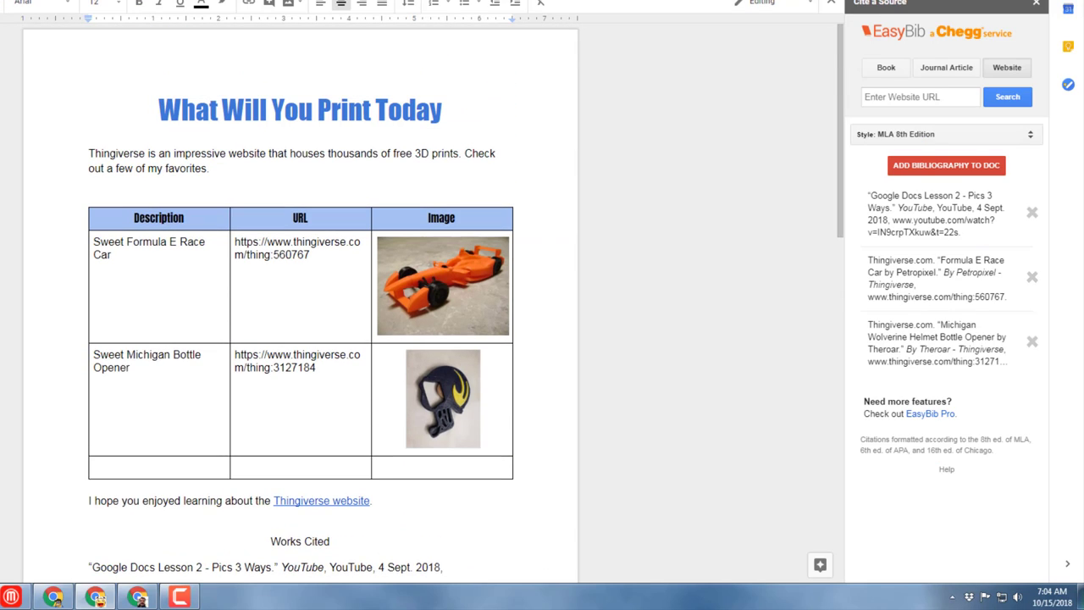
scroll(down, 3)
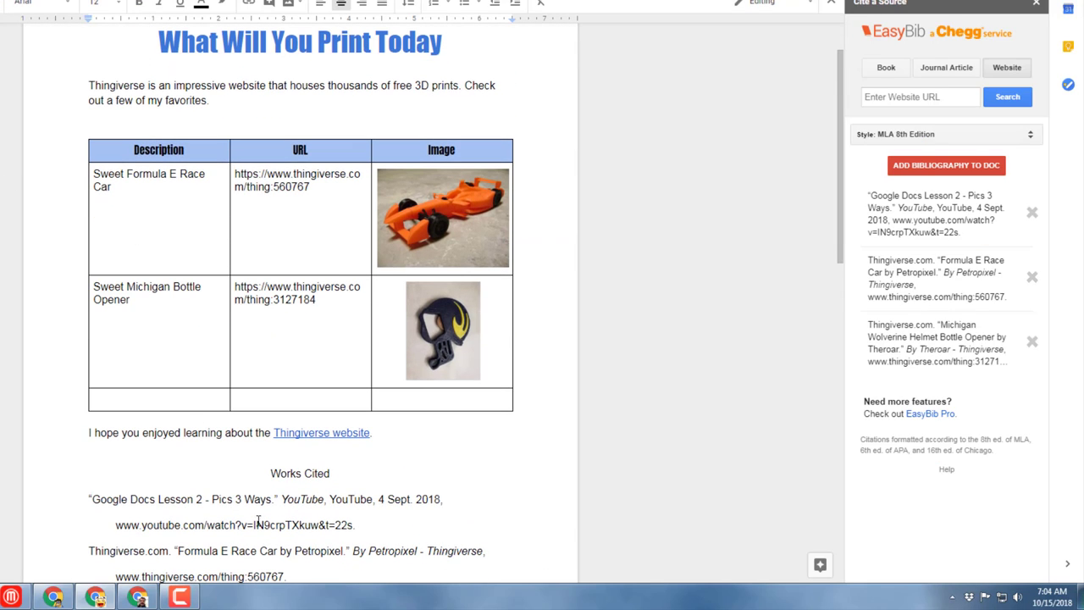